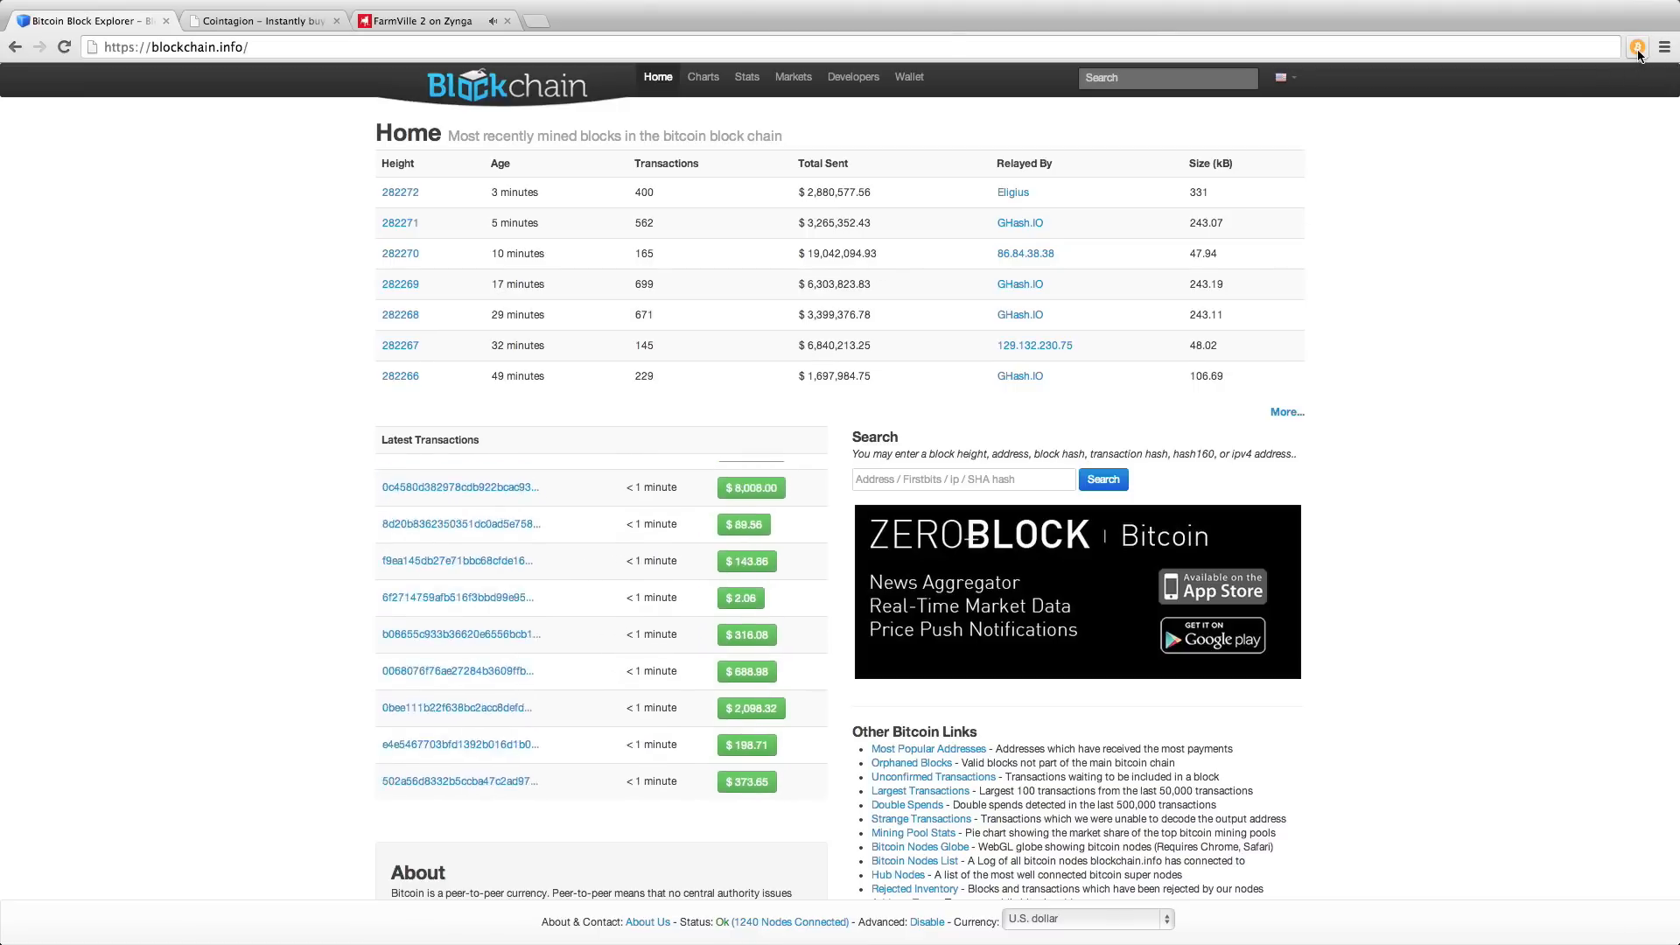
- Show the wallet's receiving address on blockchain.info, with zero transactions and a $0.00 balance
{"action": "left_click", "coordinate": [1638, 46]}
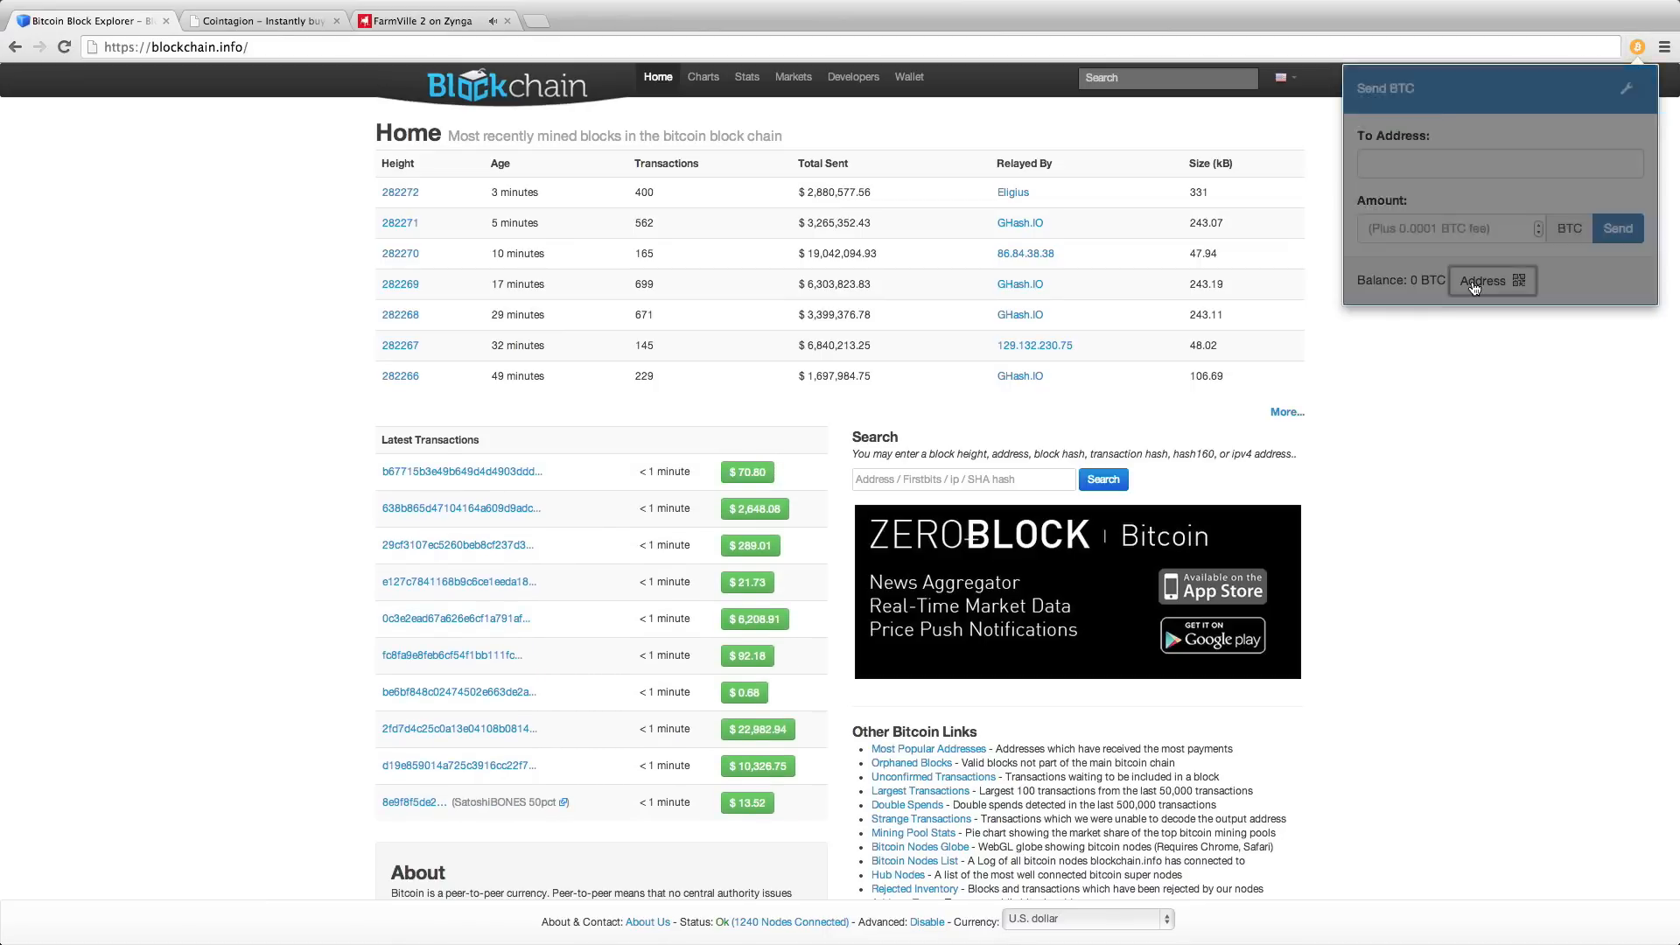
{"action": "left_click", "coordinate": [1483, 279]}
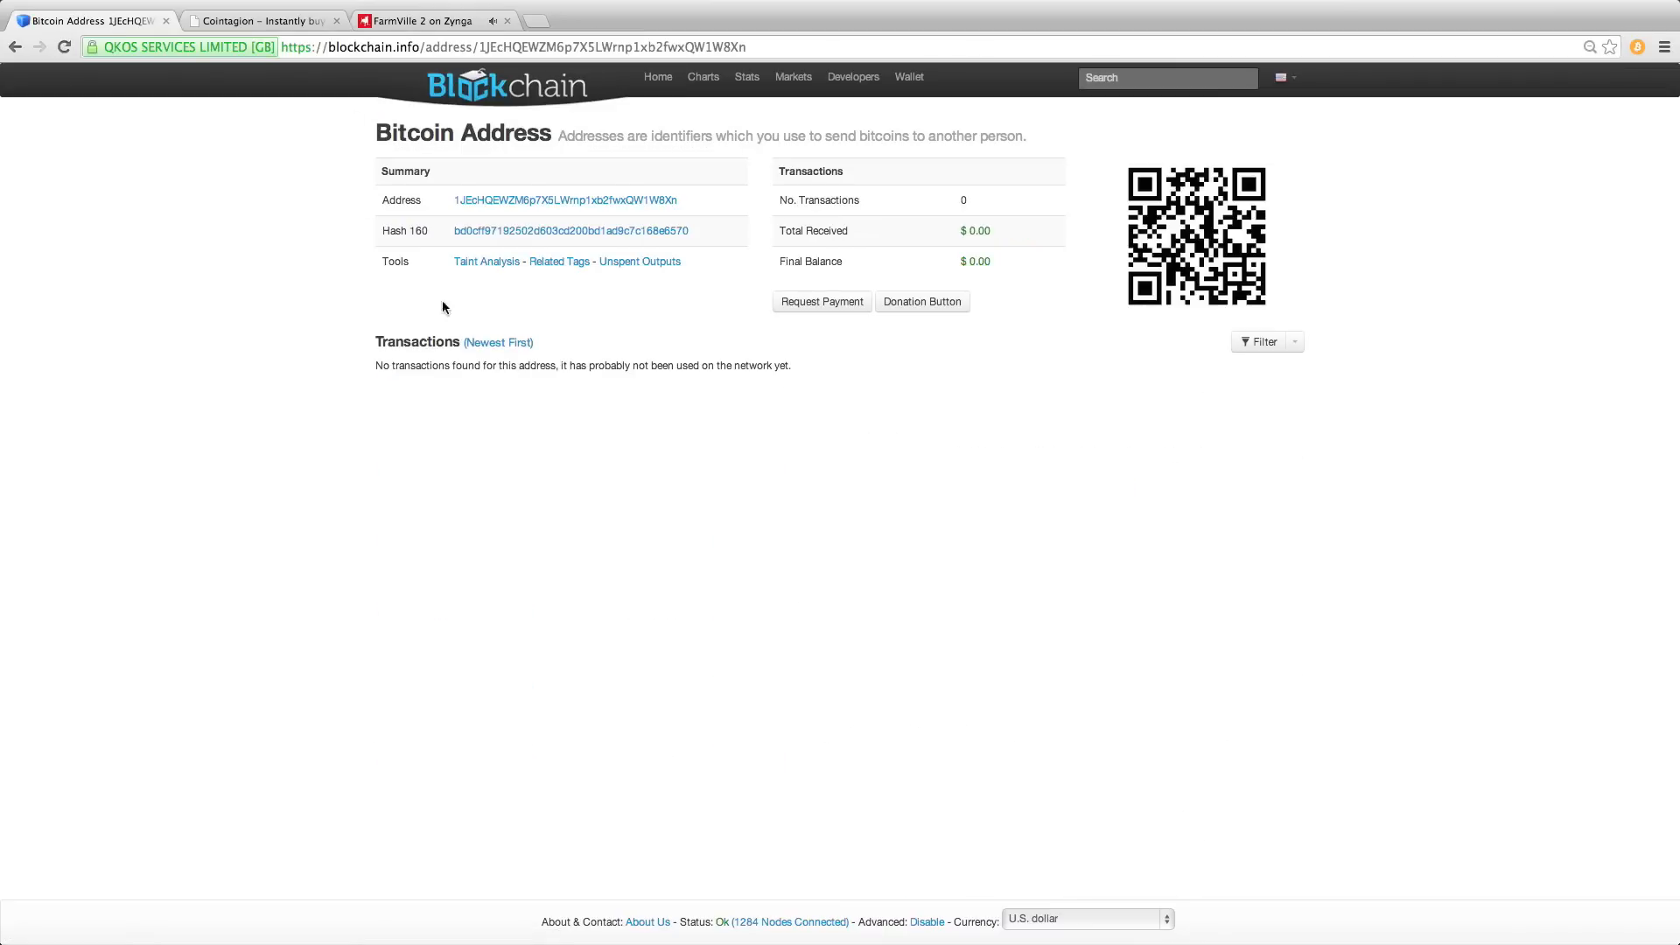
{"action": "mouse_move", "coordinate": [819, 381]}
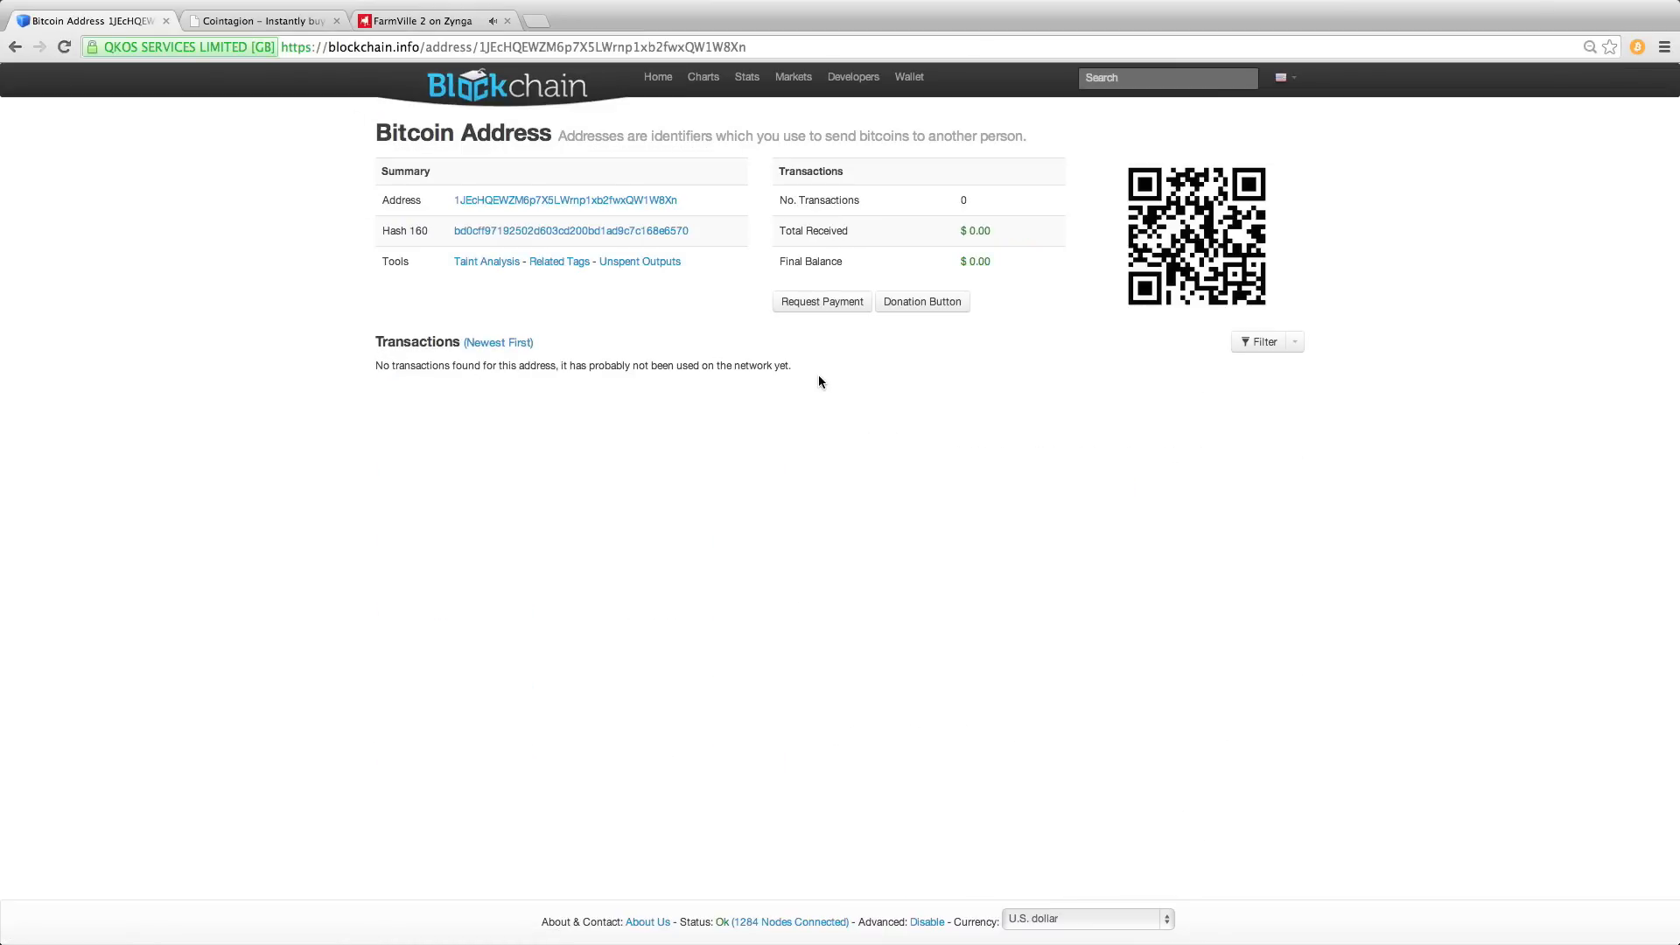
{"action": "mouse_move", "coordinate": [854, 382]}
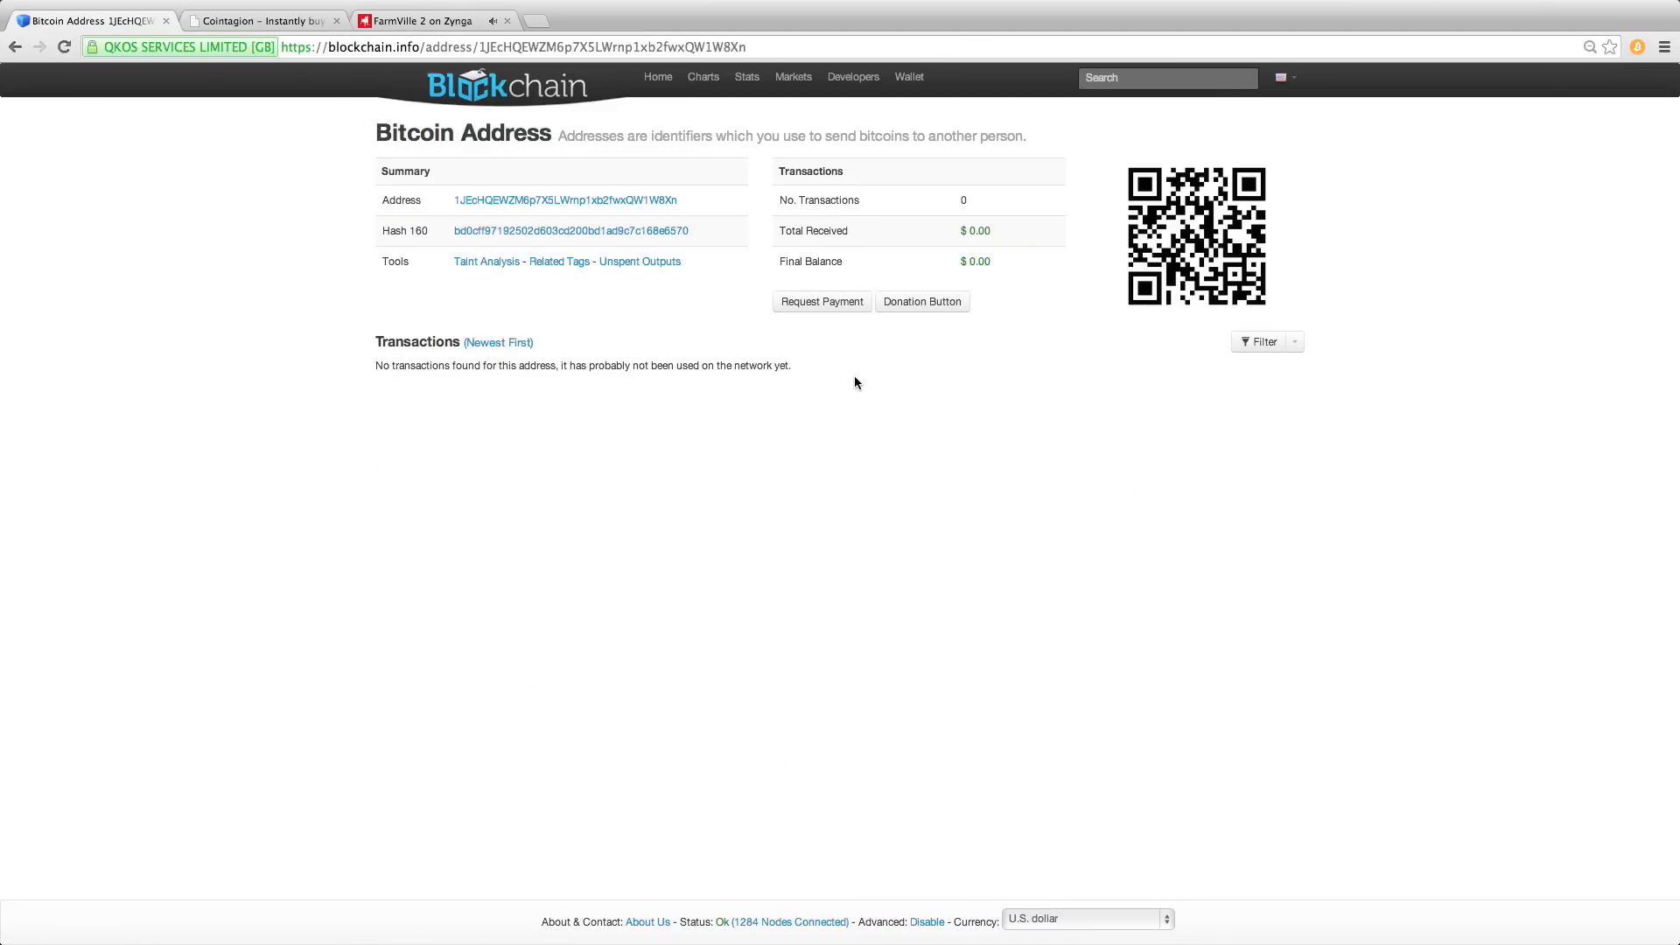
{"action": "mouse_move", "coordinate": [1092, 186]}
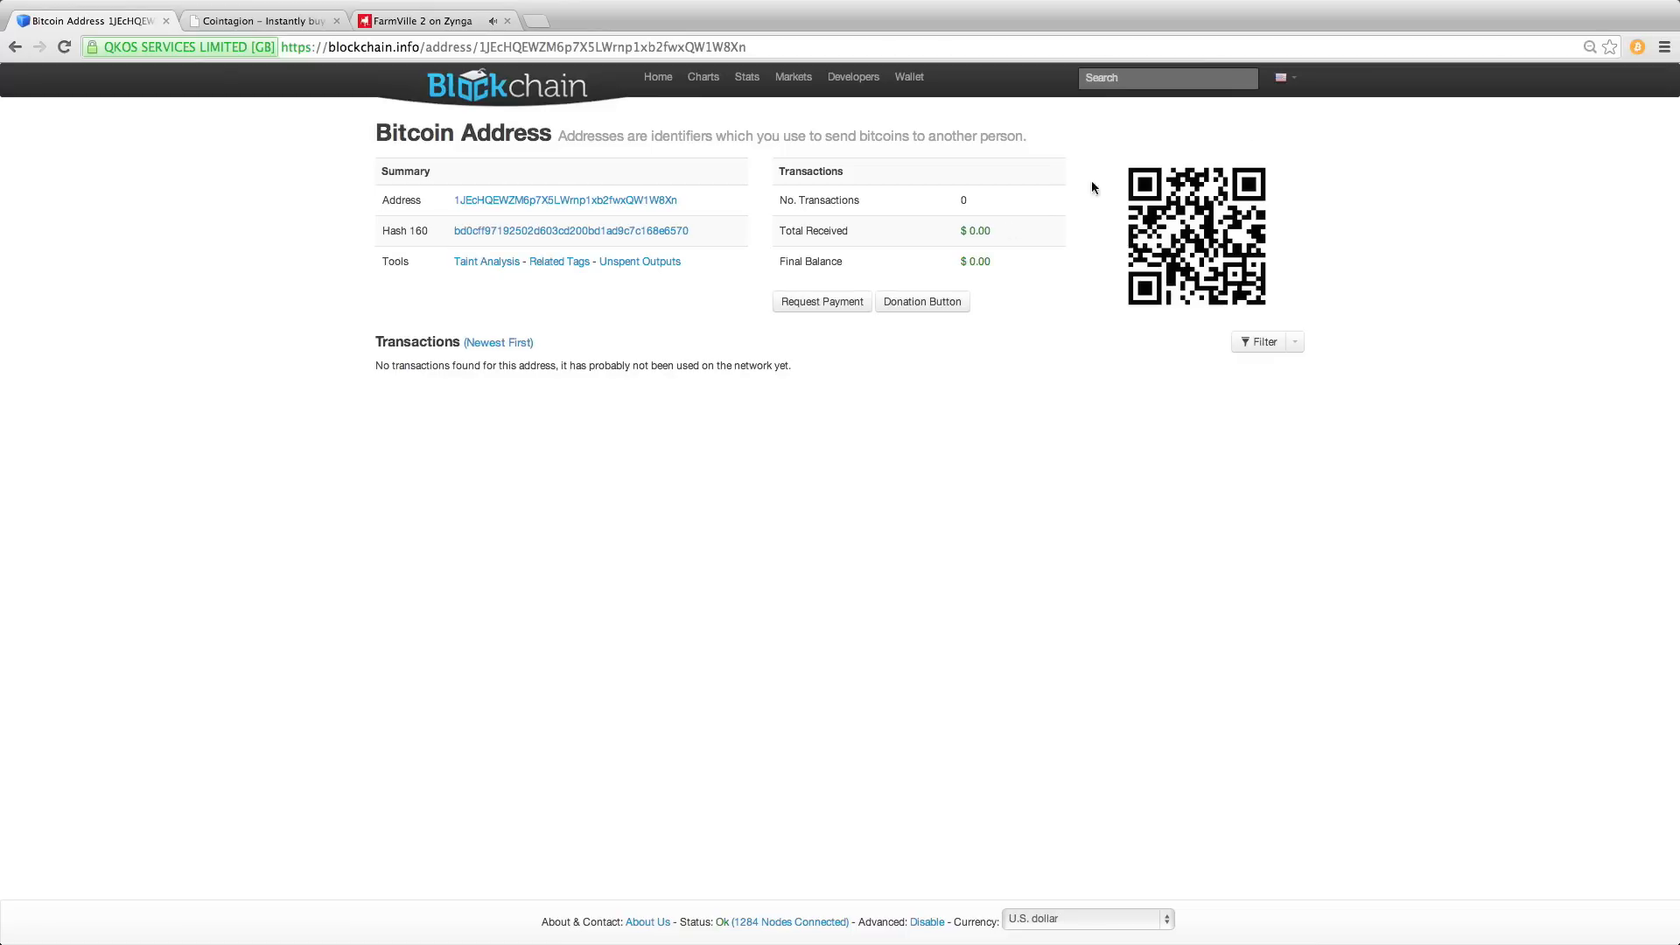
- Check the wallet popup for the 0.05 BTC balance after the incoming $39.40 payment
{"action": "left_click", "coordinate": [1637, 46]}
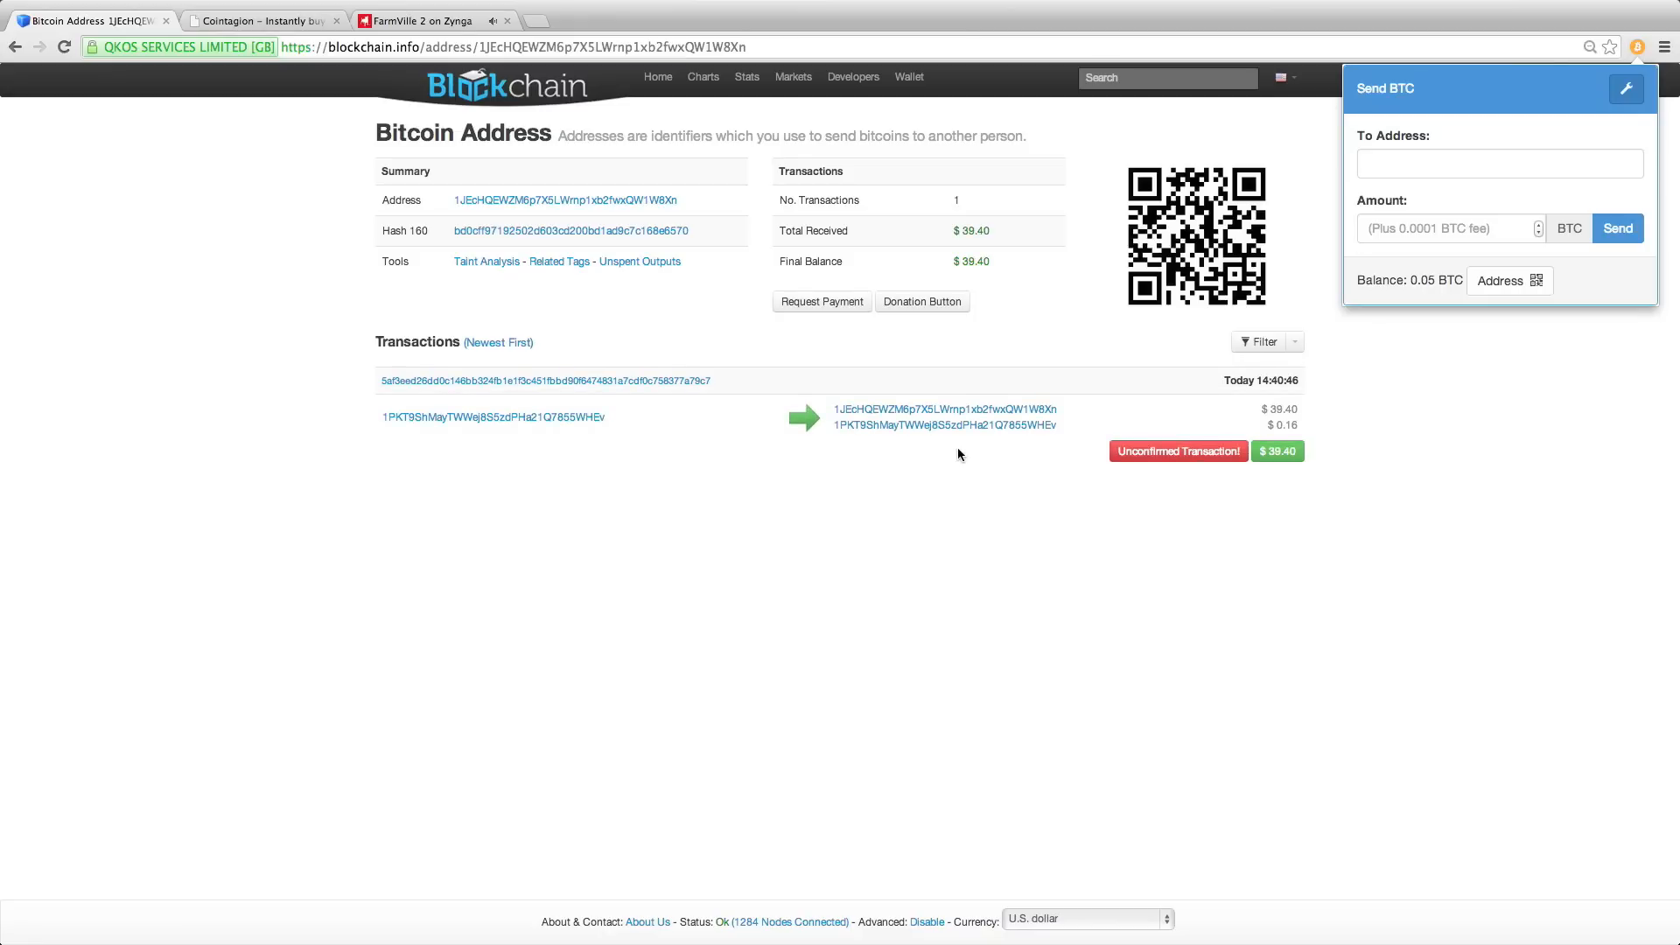
{"action": "mouse_move", "coordinate": [836, 431]}
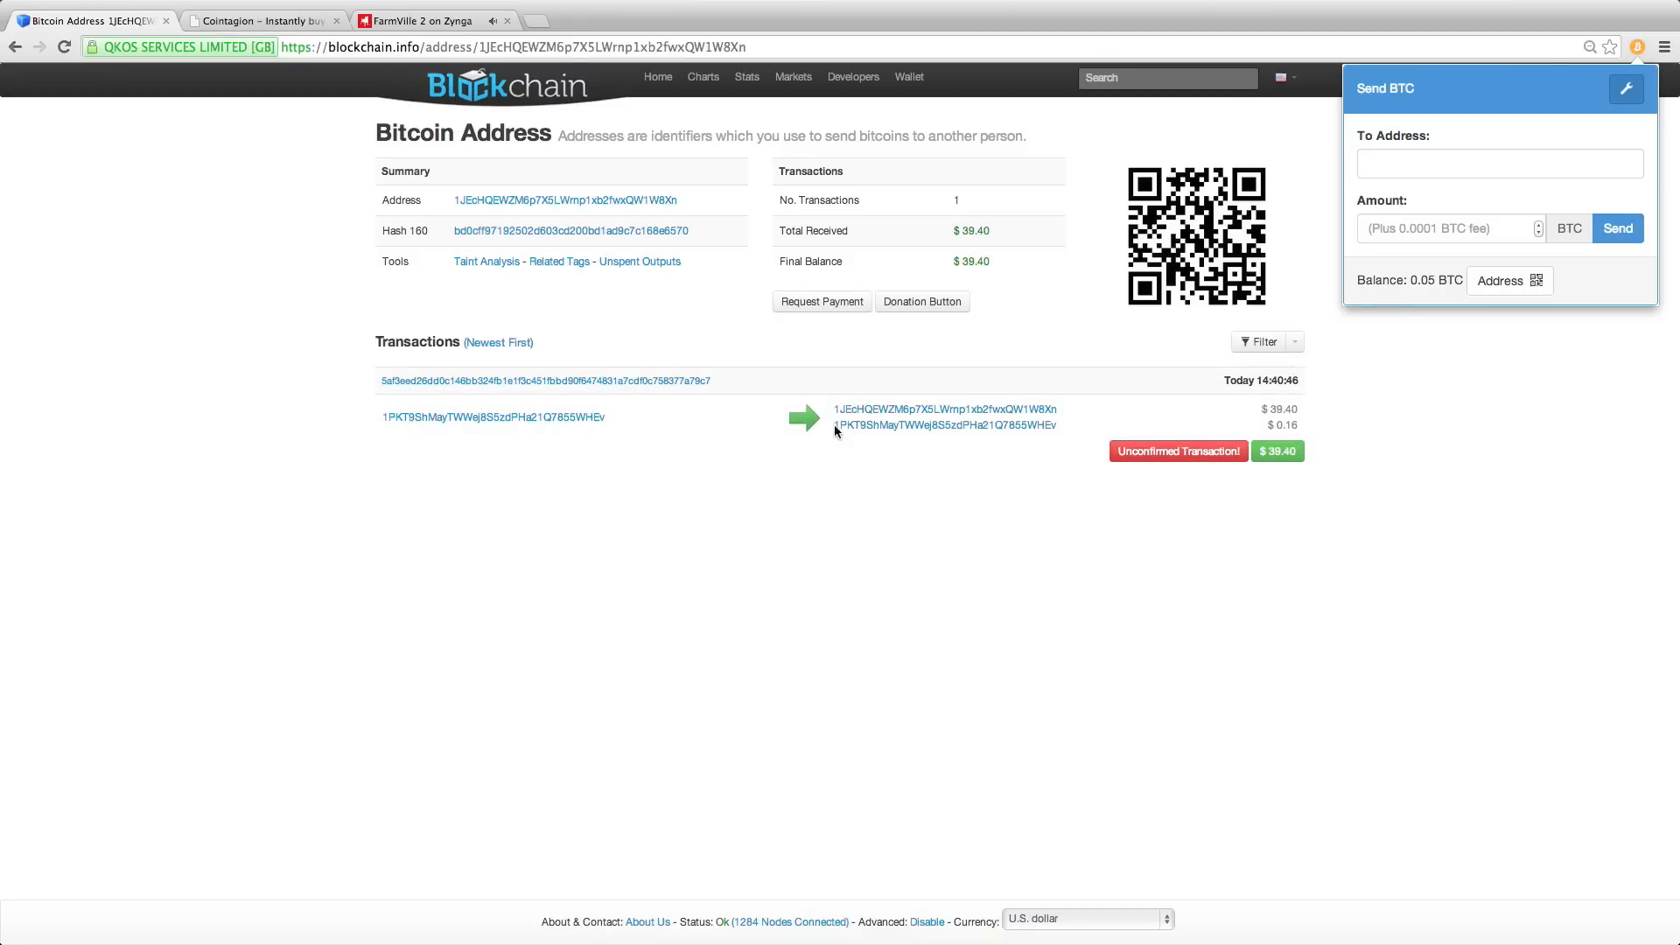
{"action": "mouse_move", "coordinate": [1428, 444]}
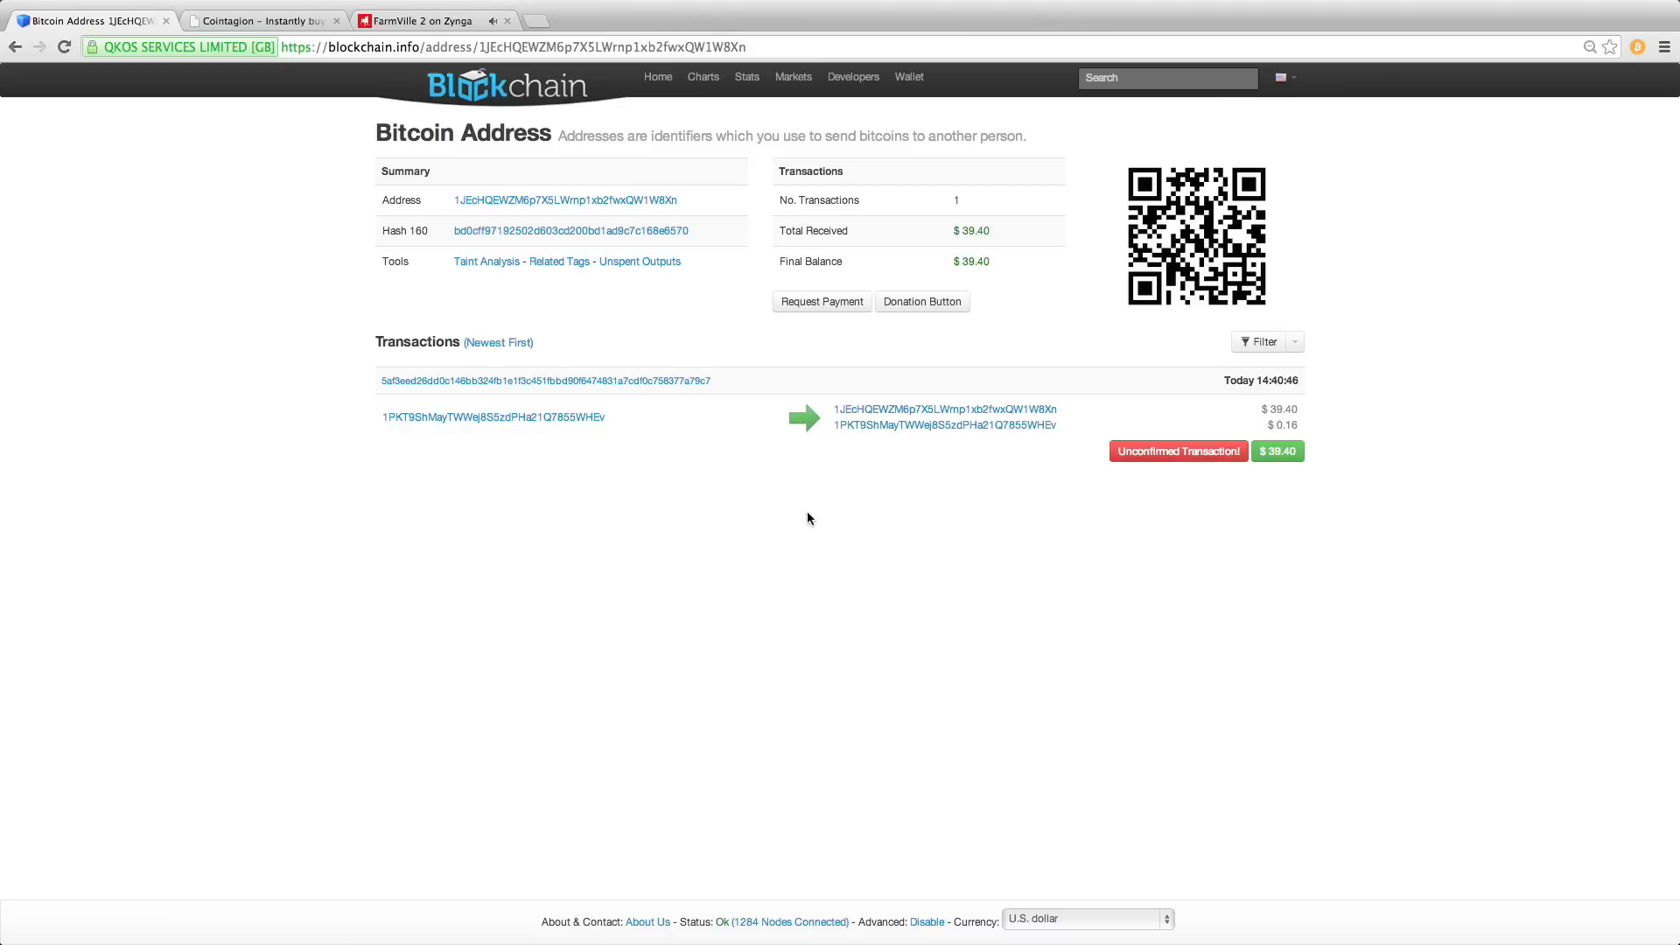
{"action": "mouse_move", "coordinate": [793, 515]}
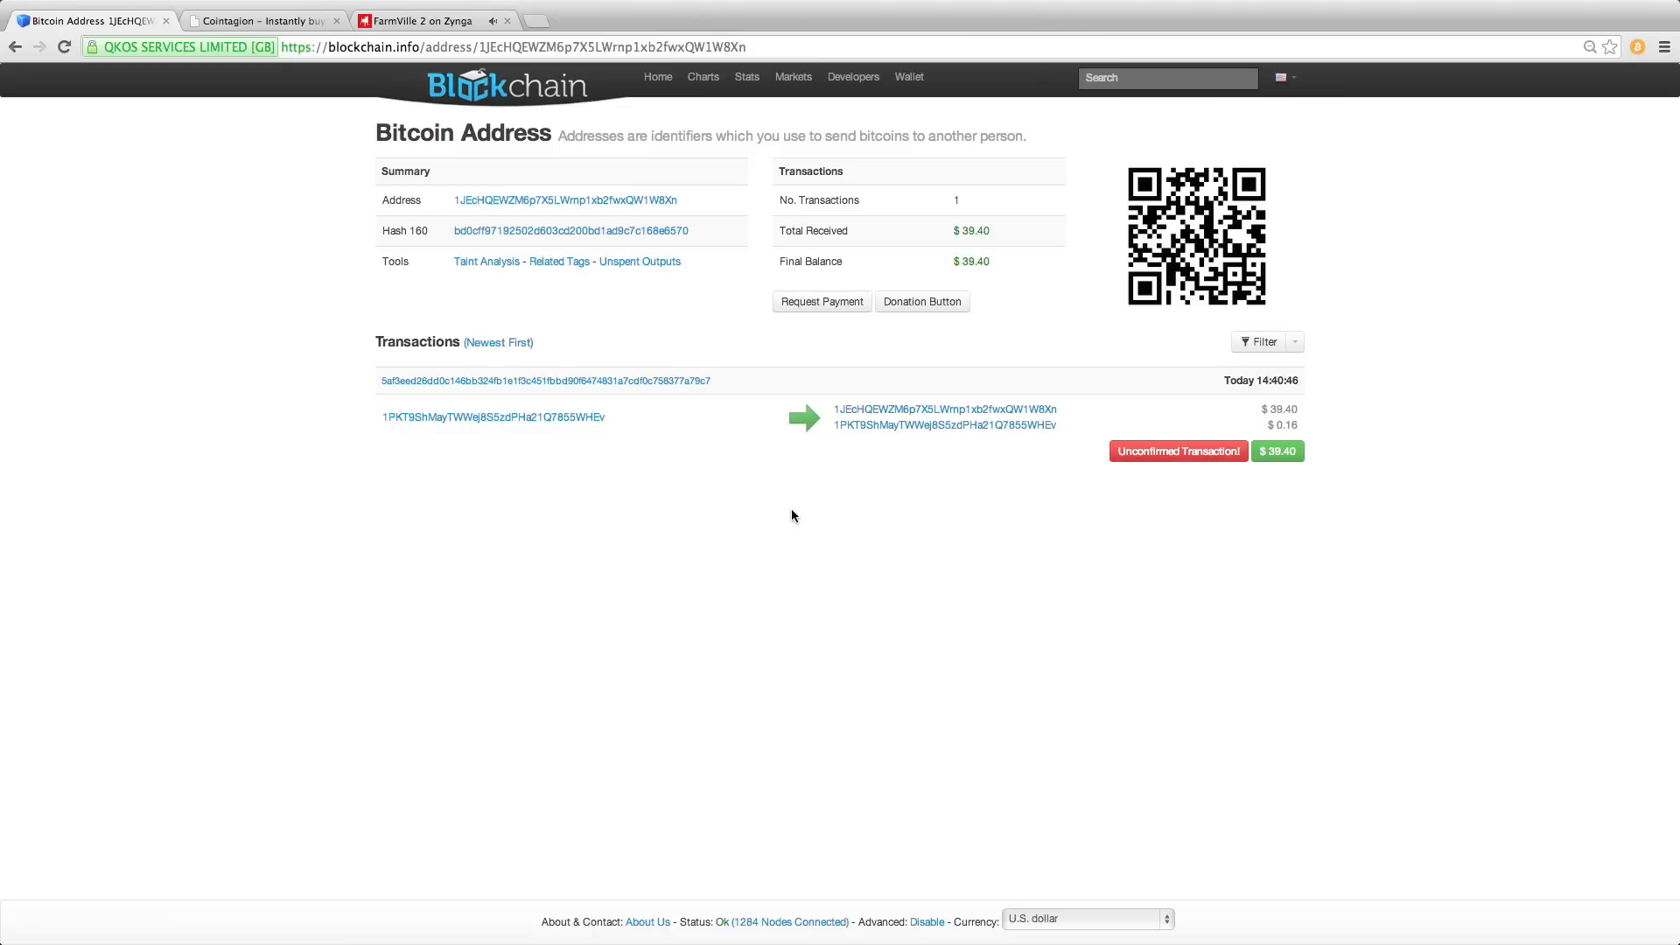
{"action": "mouse_move", "coordinate": [610, 493]}
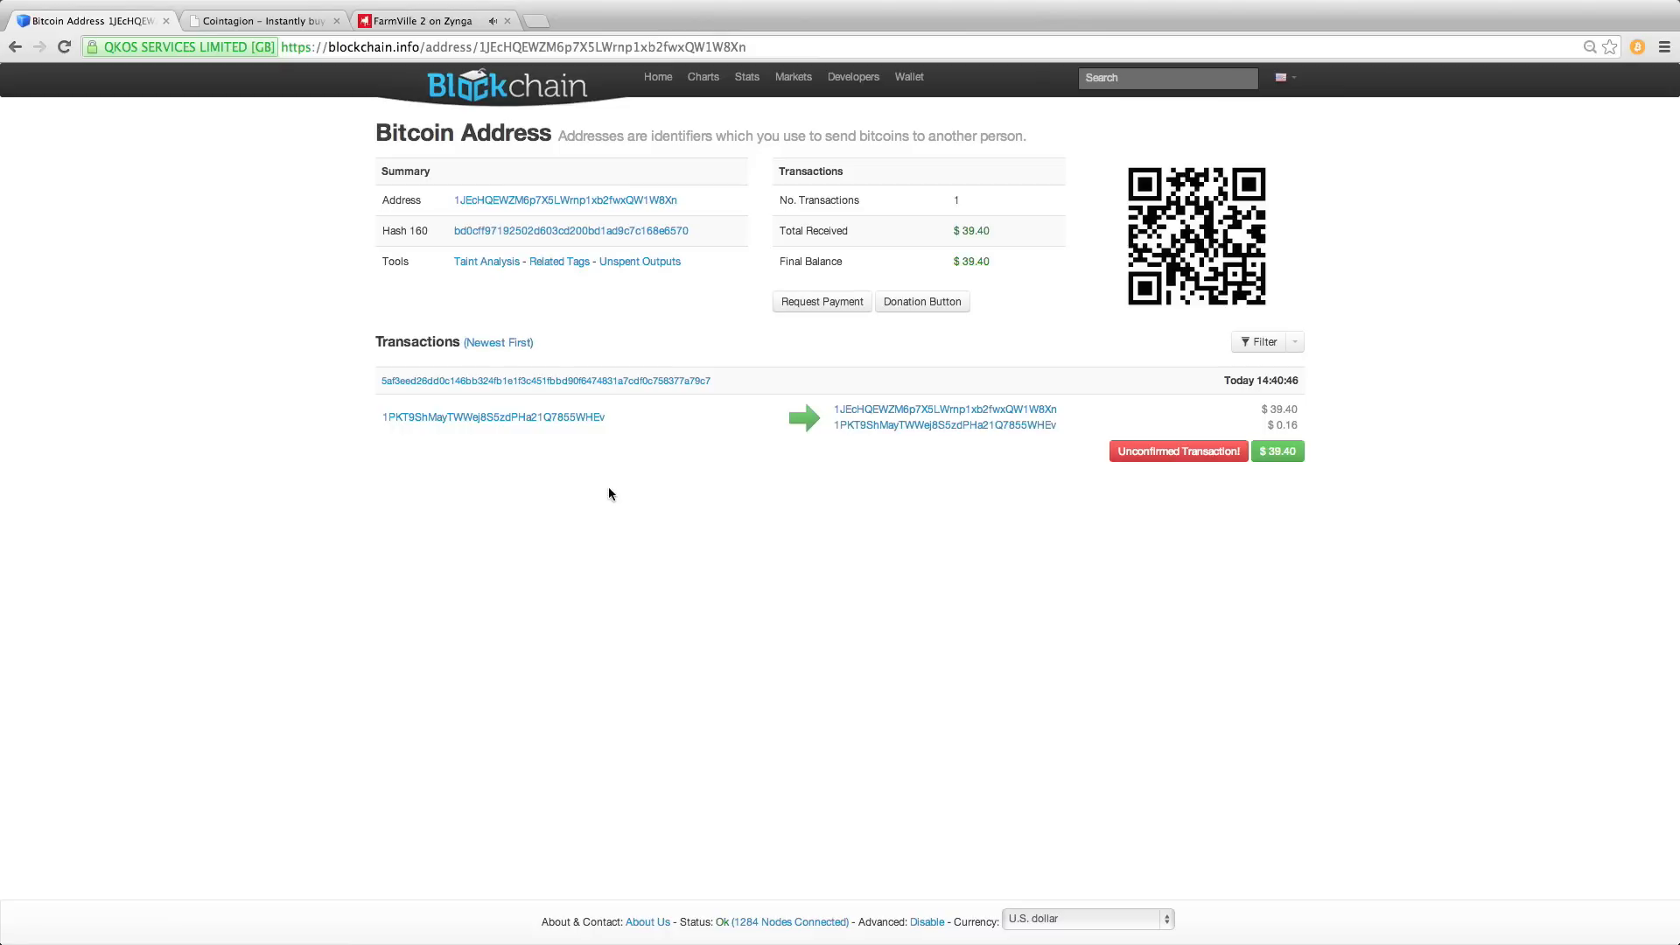
{"action": "mouse_move", "coordinate": [492, 416]}
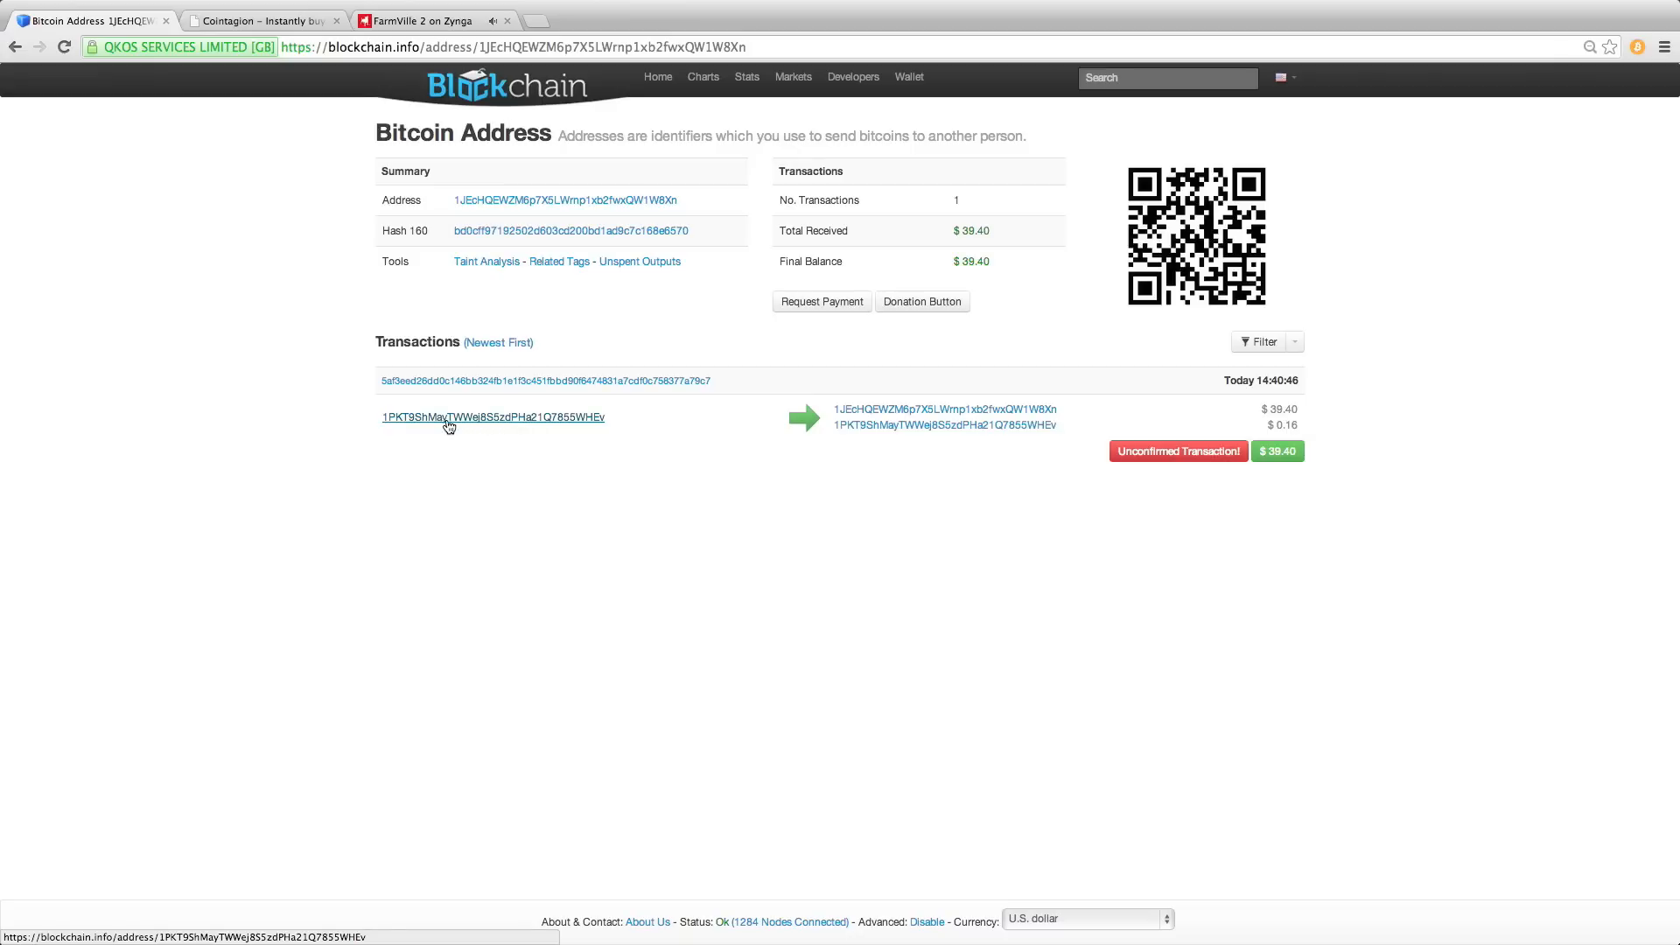
- Send 0.01 BTC back to the sender's 1PKT… address from the link's Pay option
{"action": "right_click", "coordinate": [491, 416]}
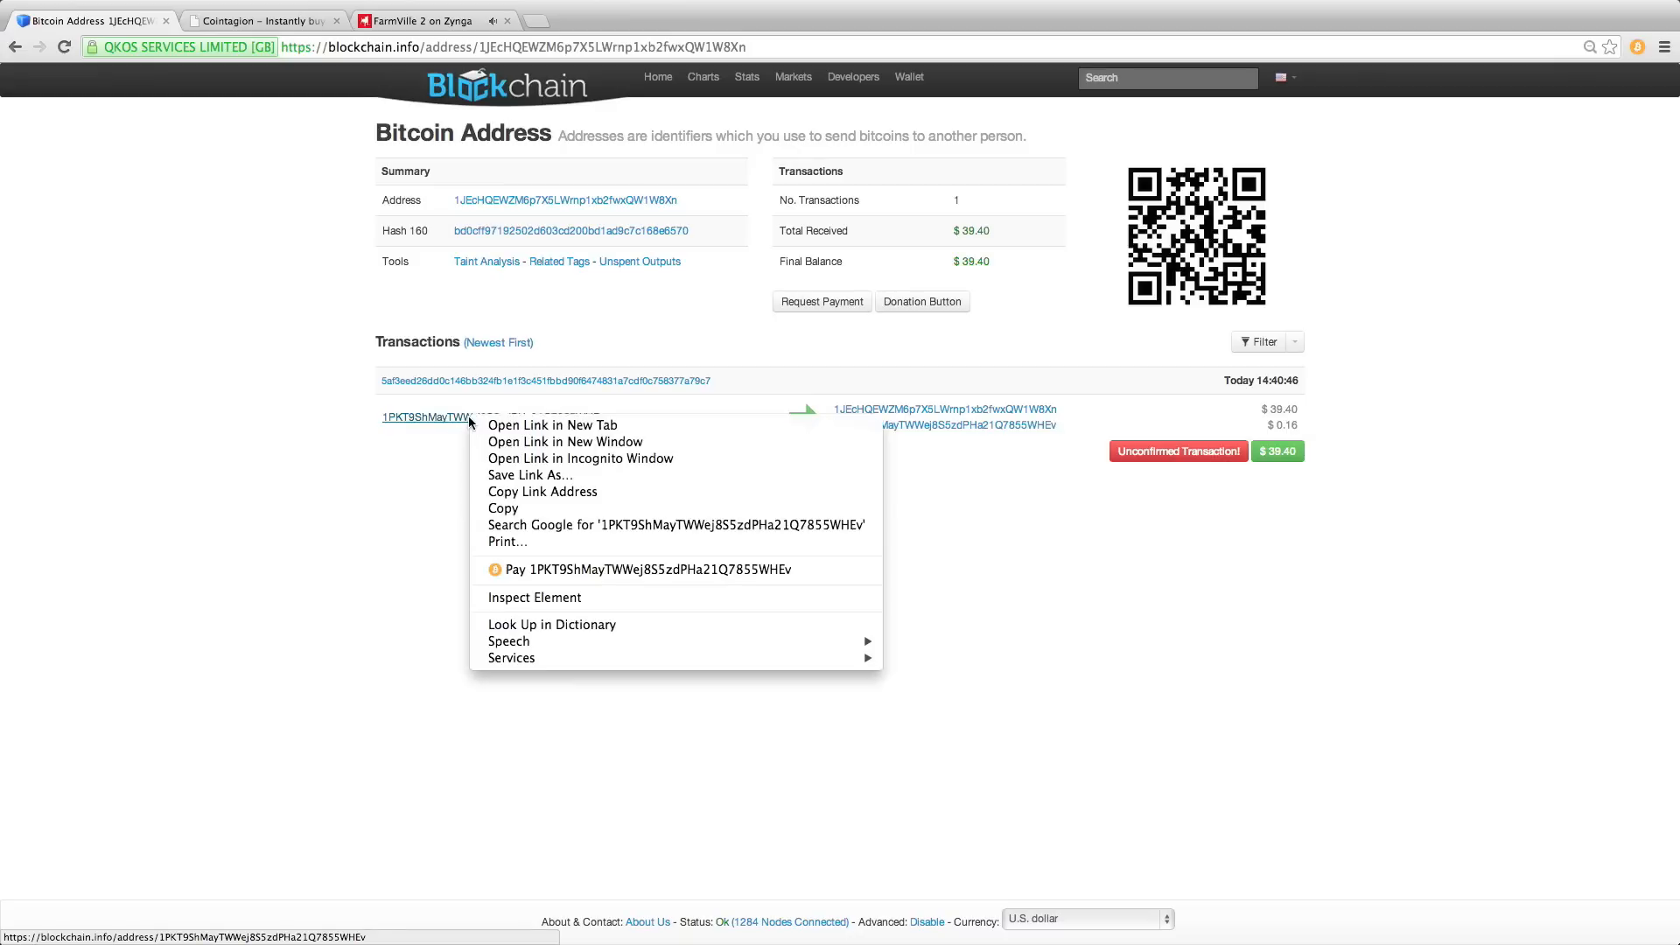
{"action": "mouse_move", "coordinate": [479, 581]}
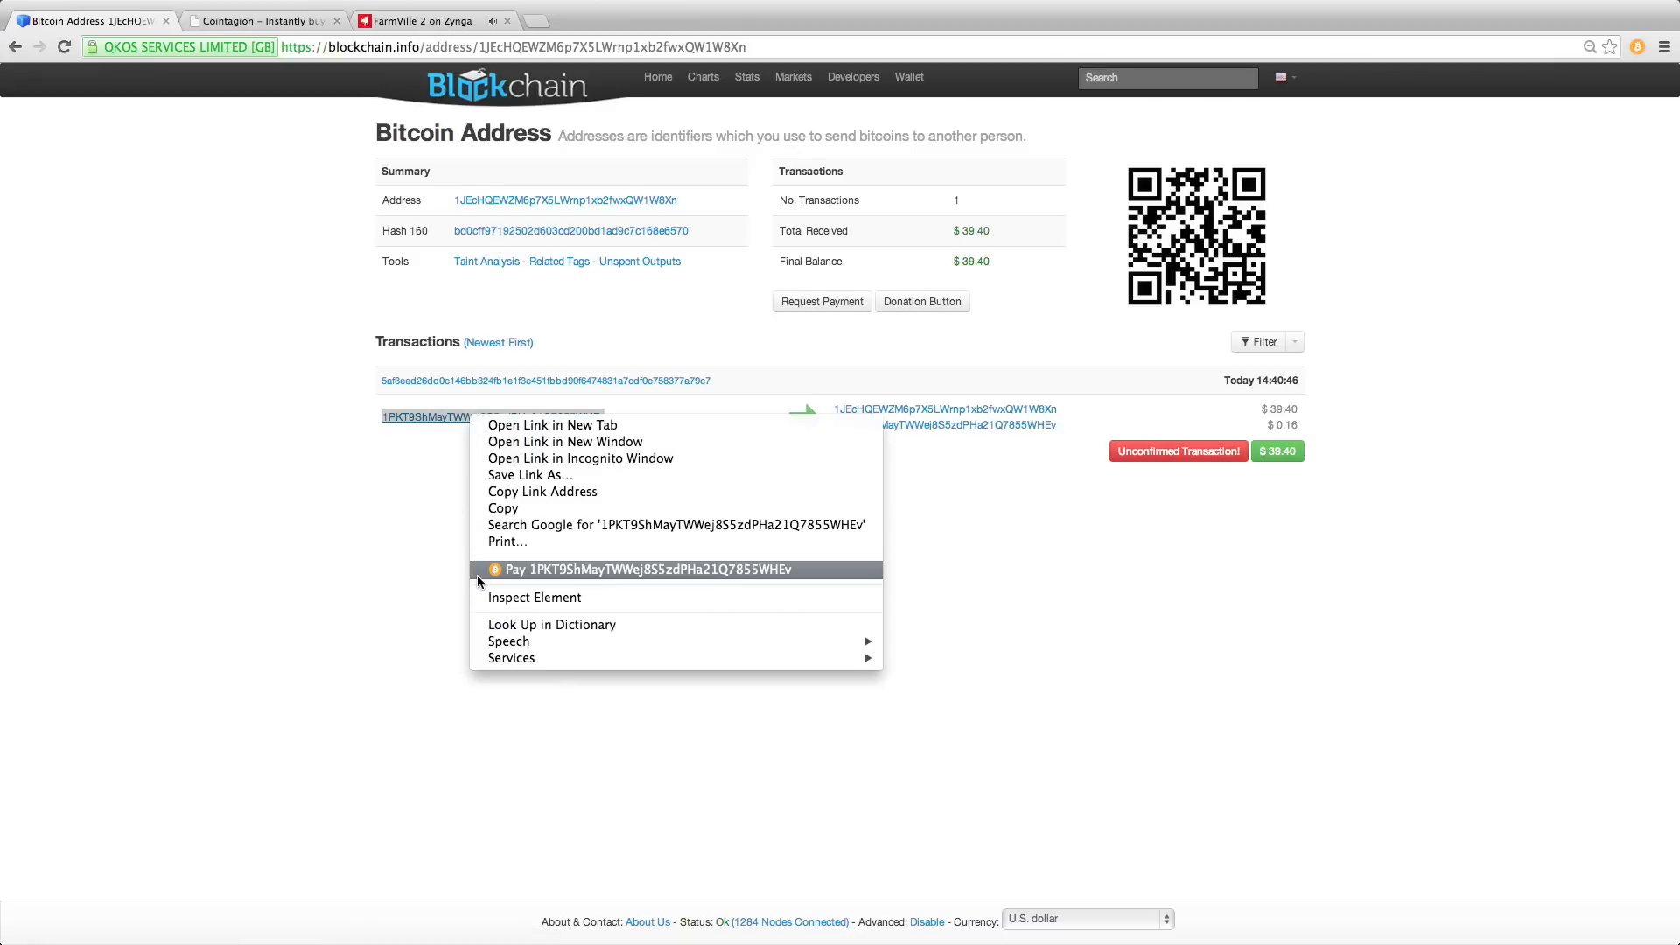
{"action": "mouse_move", "coordinate": [549, 576]}
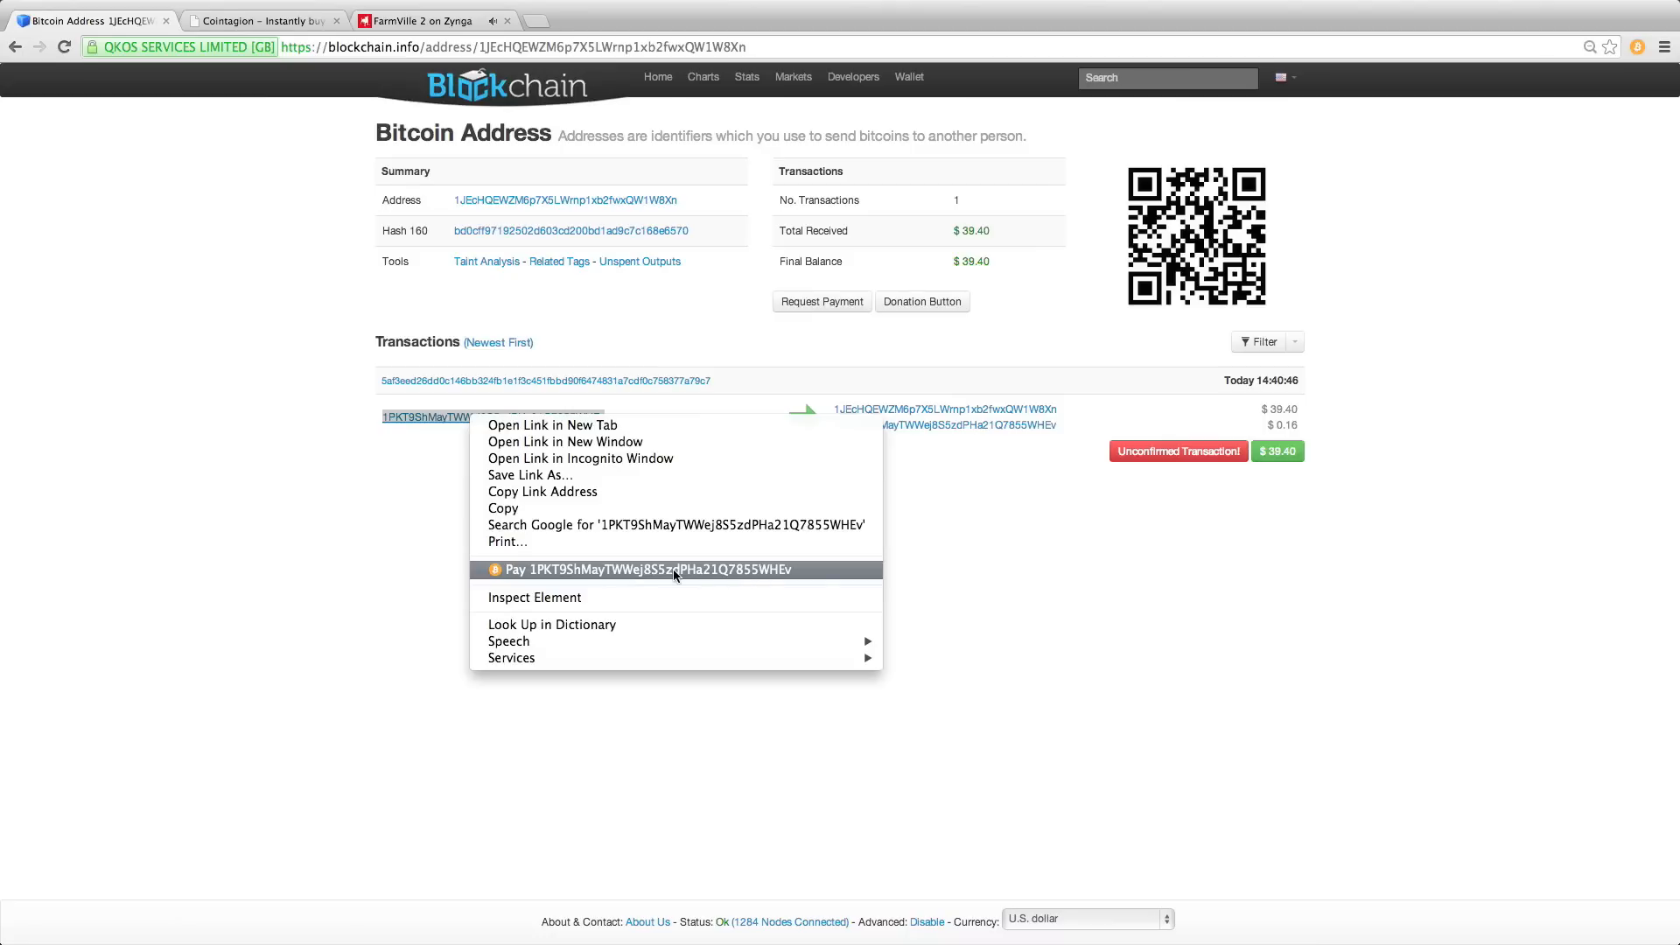
{"action": "left_click", "coordinate": [634, 569]}
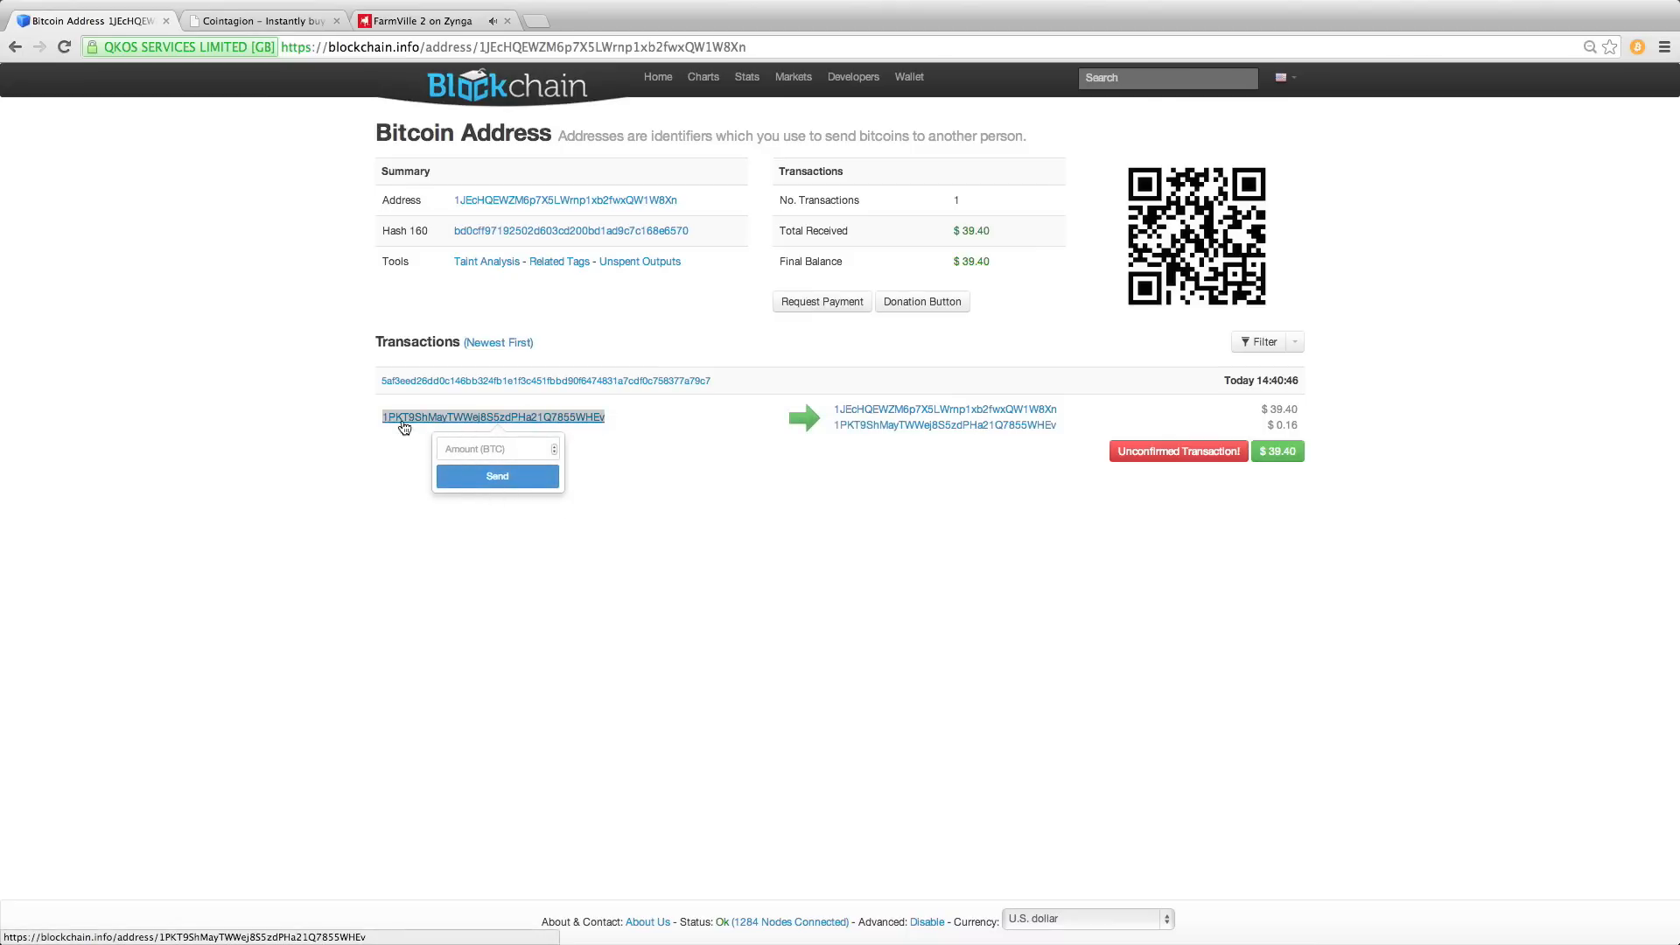
{"action": "mouse_move", "coordinate": [702, 439]}
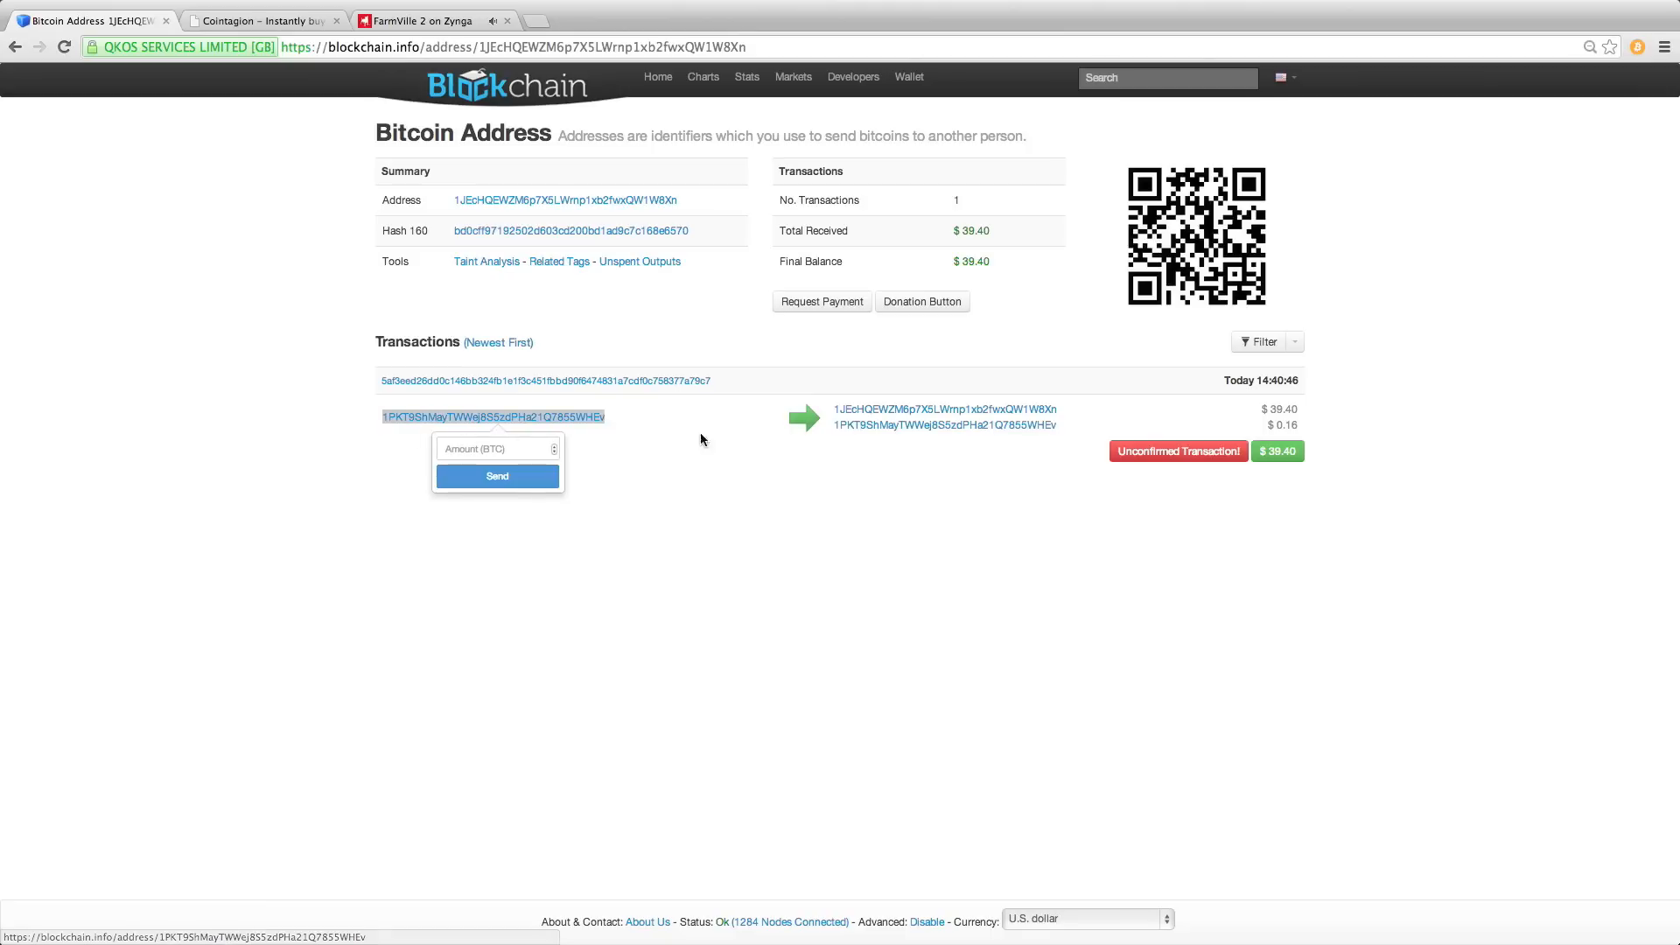
{"action": "left_click", "coordinate": [496, 448]}
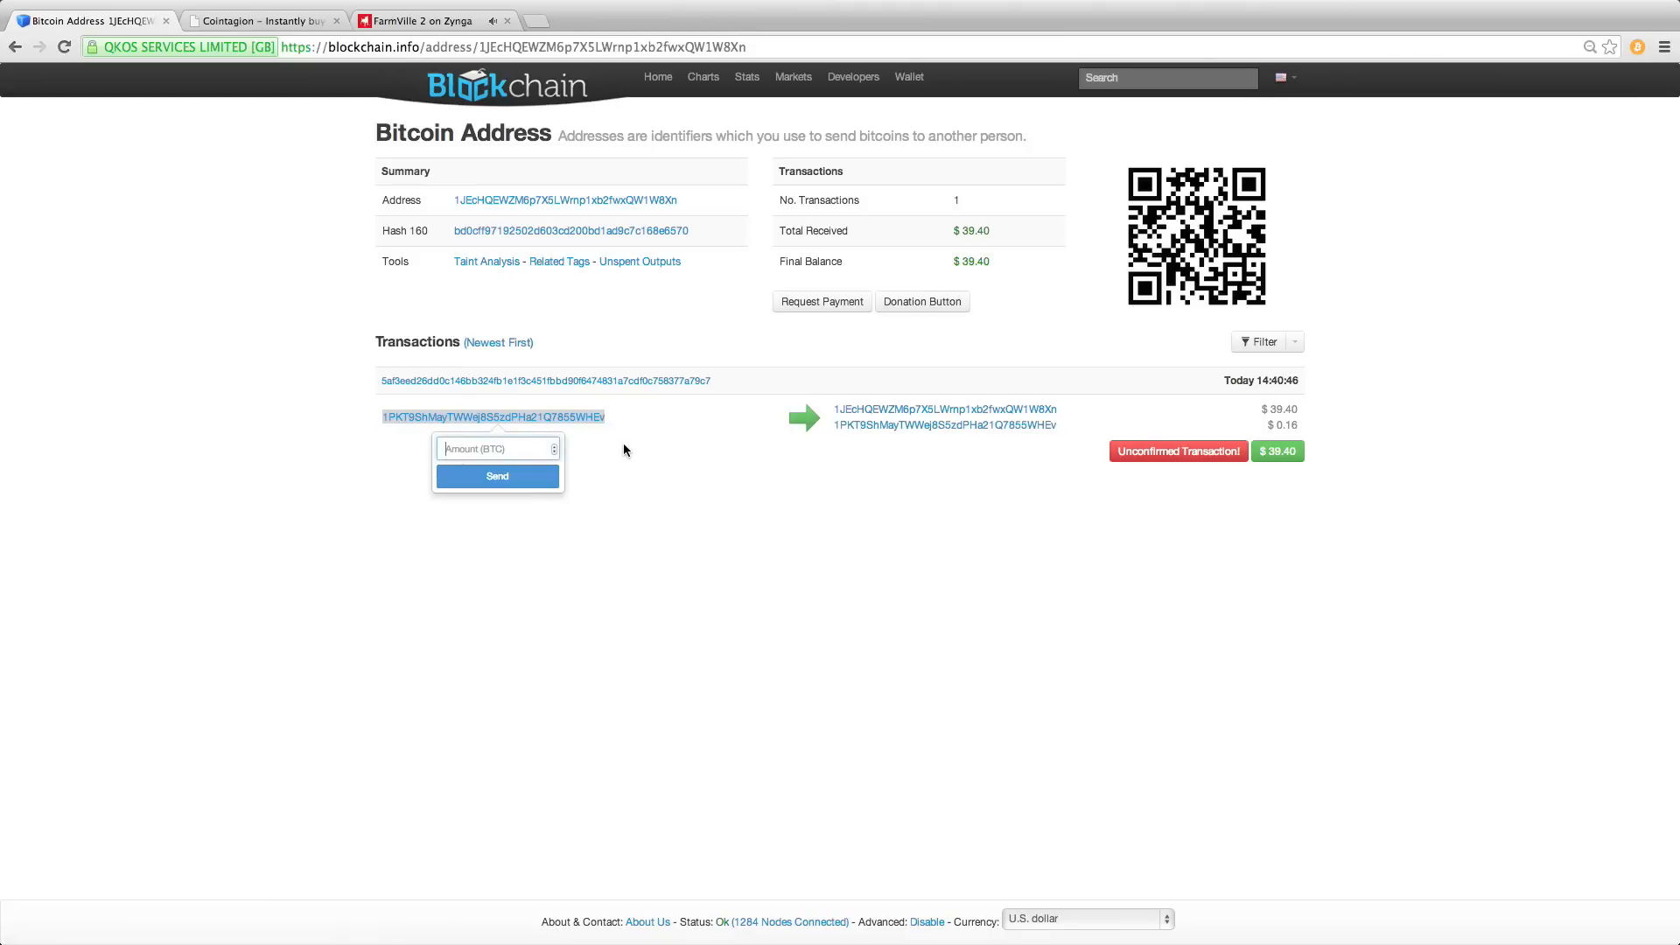
{"action": "type", "text": "0.01"}
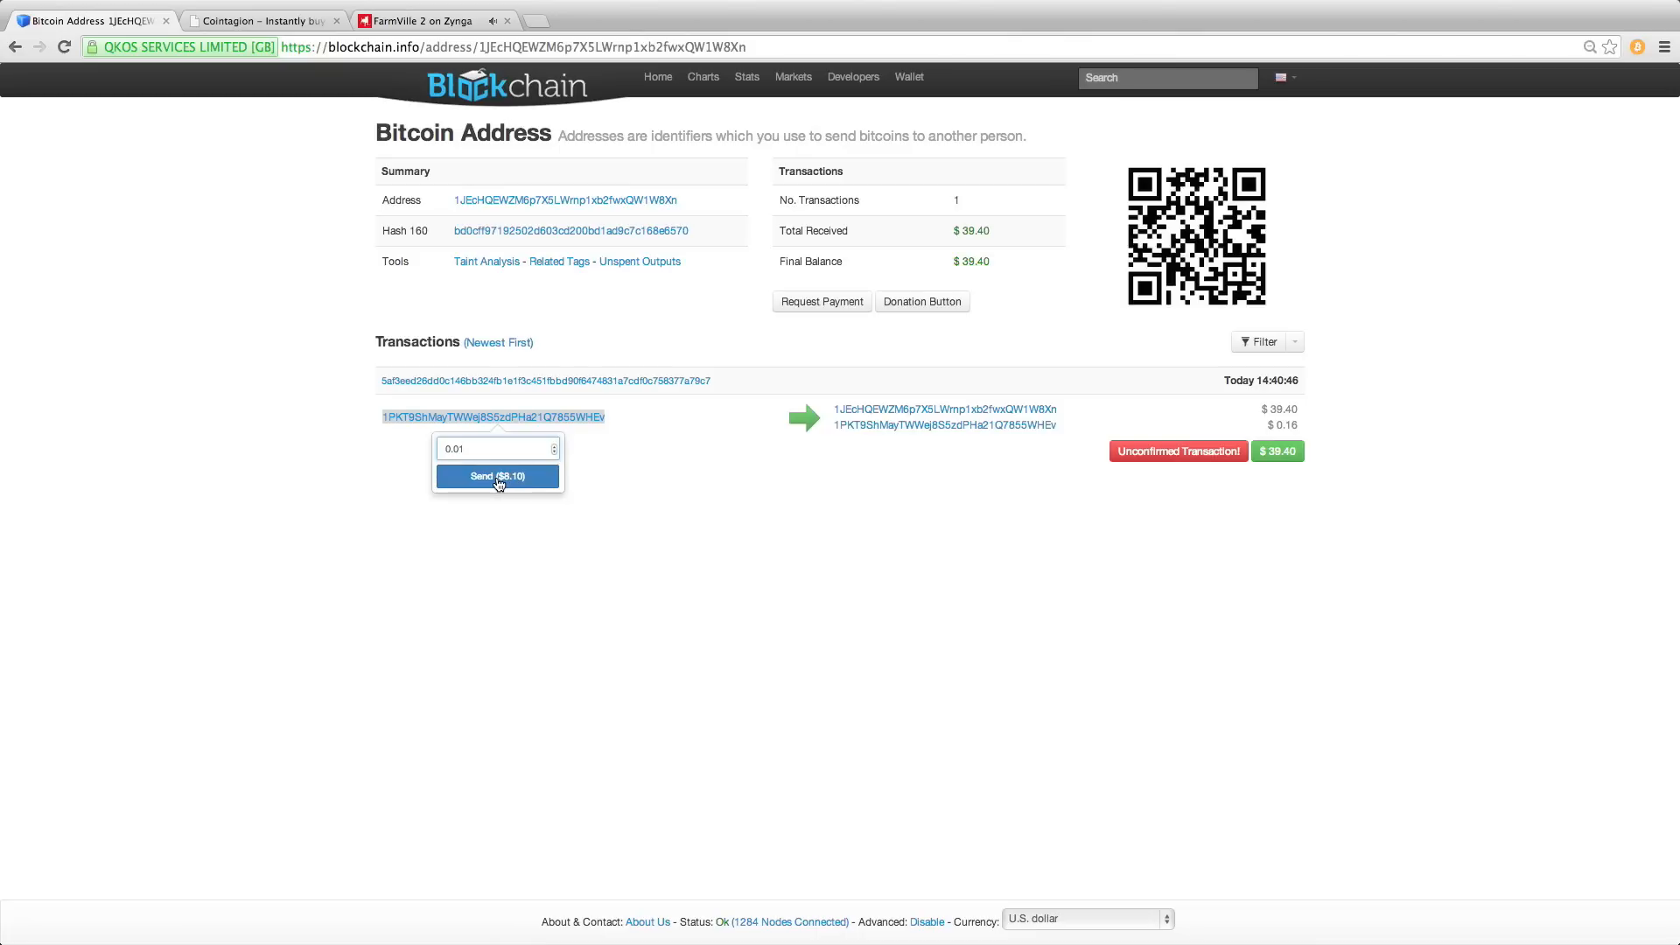
{"action": "left_click", "coordinate": [496, 476]}
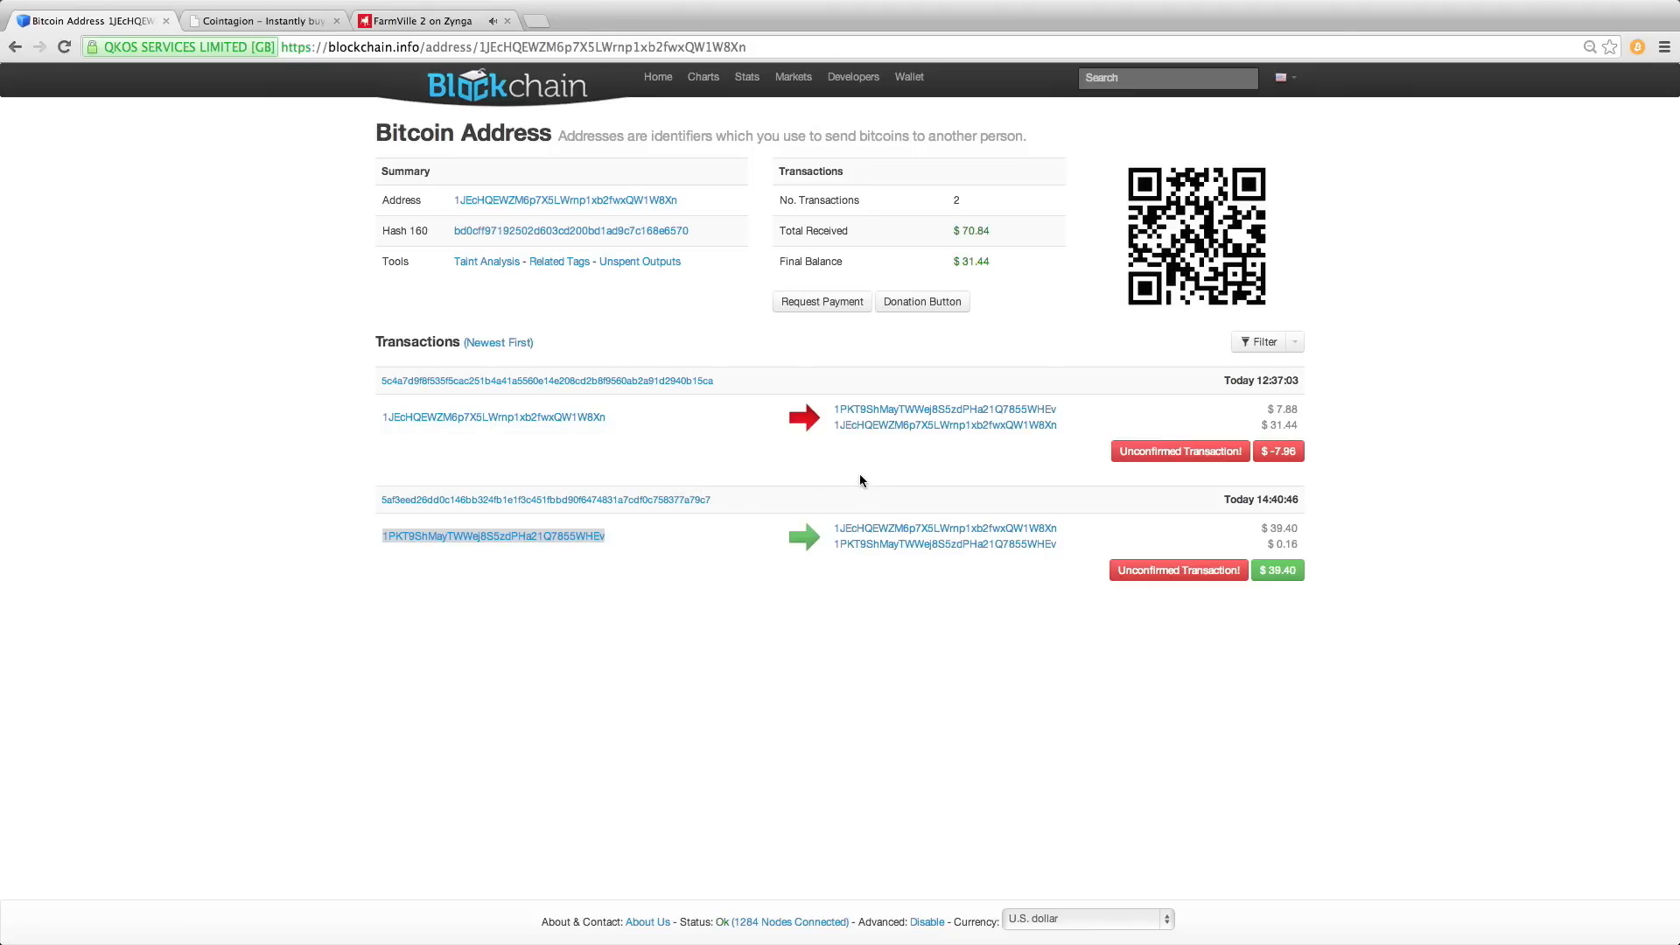
{"action": "mouse_move", "coordinate": [1005, 497]}
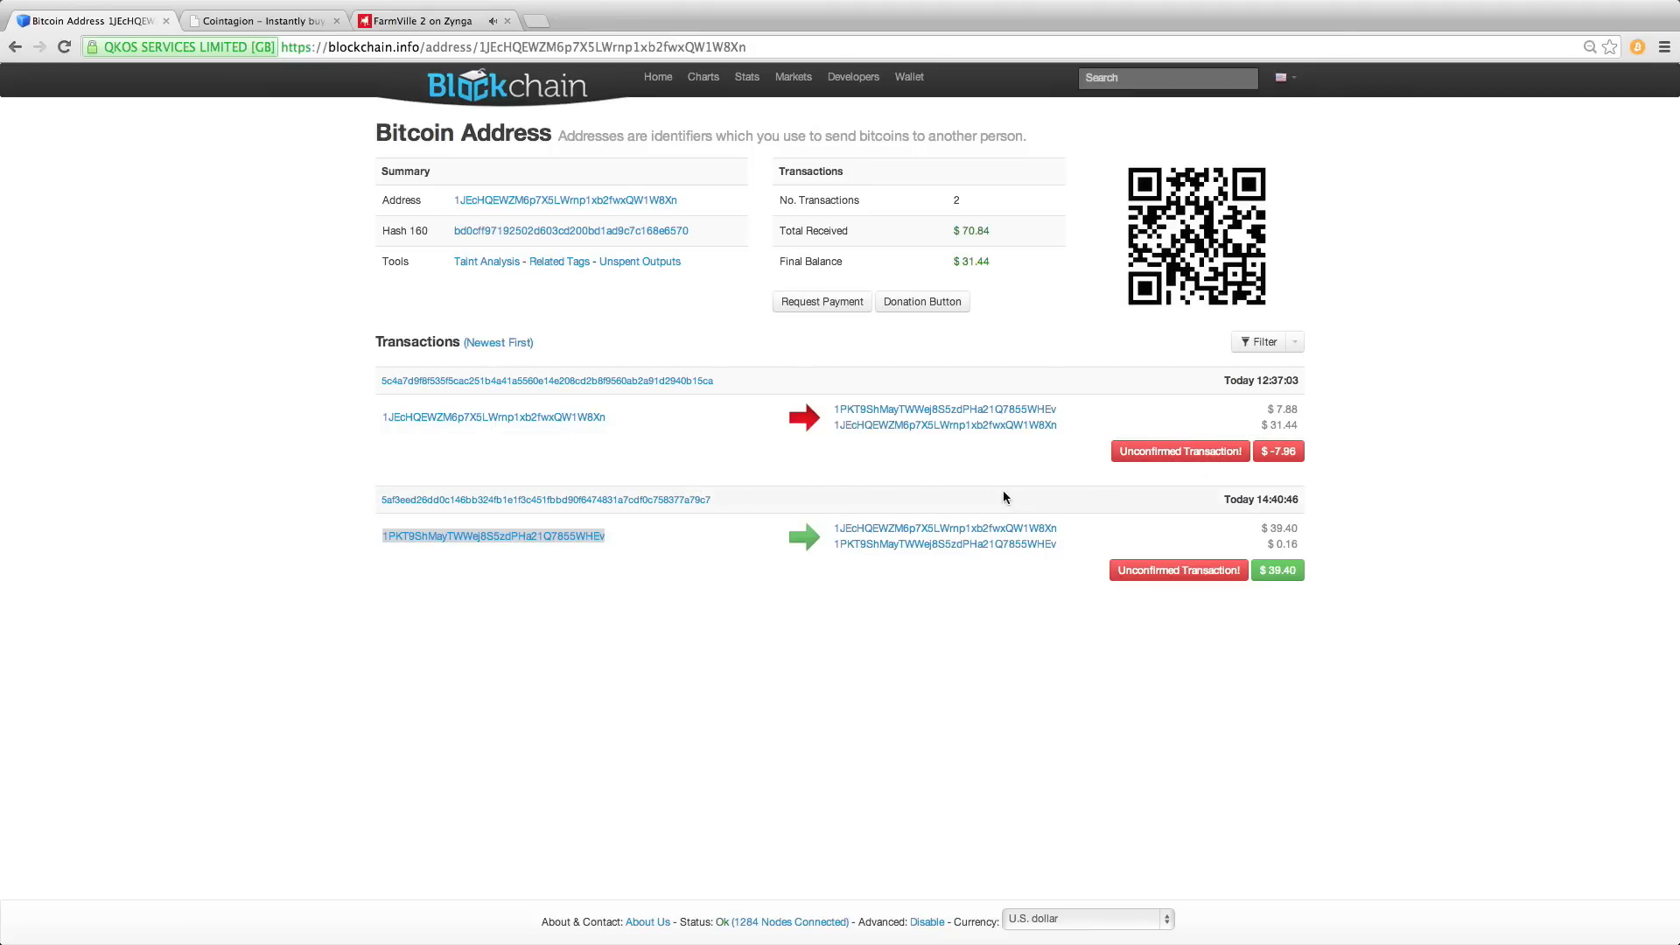
{"action": "mouse_move", "coordinate": [1623, 68]}
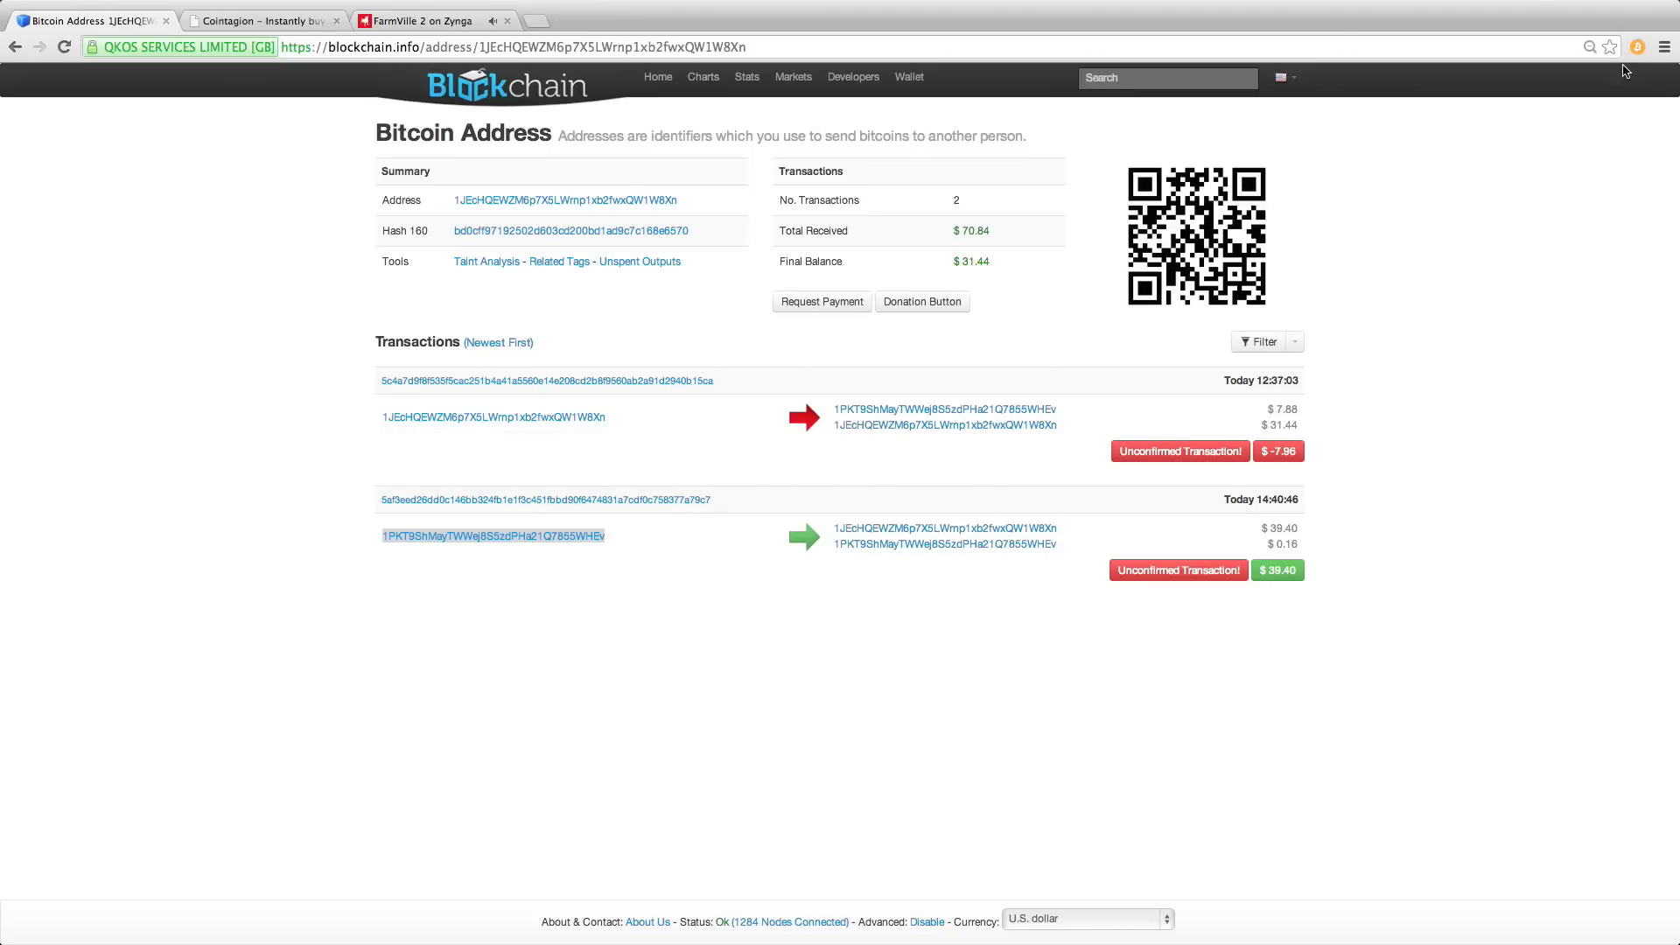
- Set a new wallet encryption password and close the wallet panel
{"action": "left_click", "coordinate": [1619, 95]}
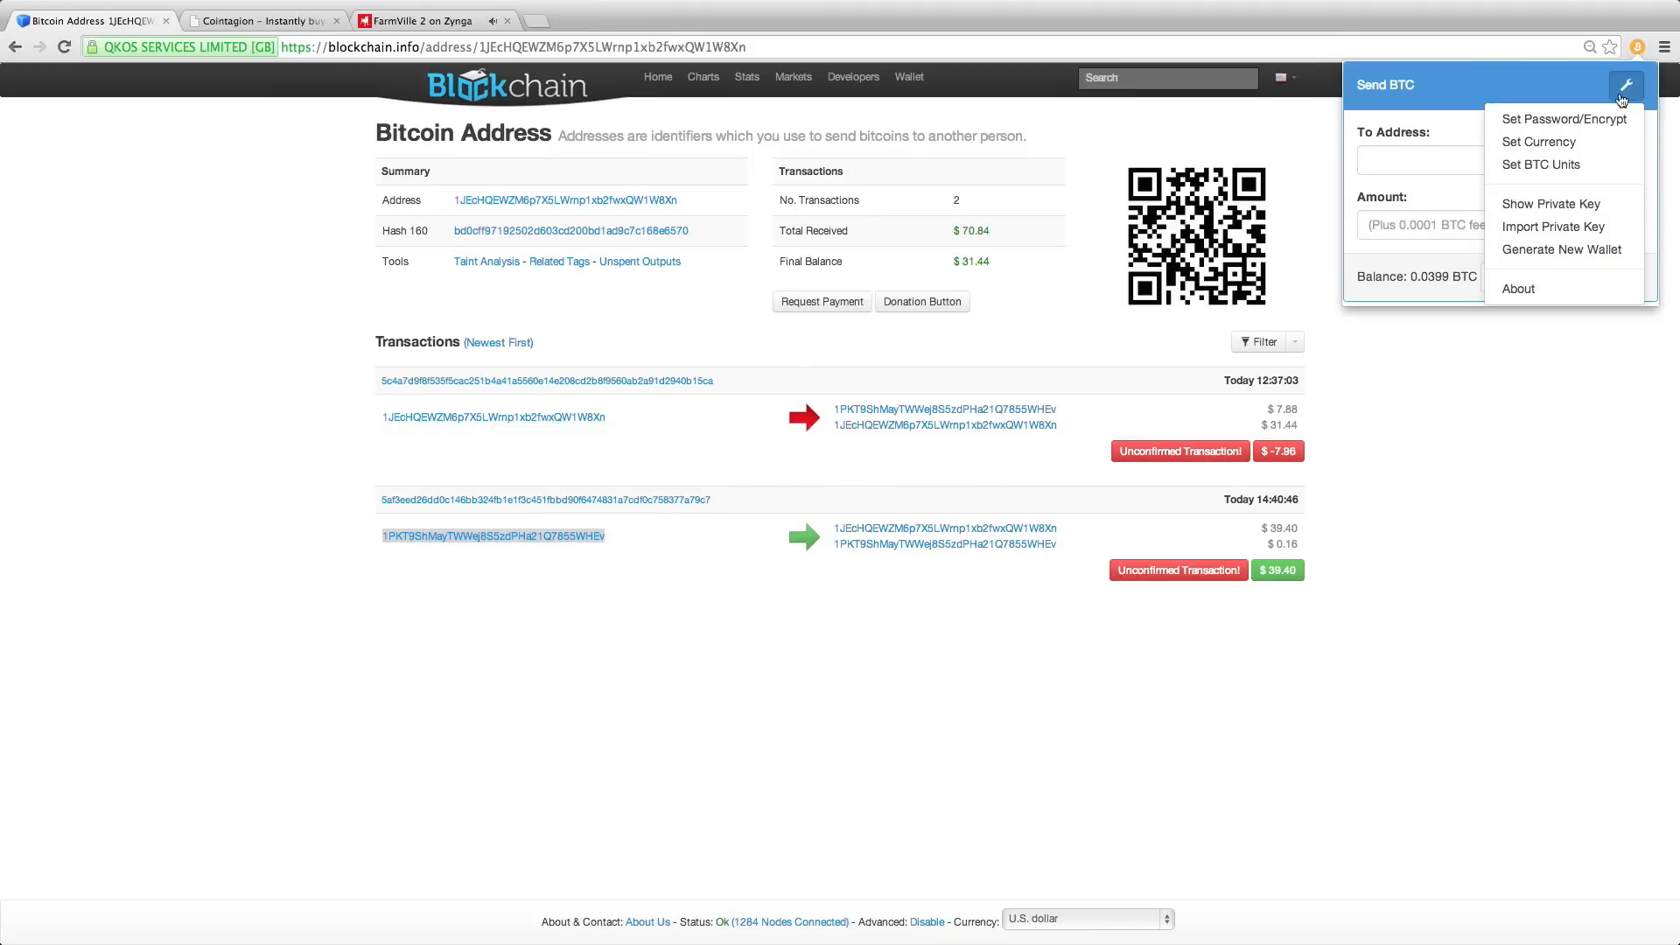
{"action": "left_click", "coordinate": [1563, 119]}
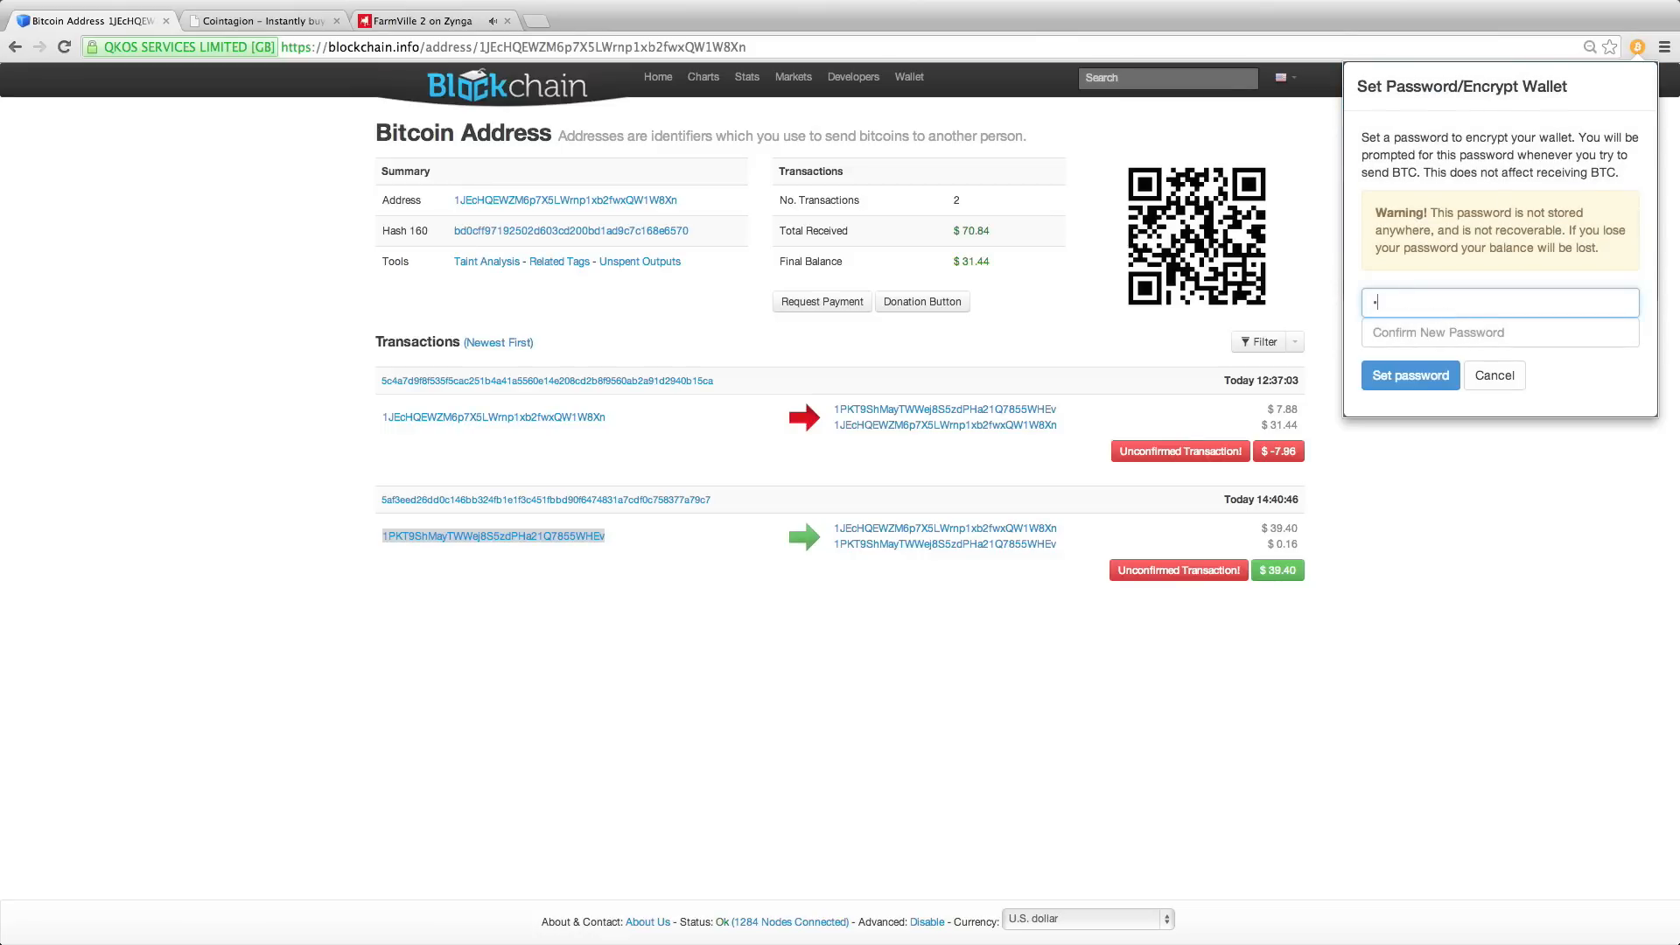
{"action": "type", "text": "••••"}
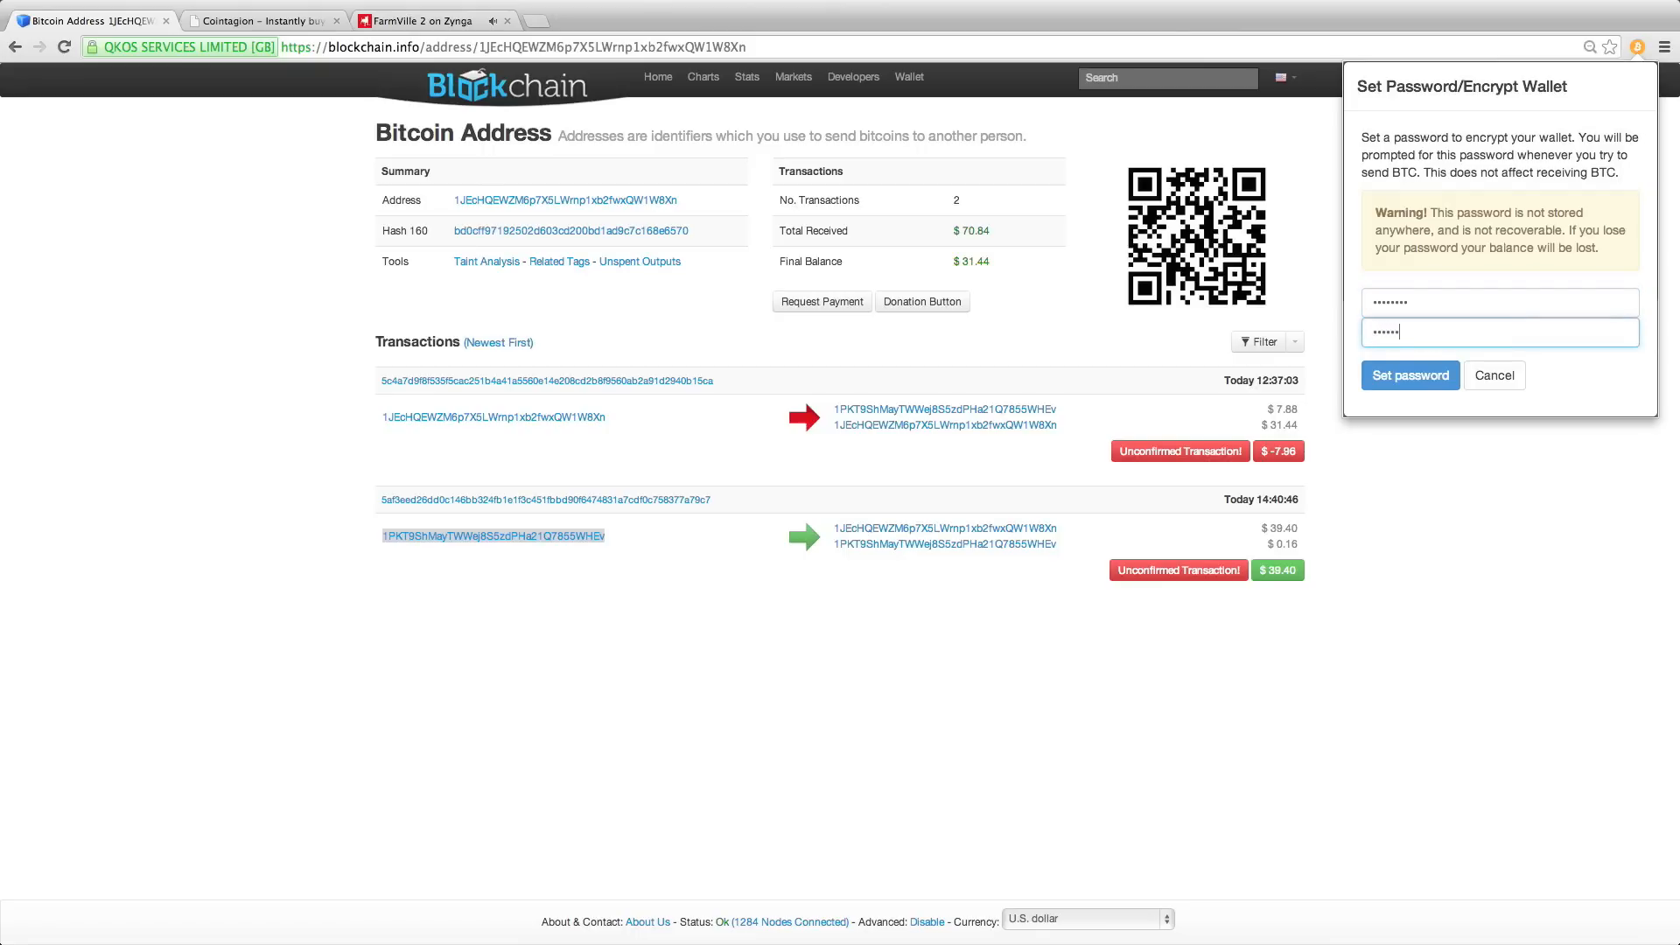
{"action": "left_click", "coordinate": [1408, 375]}
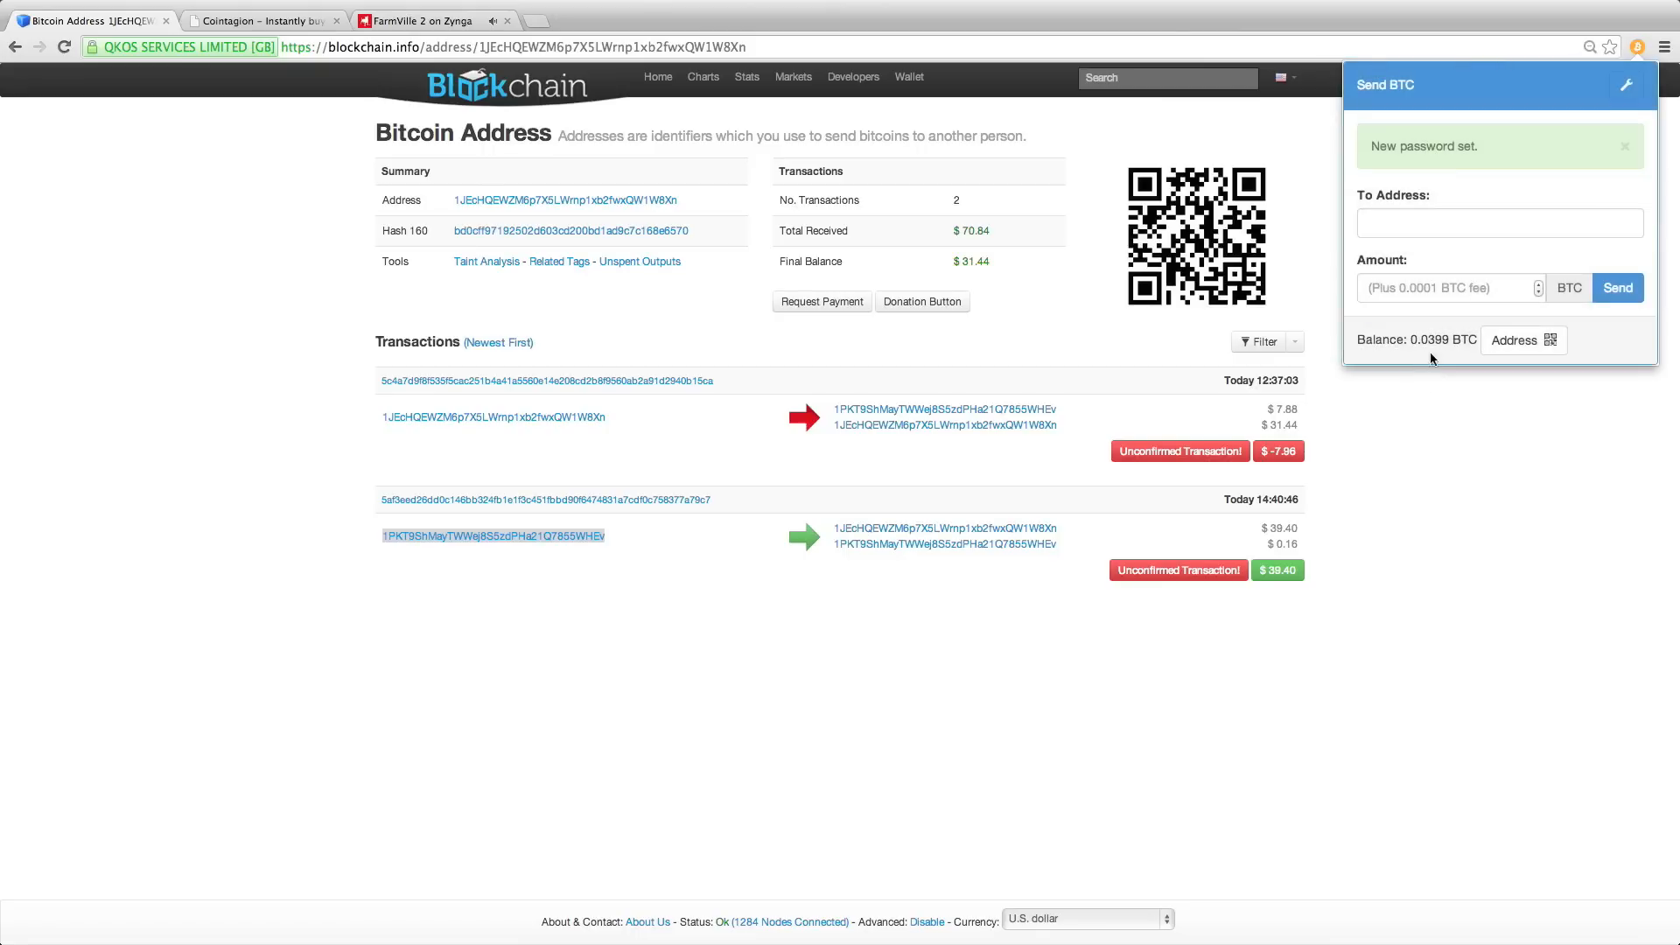
{"action": "left_click", "coordinate": [647, 621]}
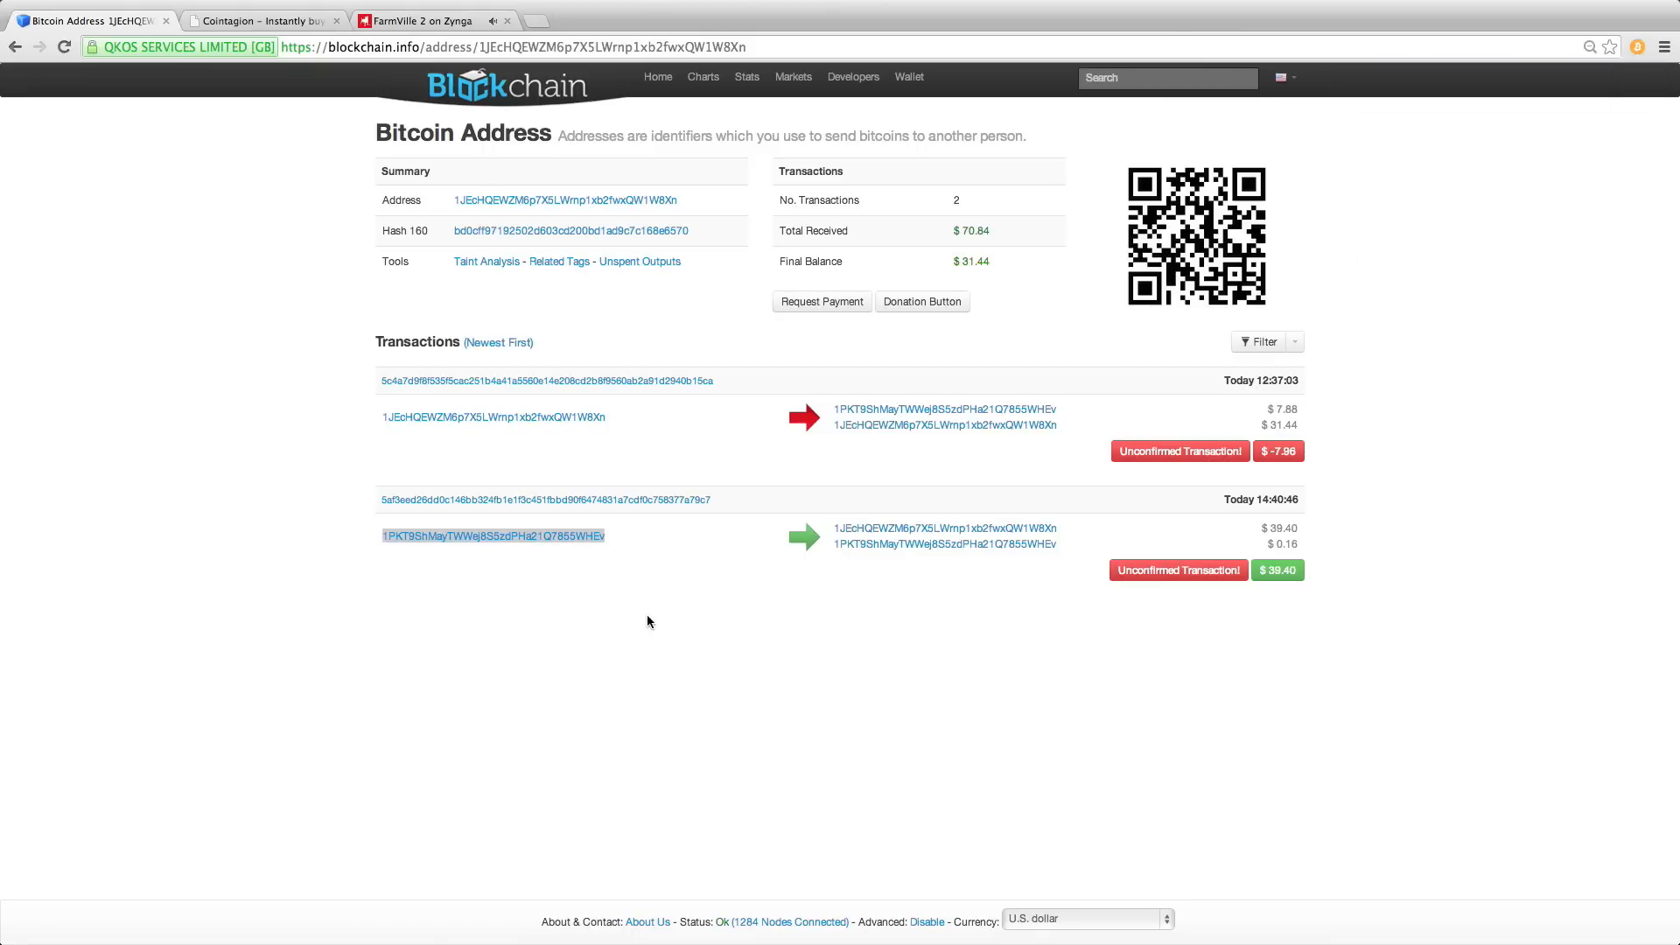
{"action": "mouse_move", "coordinate": [568, 586]}
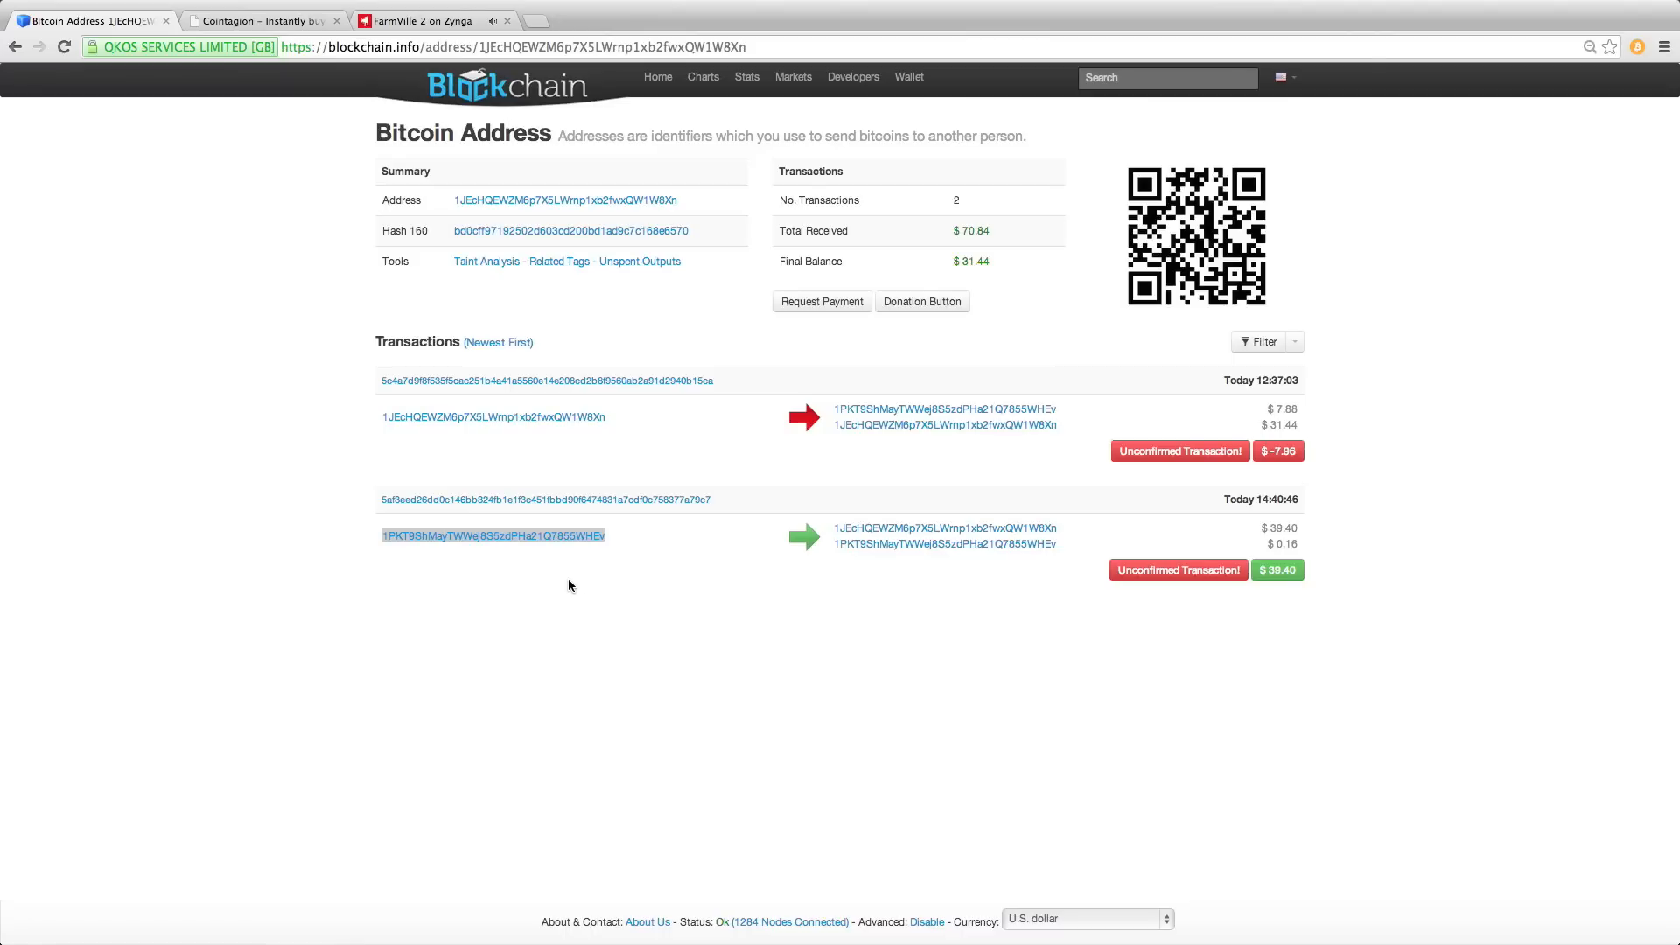
- Pay 0.01 BTC to the sender address again, re-entering the password after an error
{"action": "right_click", "coordinate": [492, 535]}
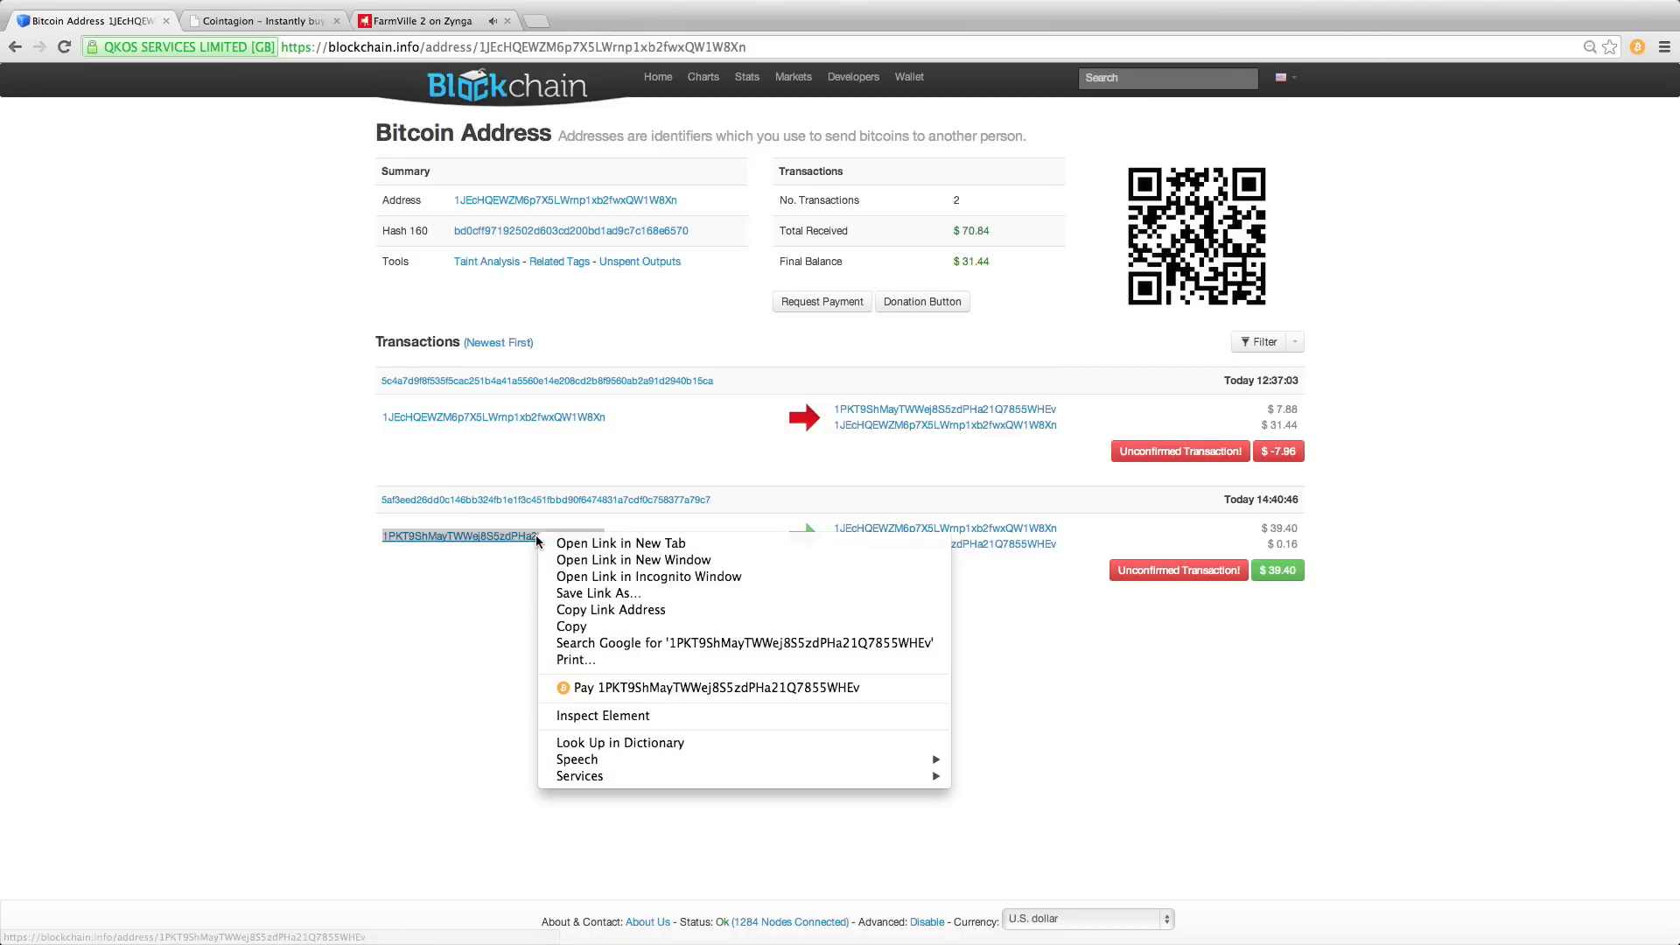
{"action": "mouse_move", "coordinate": [556, 694]}
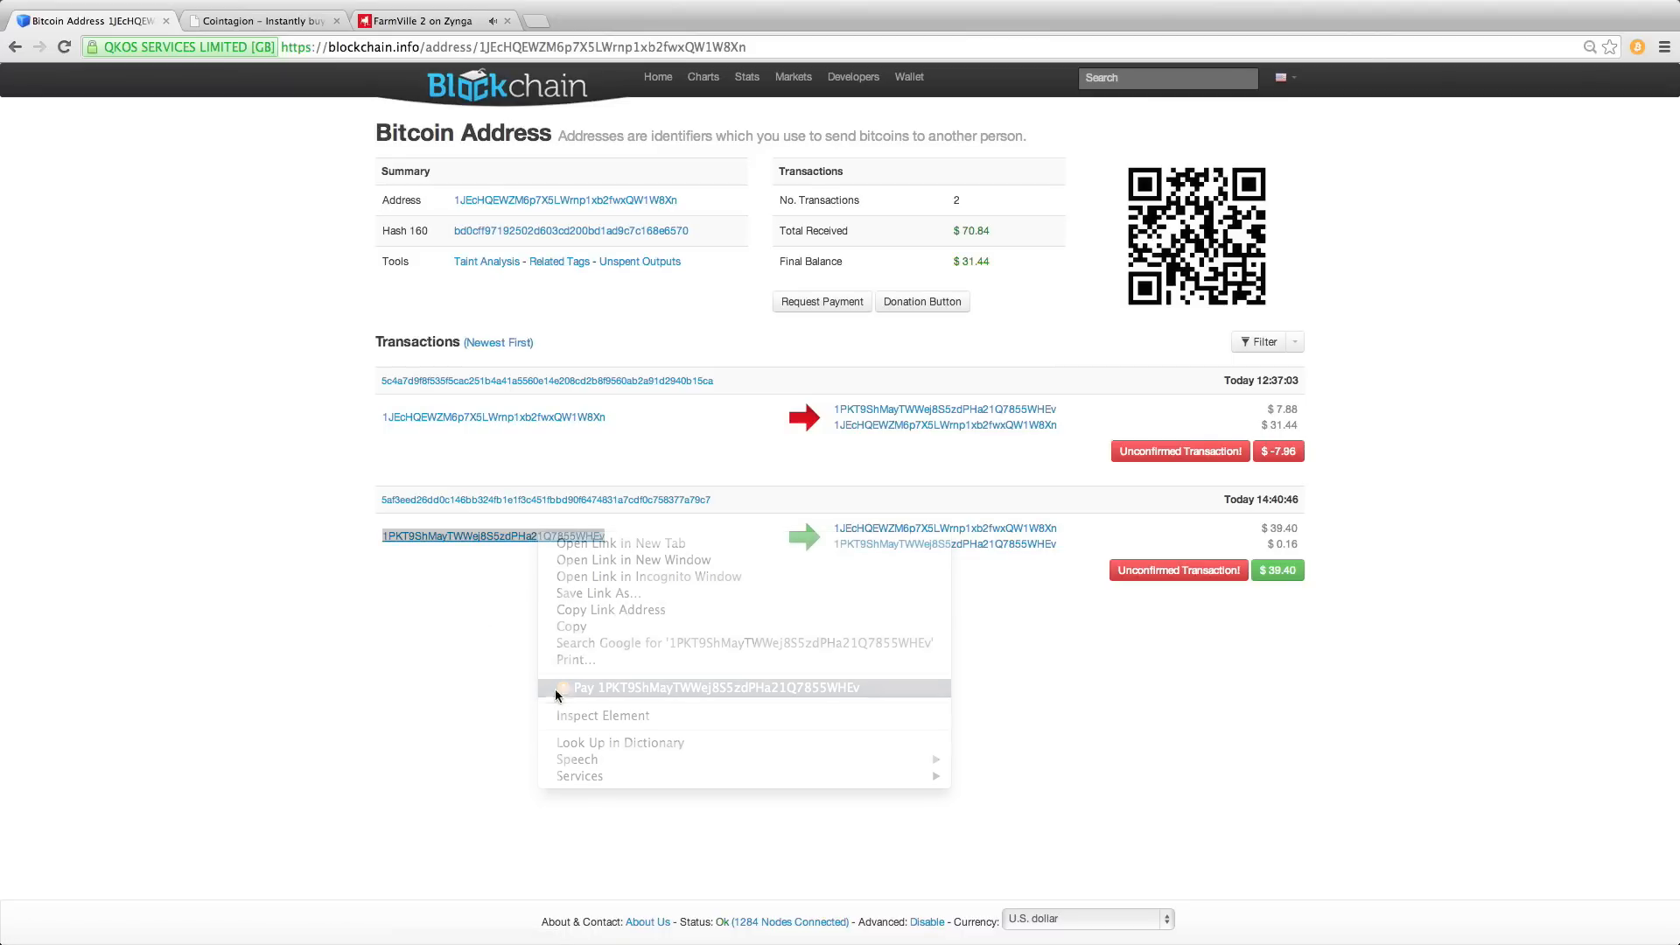
{"action": "left_click", "coordinate": [682, 688]}
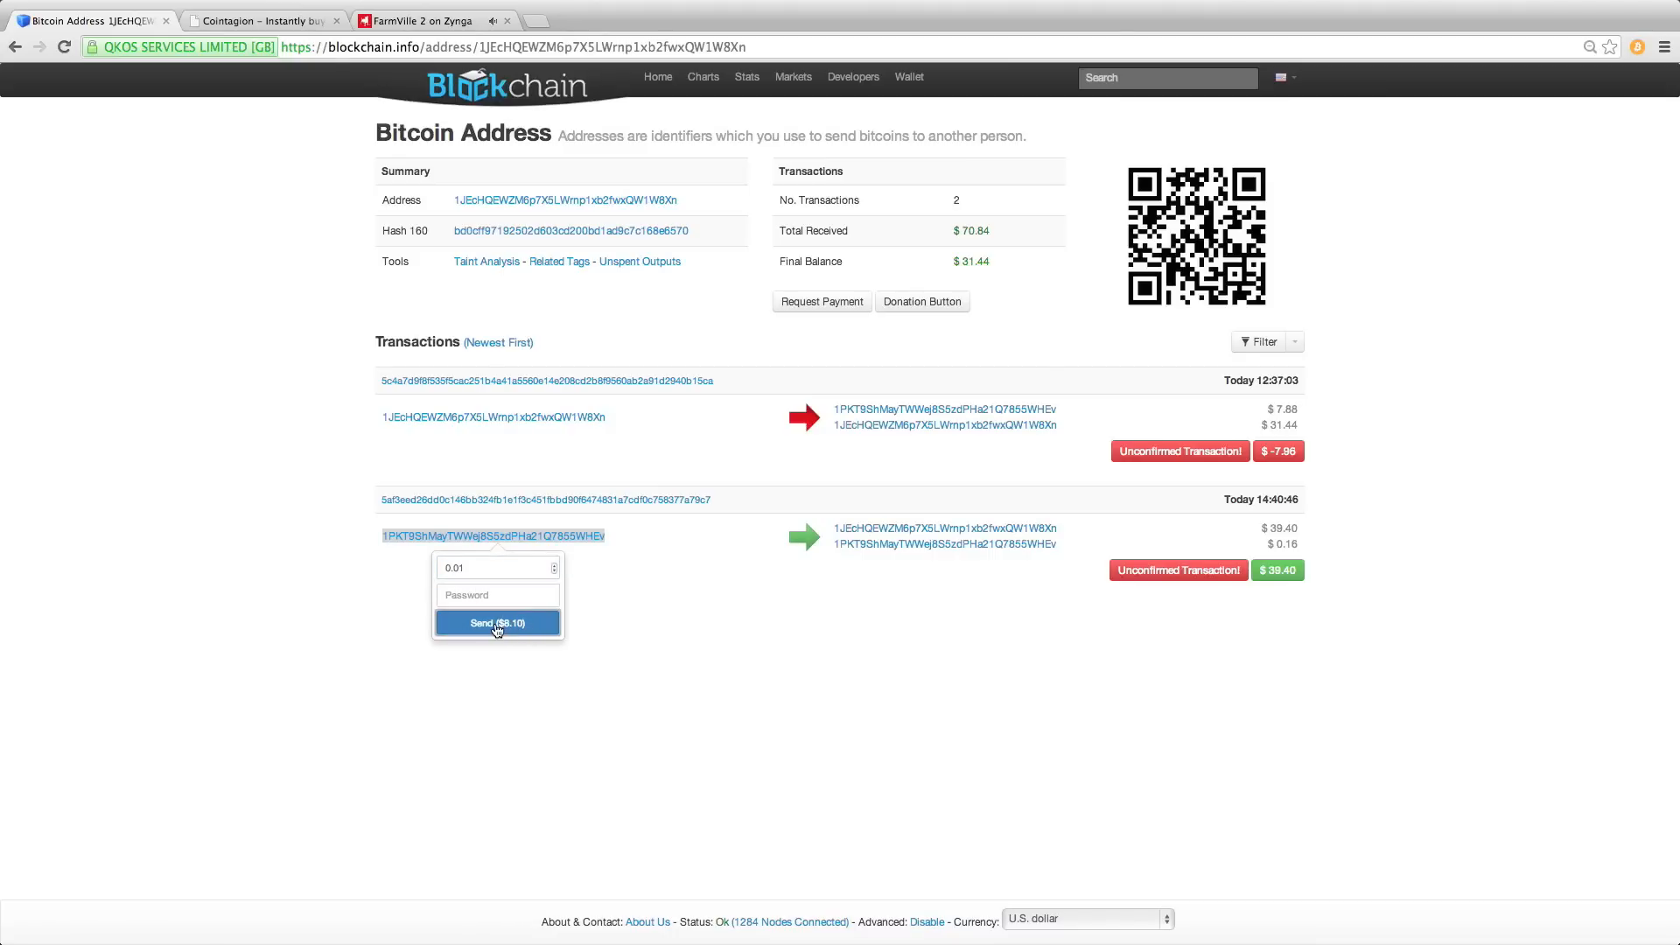
{"action": "left_click", "coordinate": [497, 622]}
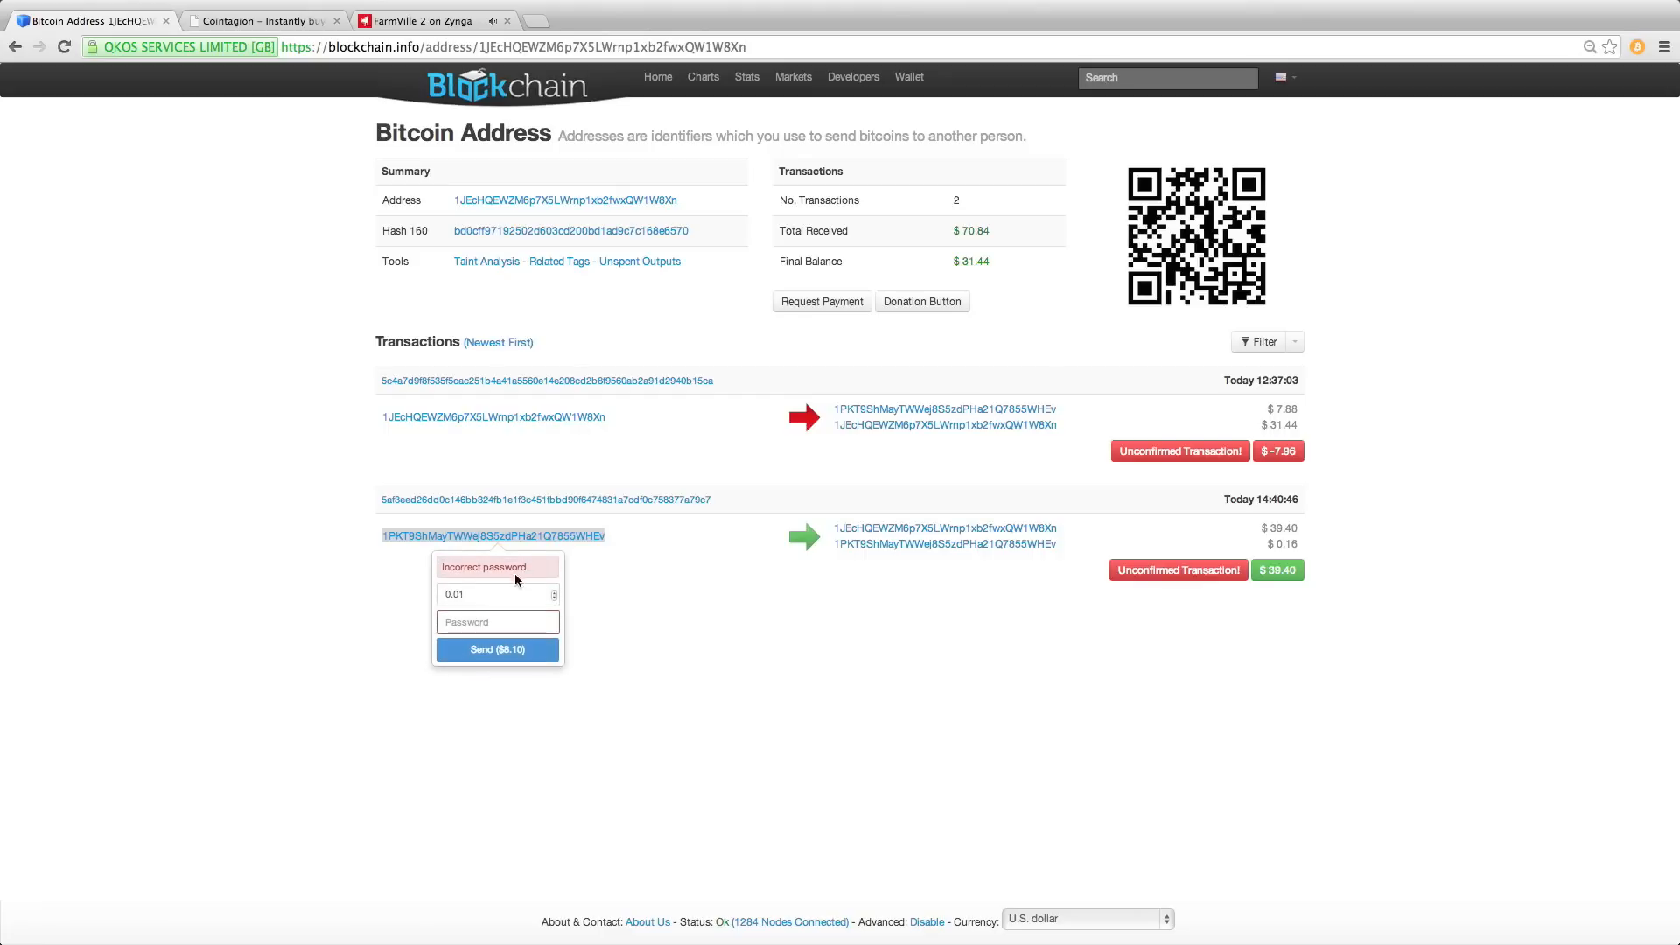
{"action": "left_click", "coordinate": [496, 621]}
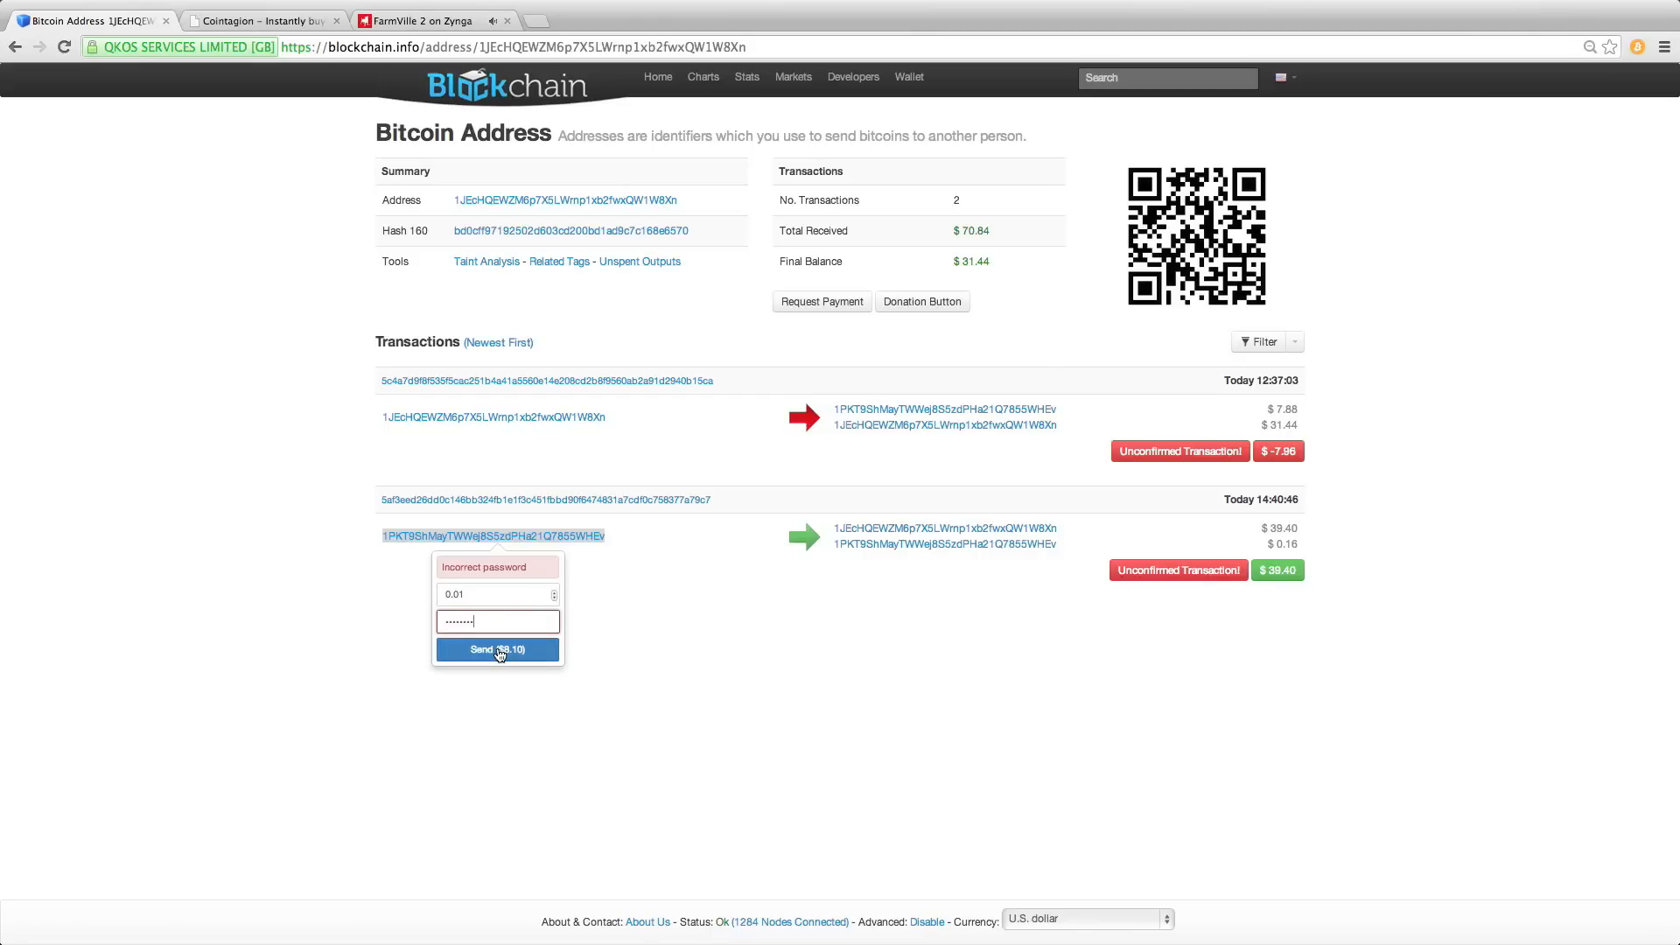
{"action": "left_click", "coordinate": [497, 649]}
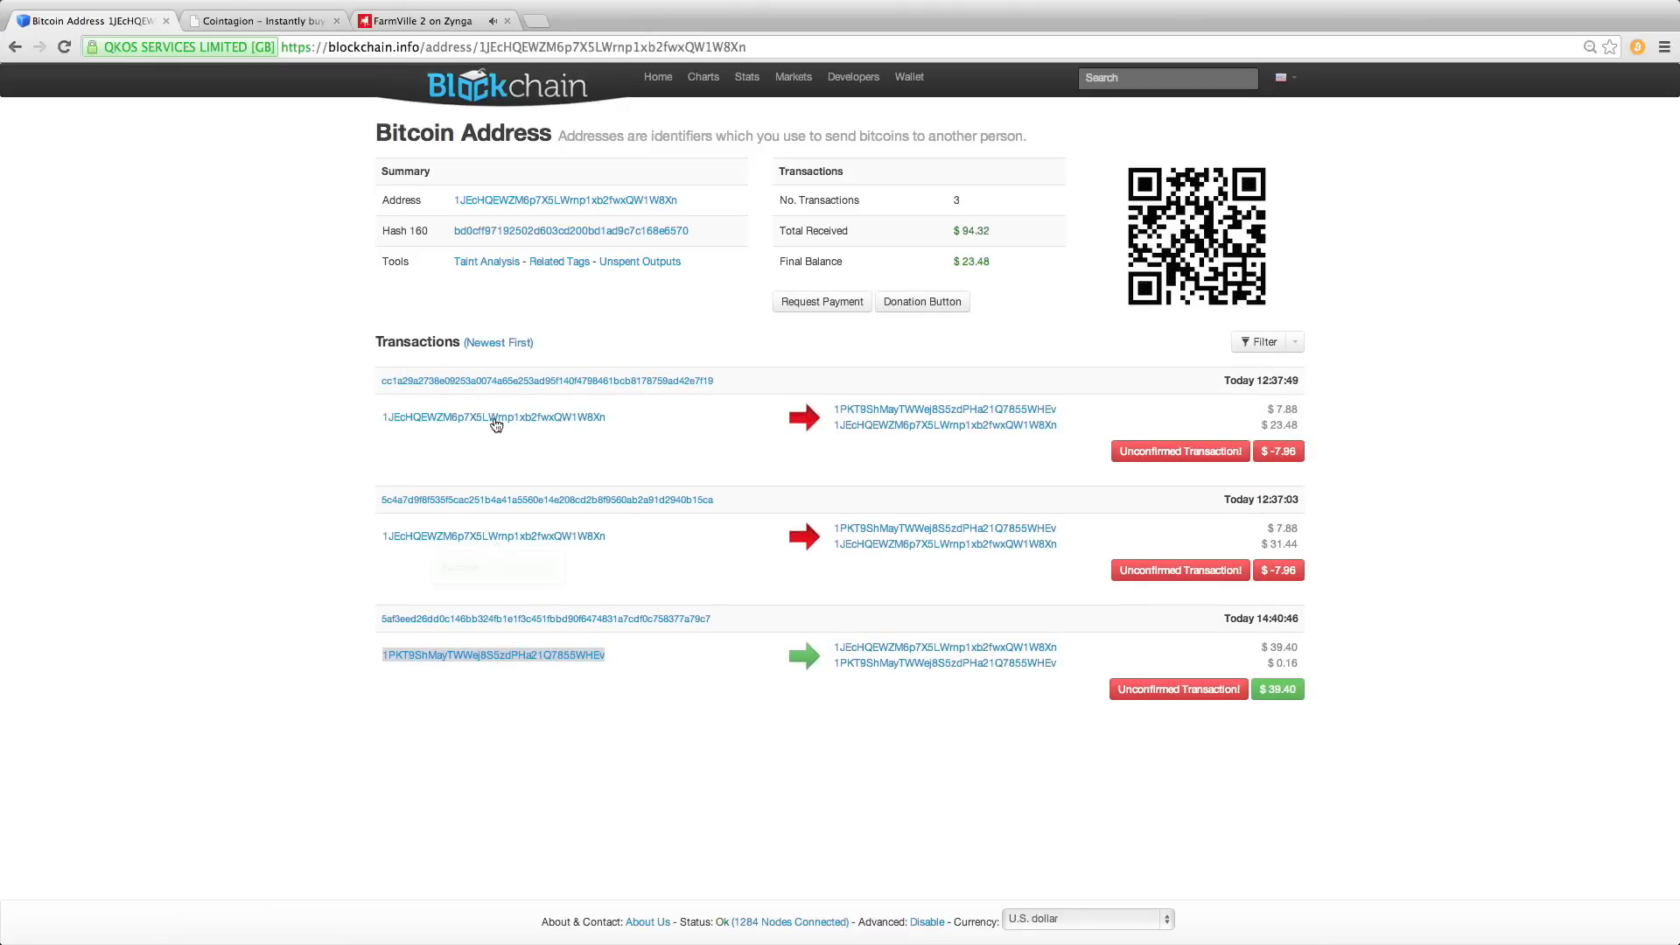
{"action": "mouse_move", "coordinate": [629, 383]}
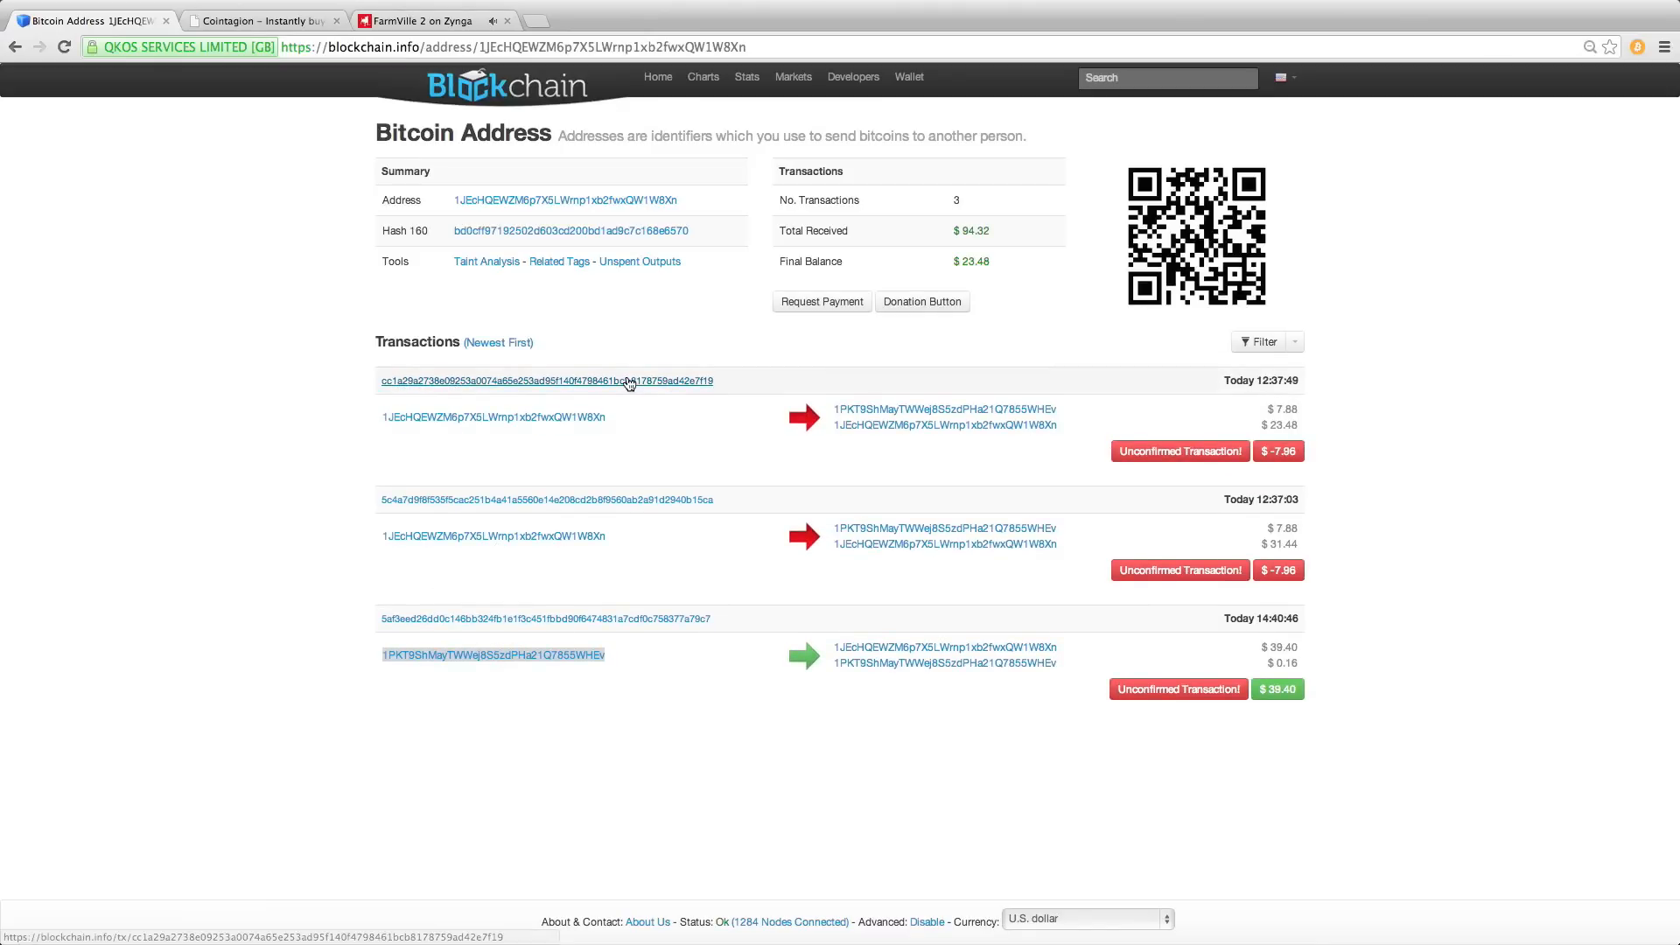
{"action": "mouse_move", "coordinate": [270, 116]}
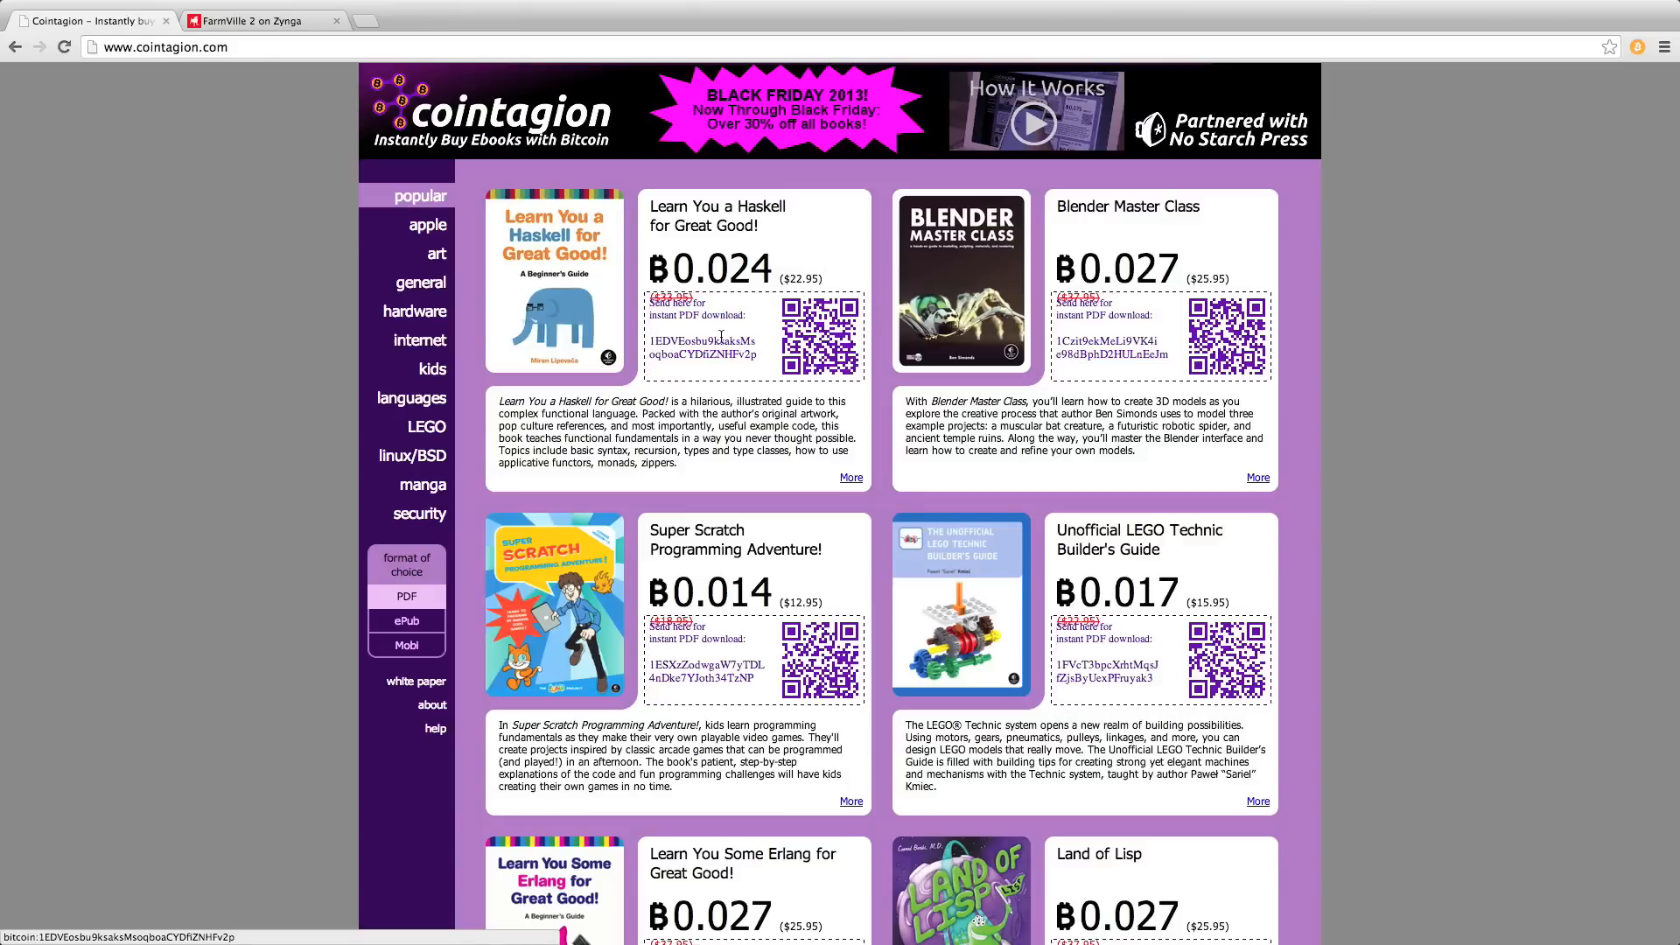
- Pay 0.024 BTC to the Haskell ebook's bitcoin link on Cointagion
{"action": "right_click", "coordinate": [705, 346]}
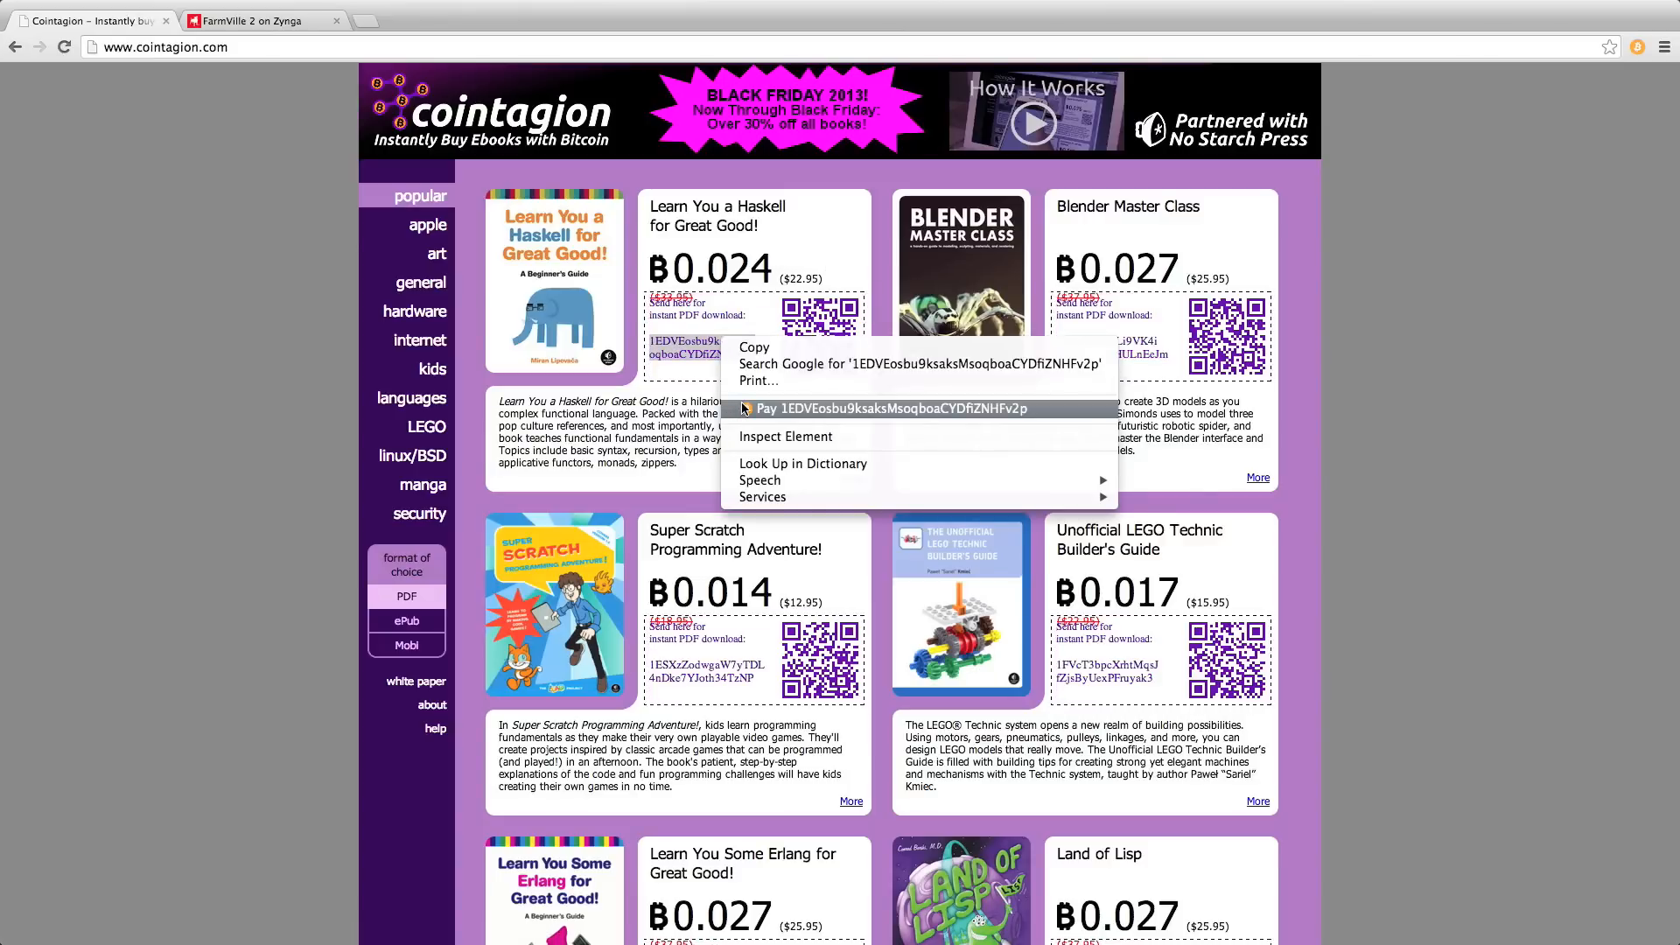
{"action": "left_click", "coordinate": [885, 408]}
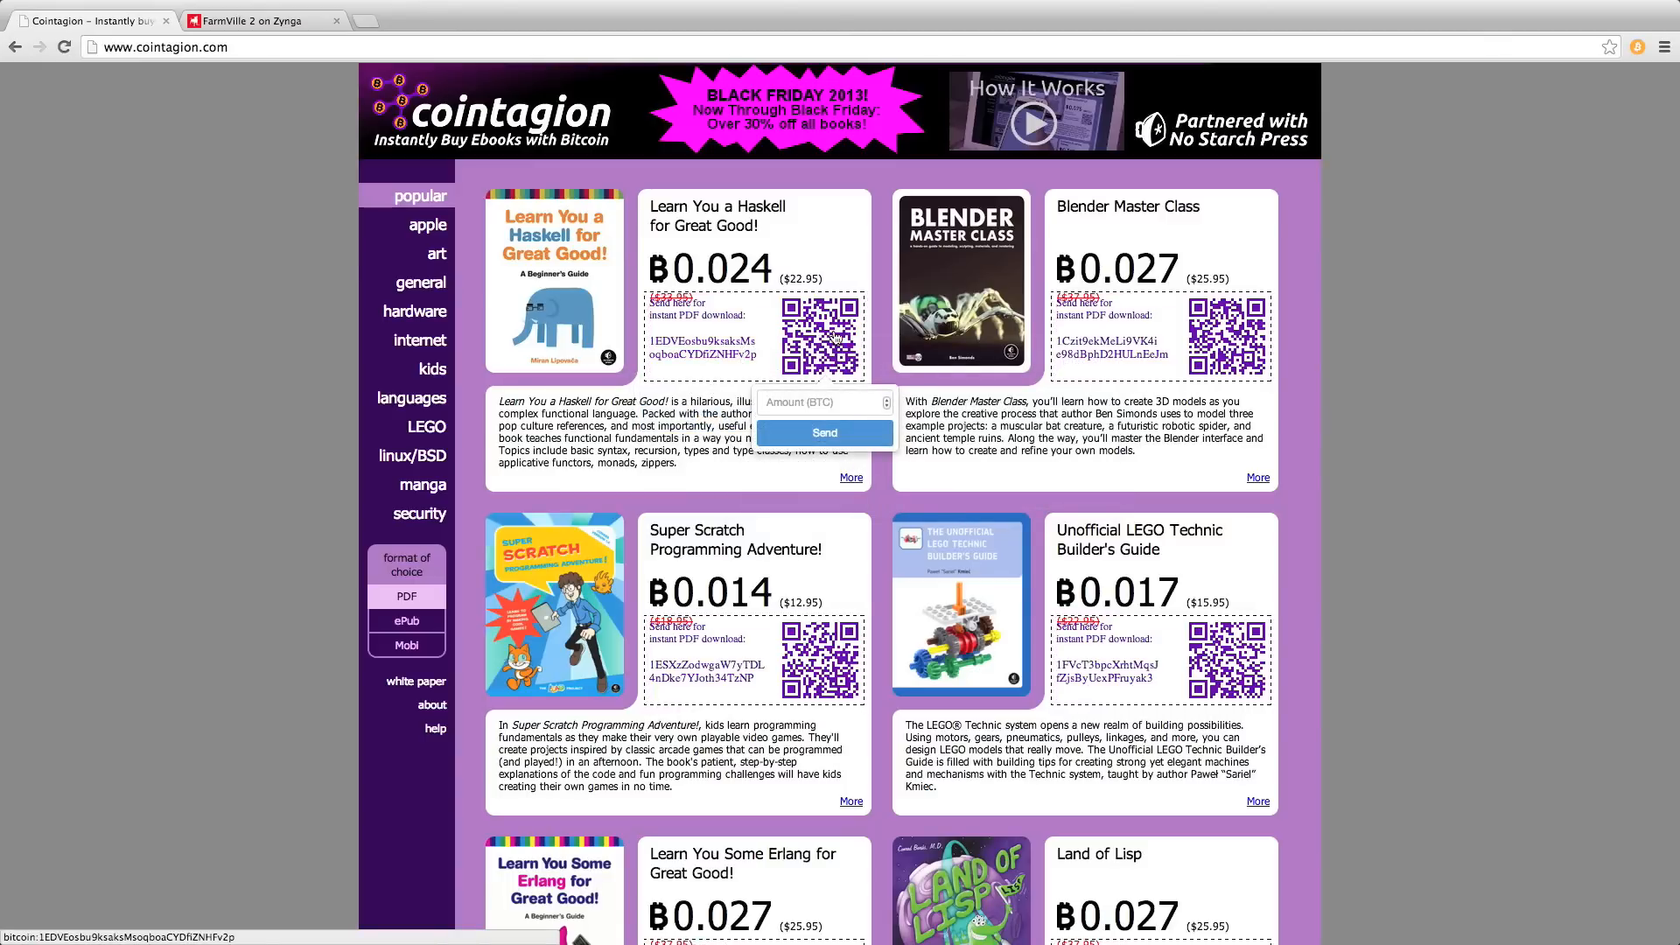
{"action": "left_click", "coordinate": [819, 402]}
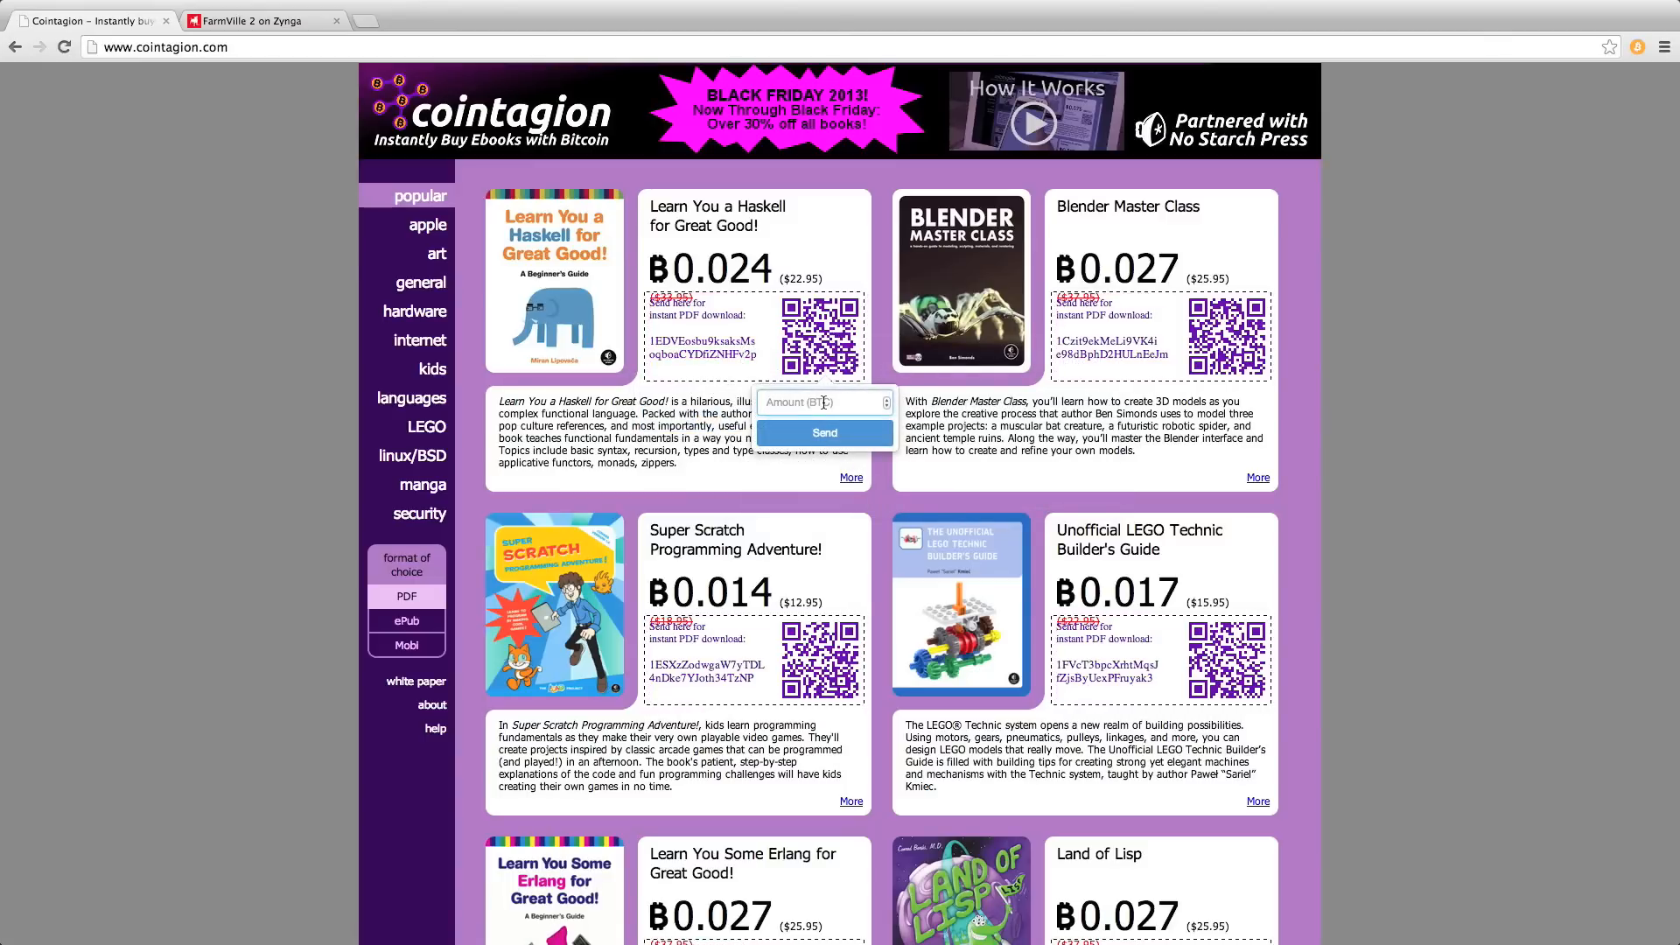
{"action": "type", "text": "0.024"}
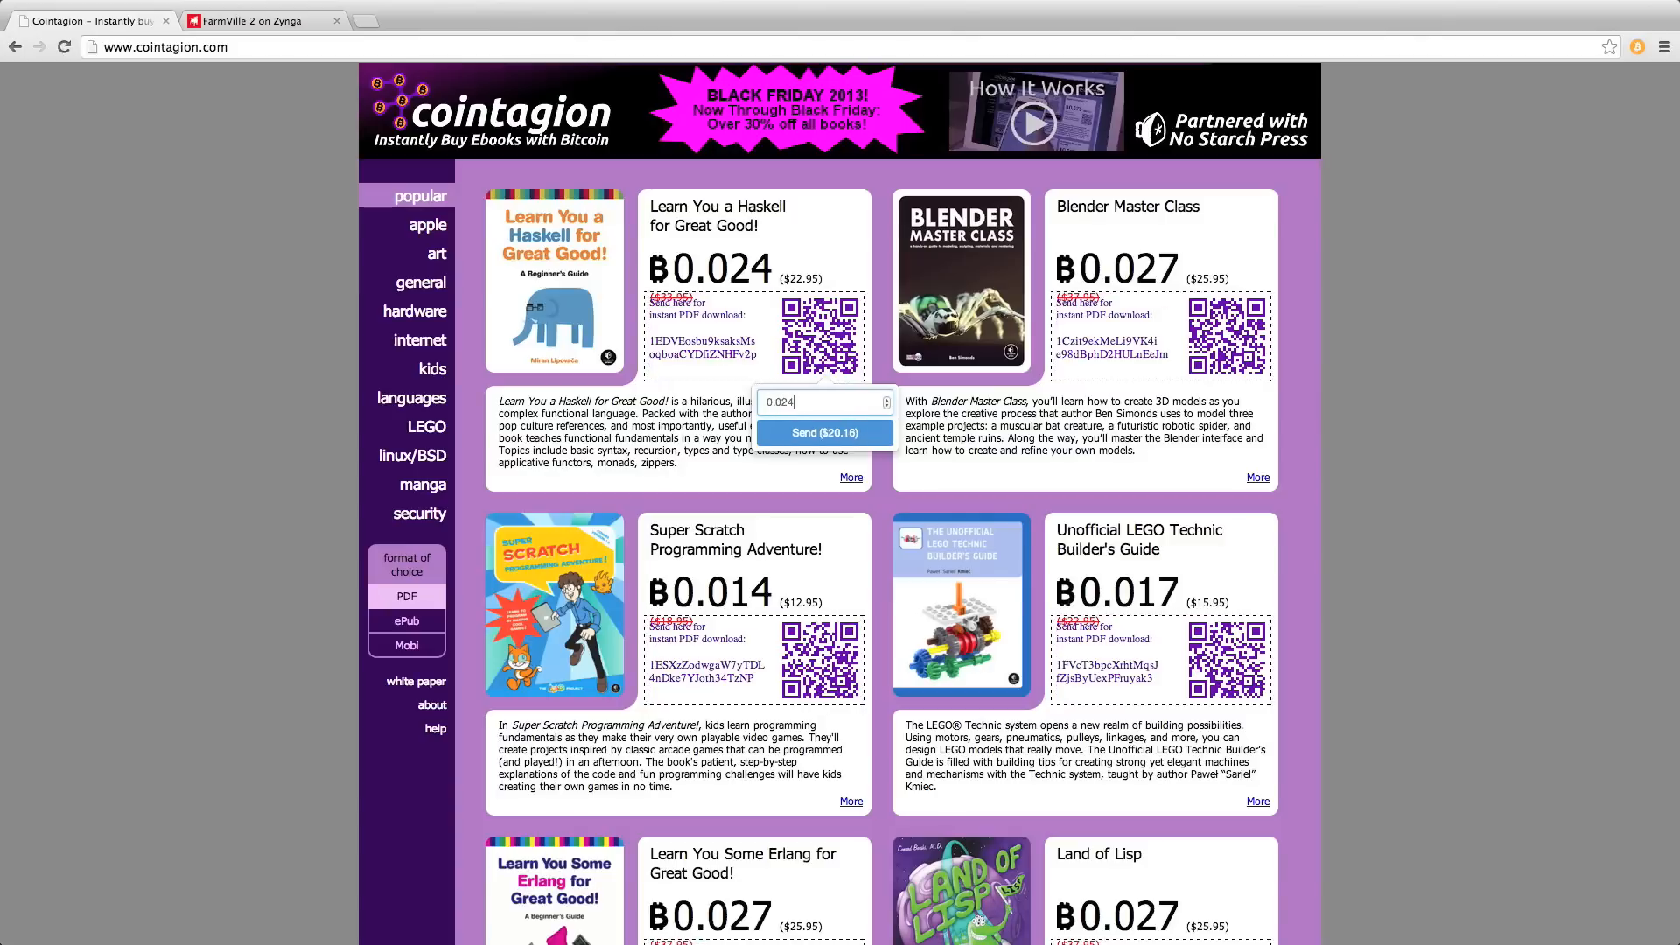
{"action": "mouse_move", "coordinate": [851, 281]}
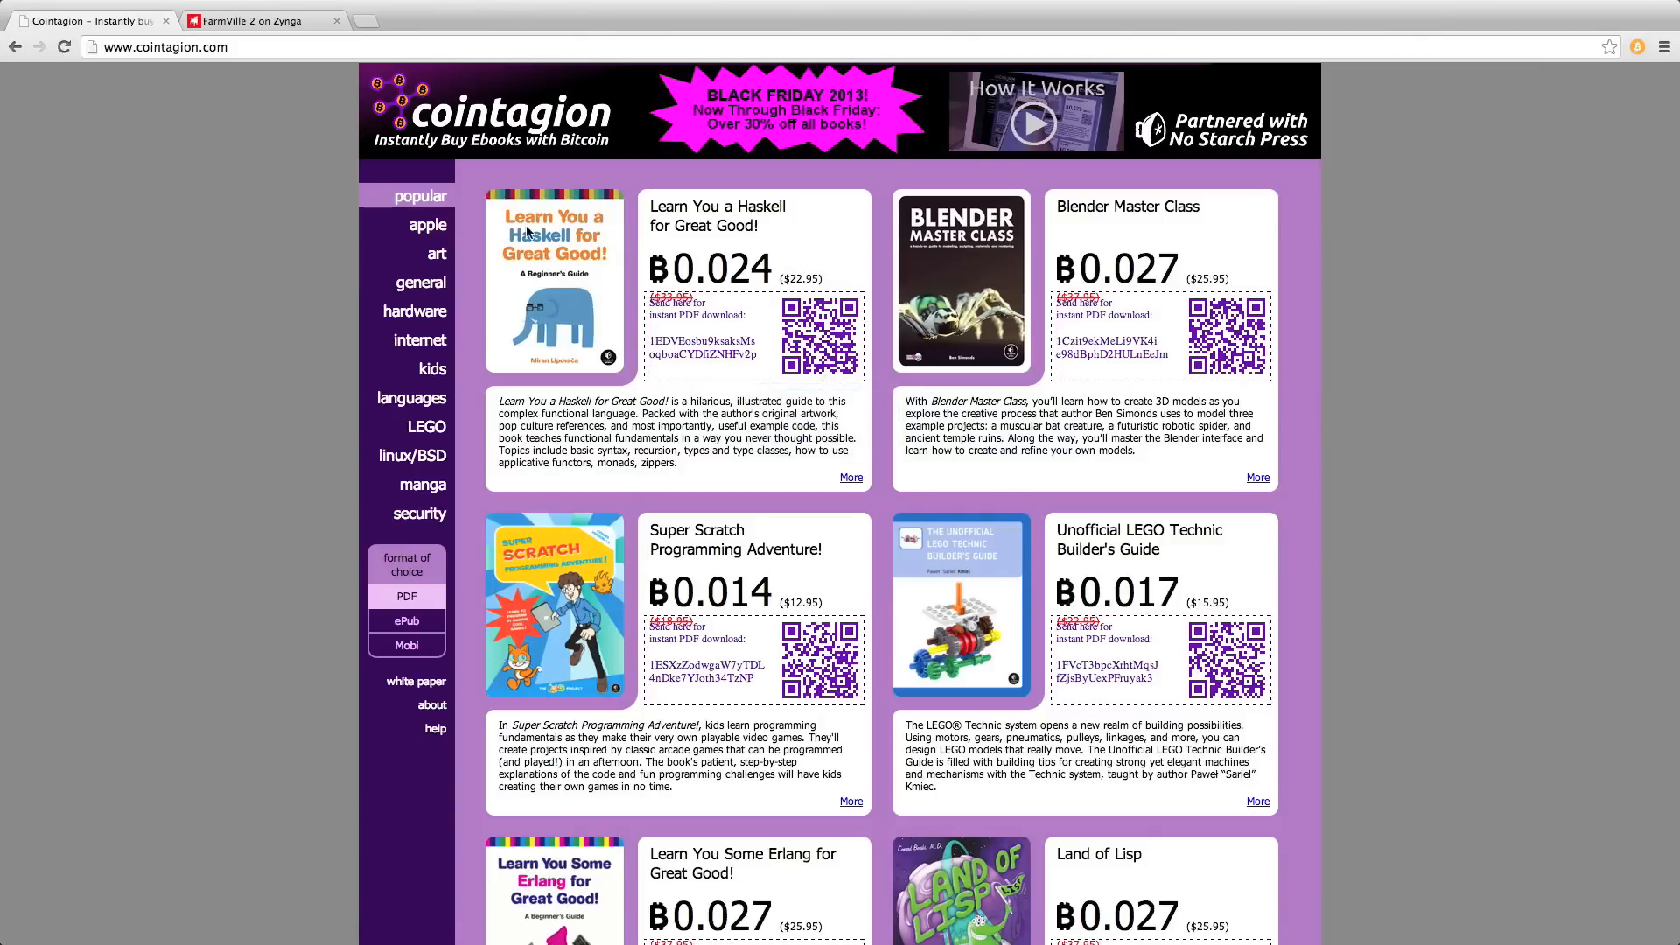
{"action": "left_click", "coordinate": [258, 20]}
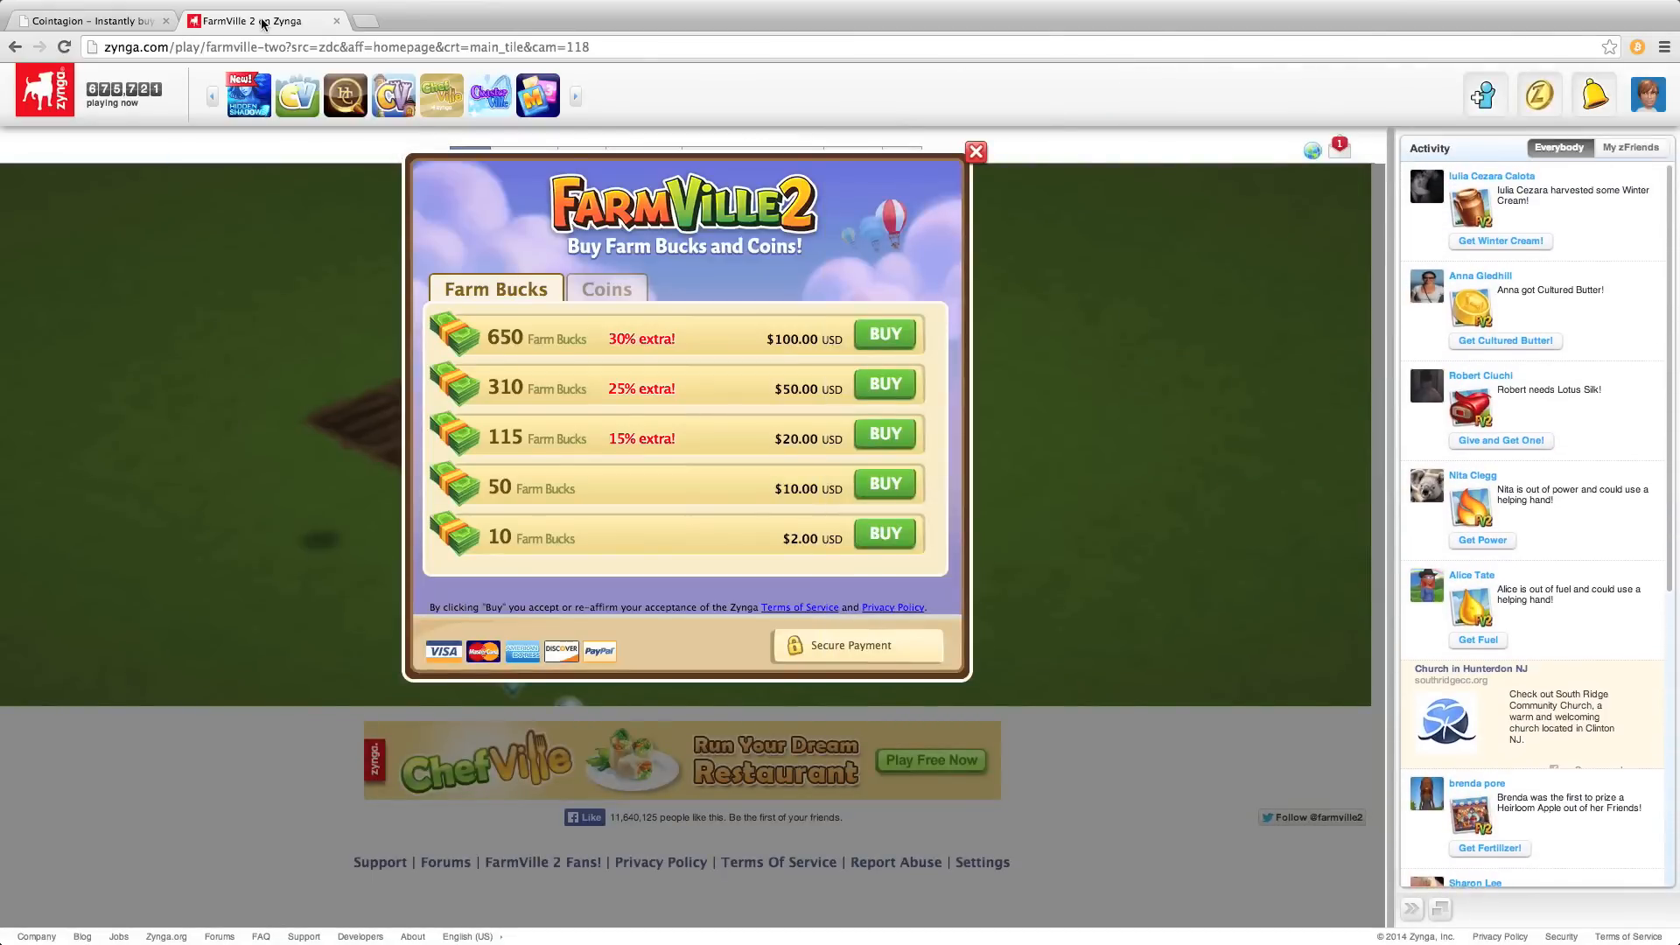
{"action": "mouse_move", "coordinate": [883, 534]}
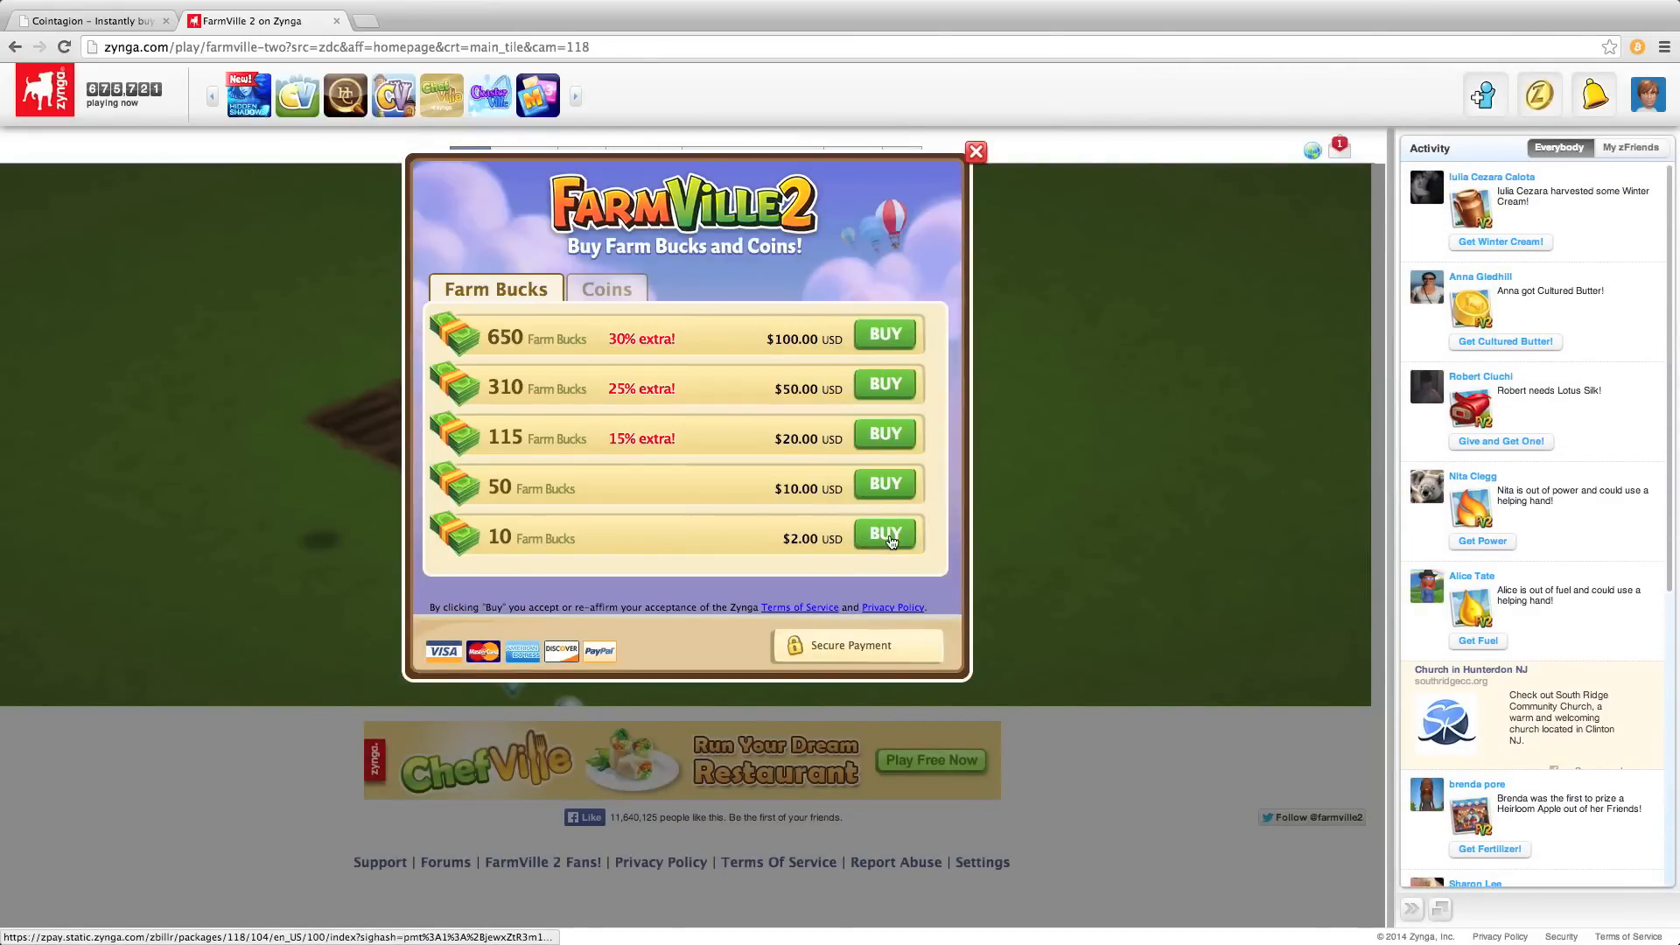
- Check out the $2.00 10 Farm Bucks pack using Bitcoin as the payment method
{"action": "left_click", "coordinate": [883, 534]}
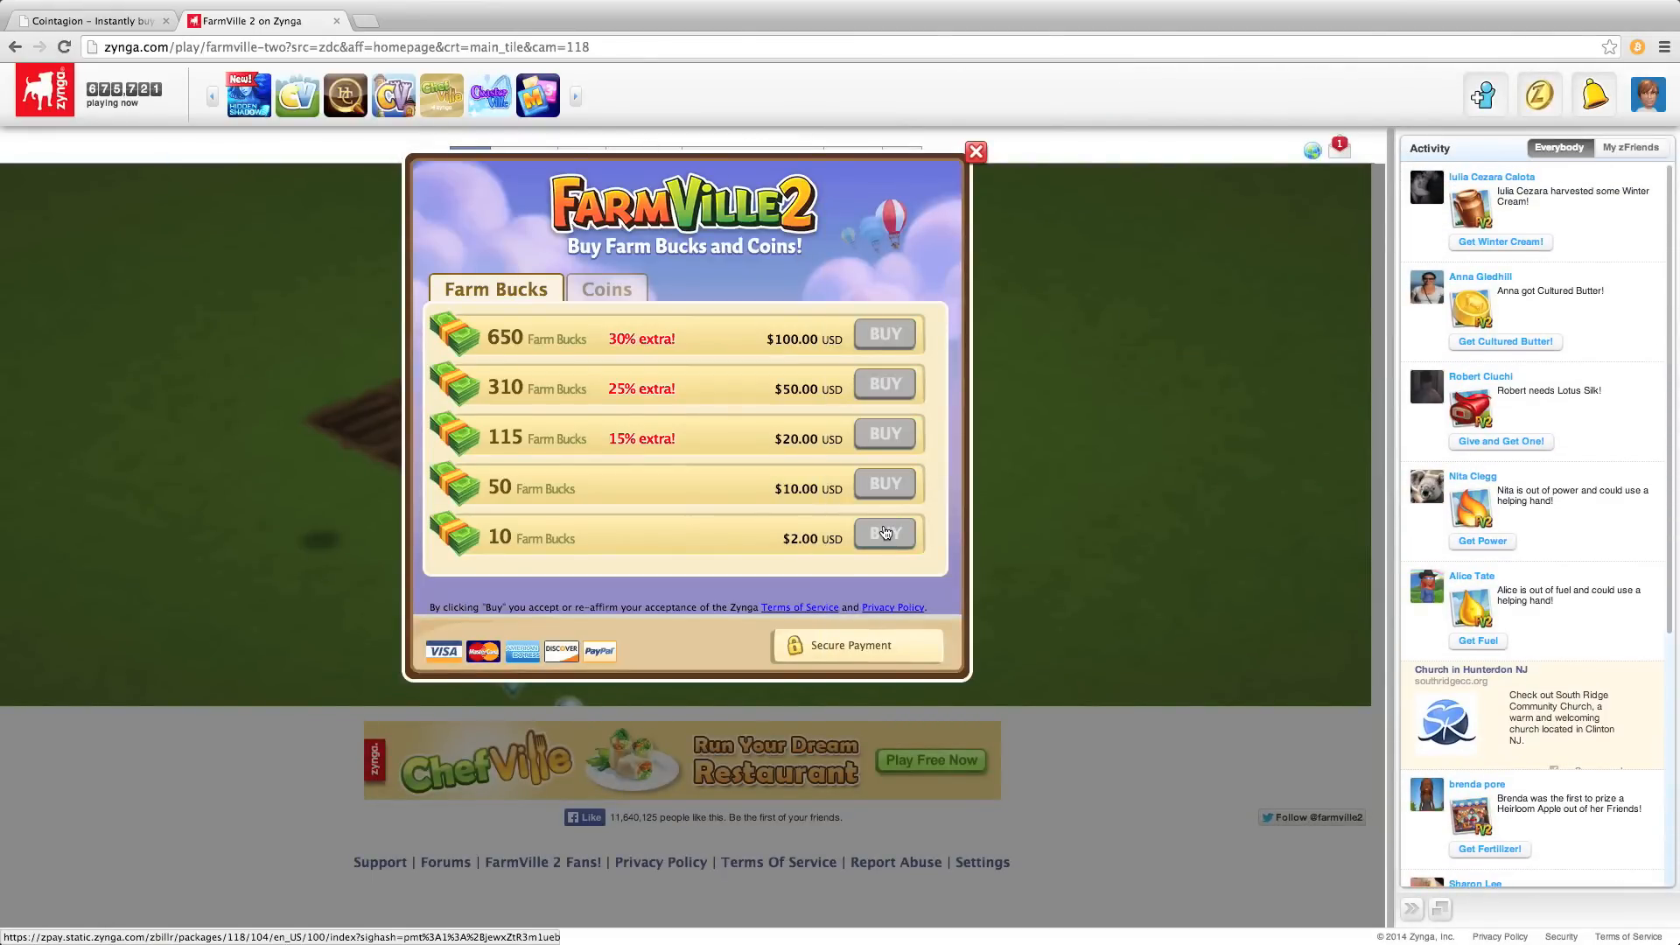
{"action": "left_click", "coordinate": [883, 534]}
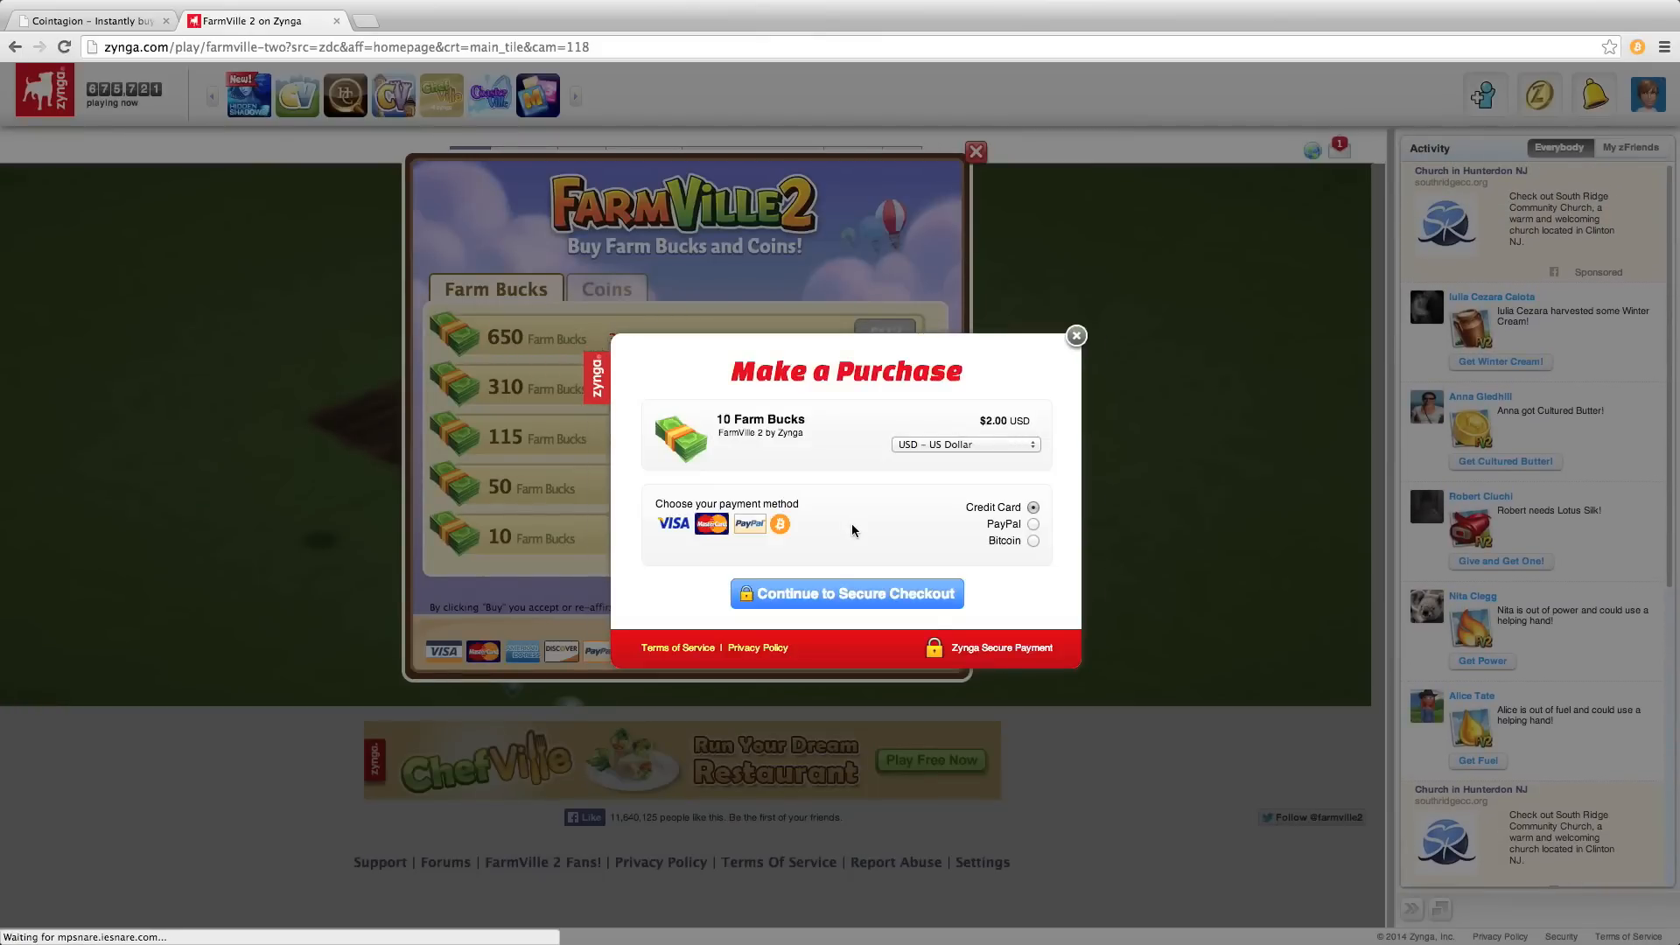
{"action": "left_click", "coordinate": [1031, 540]}
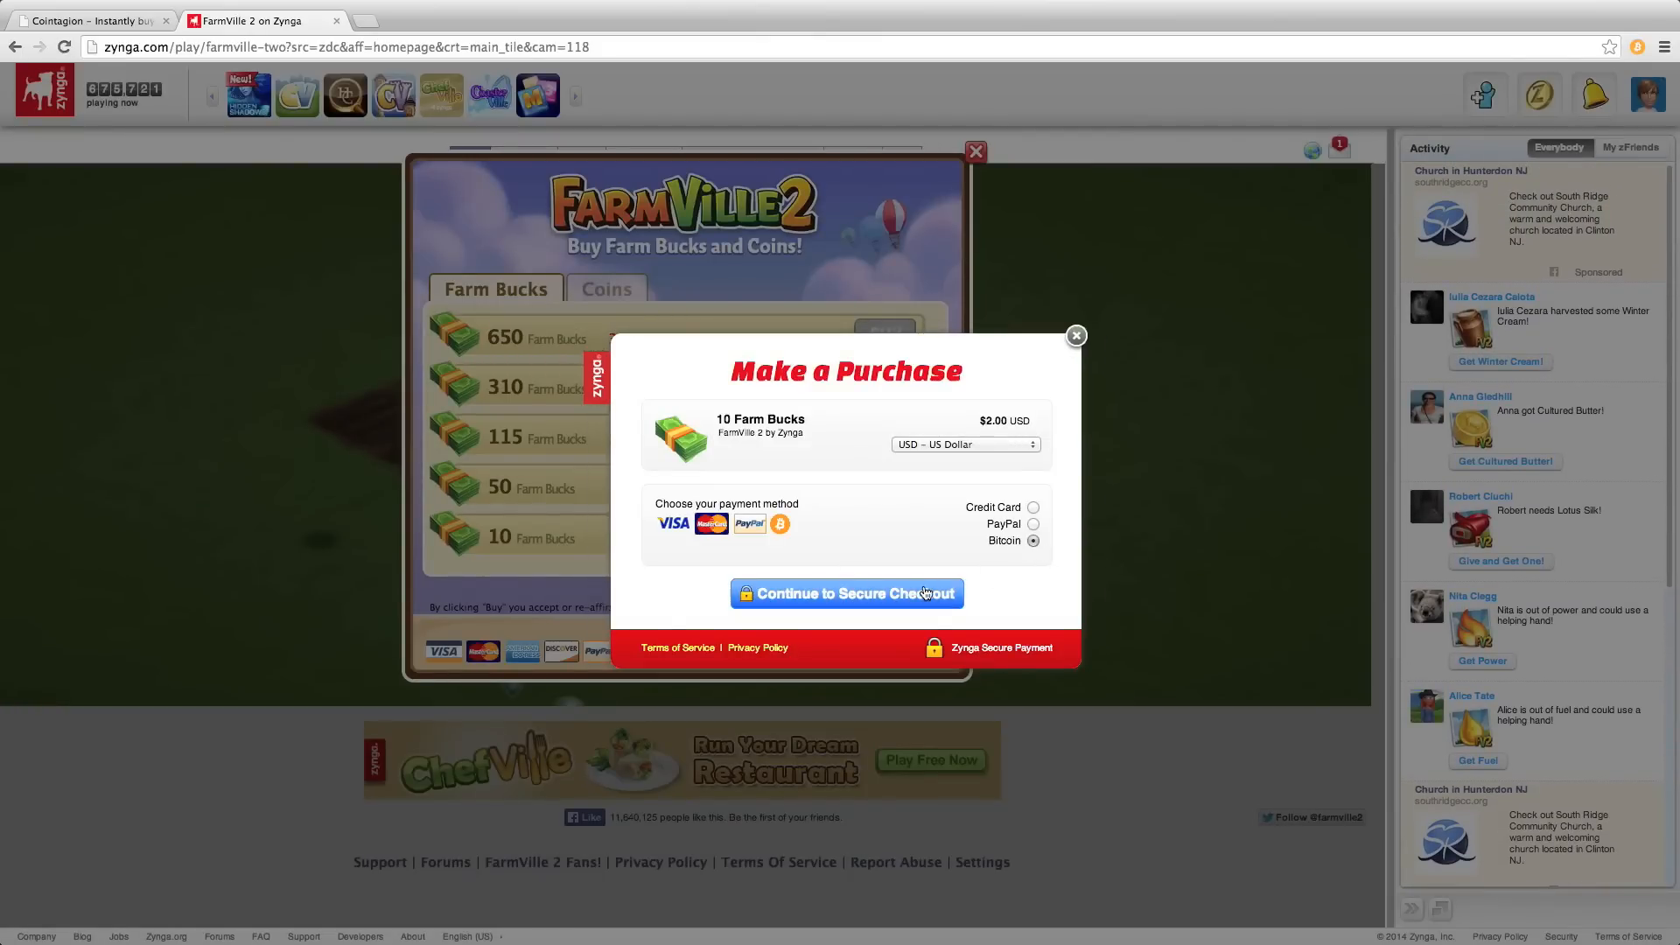
{"action": "left_click", "coordinate": [845, 593]}
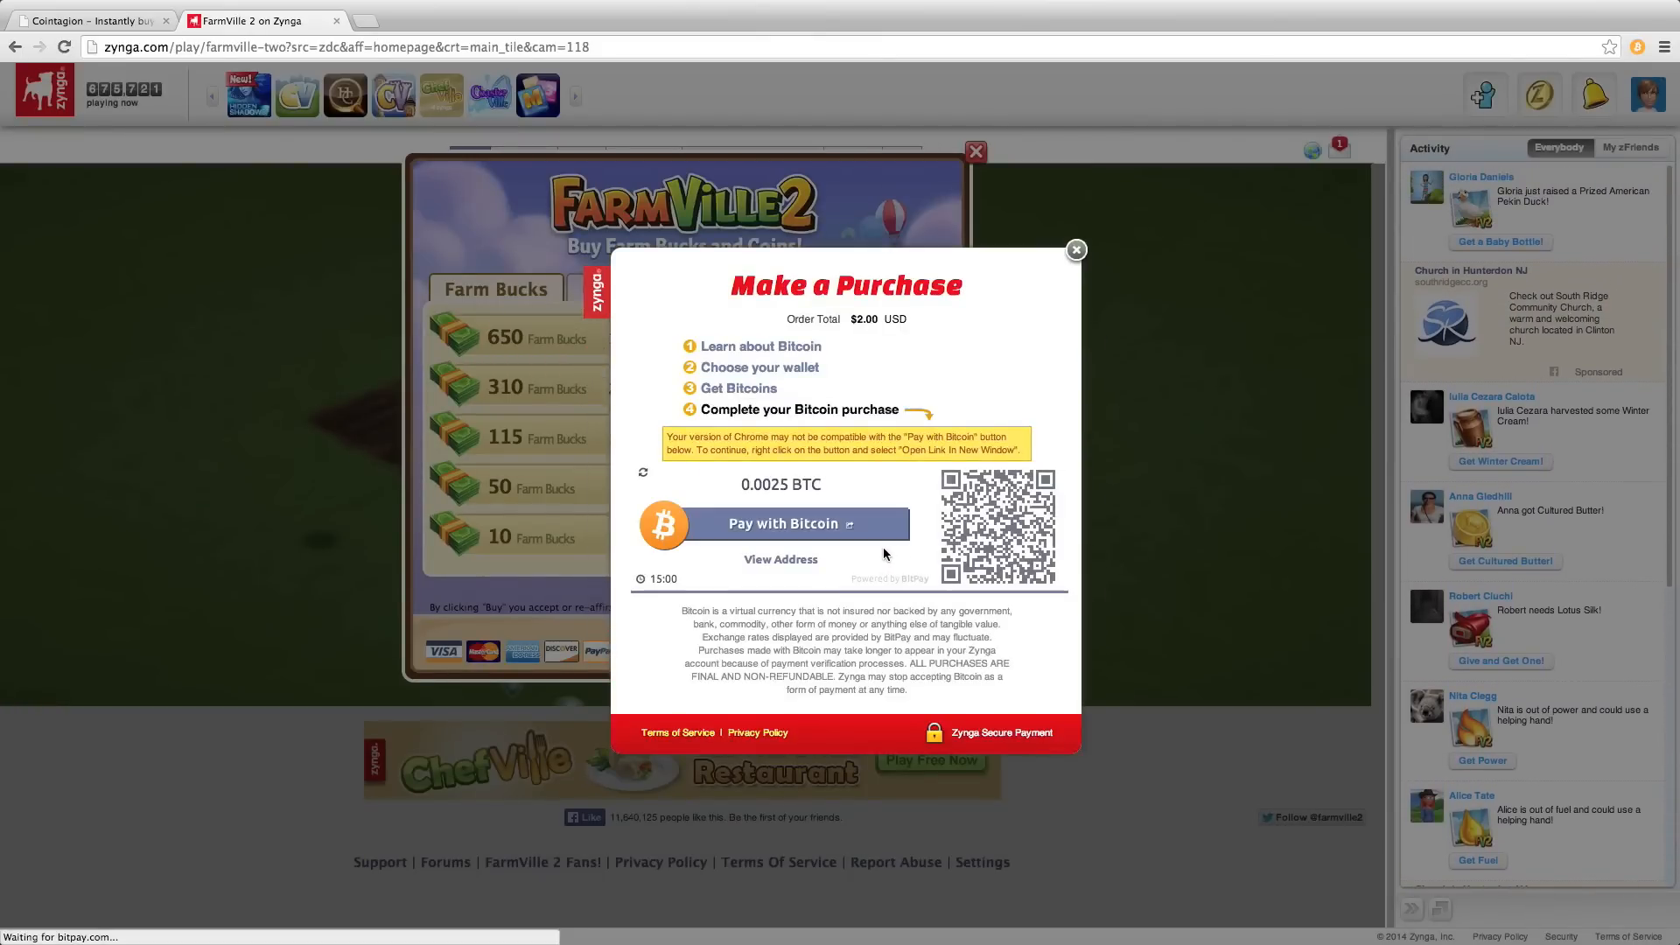
{"action": "mouse_move", "coordinate": [781, 524]}
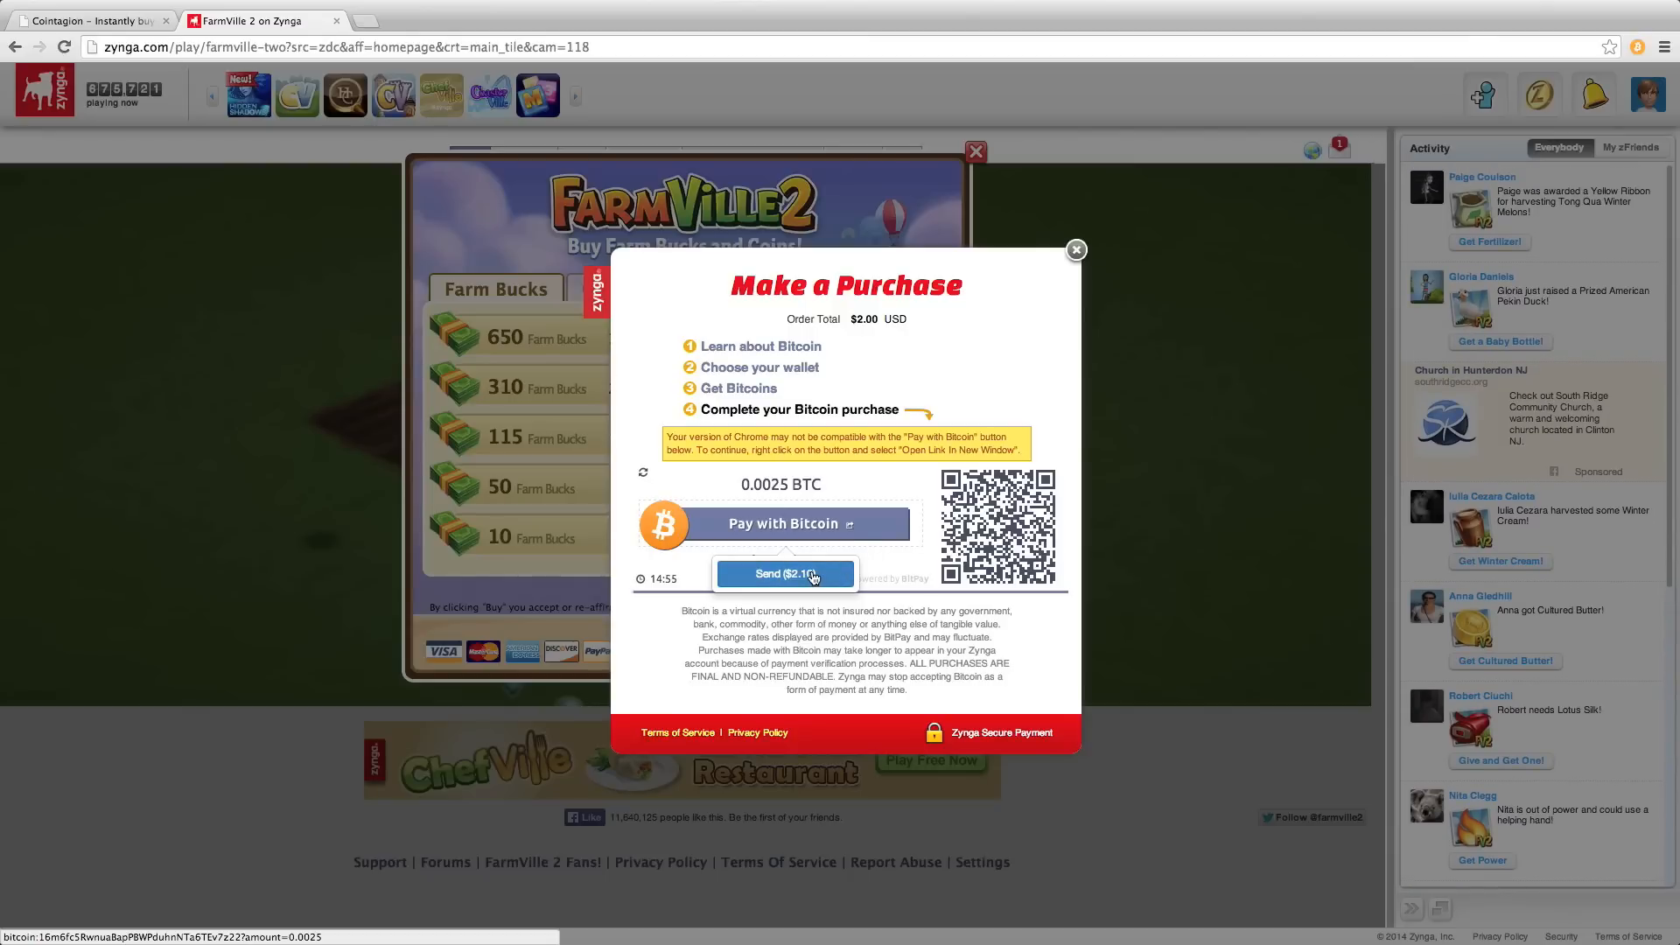
- Send the 0.0025 BTC invoice payment, then return to FarmVille 2 once it's paid
{"action": "left_click", "coordinate": [784, 573]}
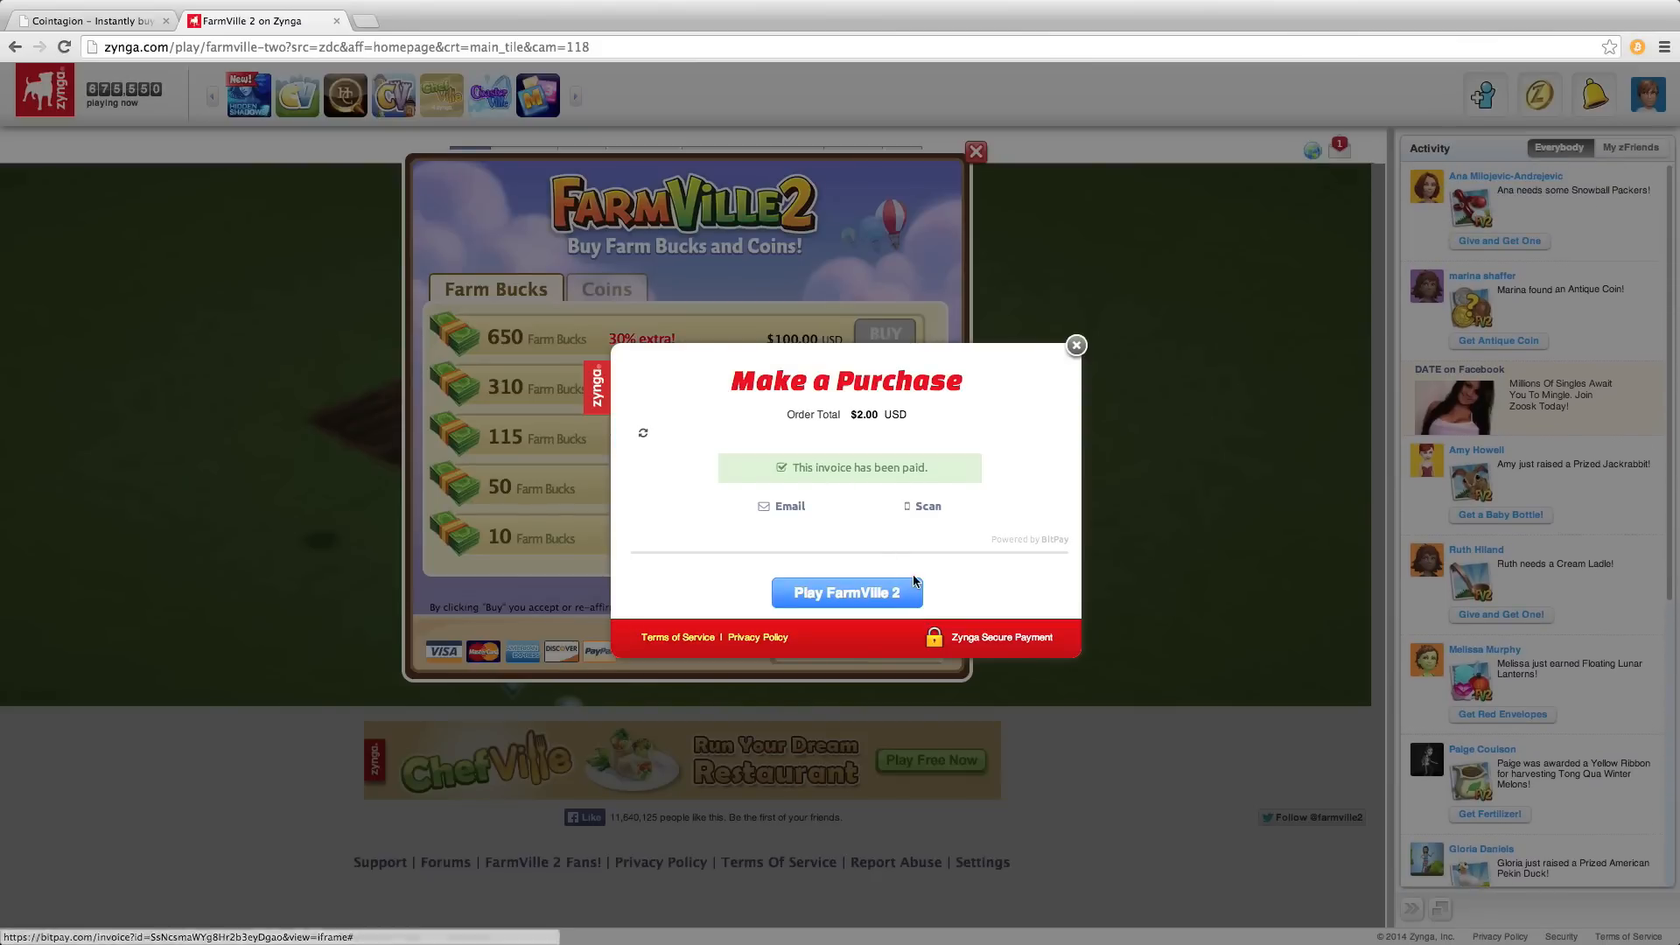
{"action": "left_click", "coordinate": [845, 592]}
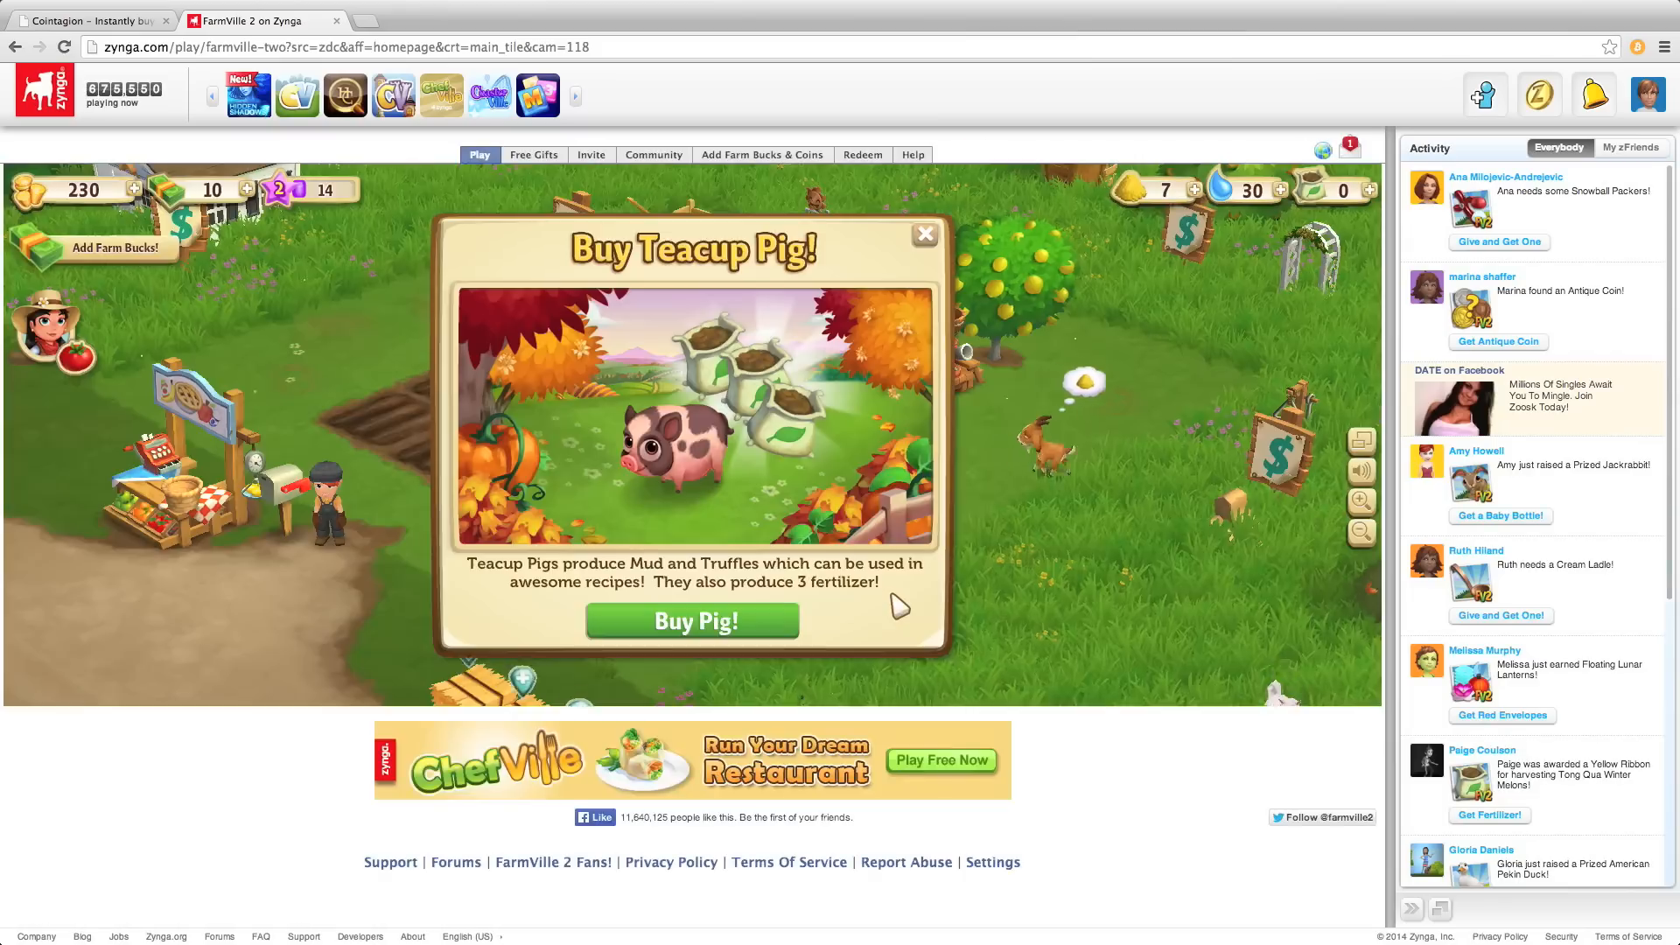